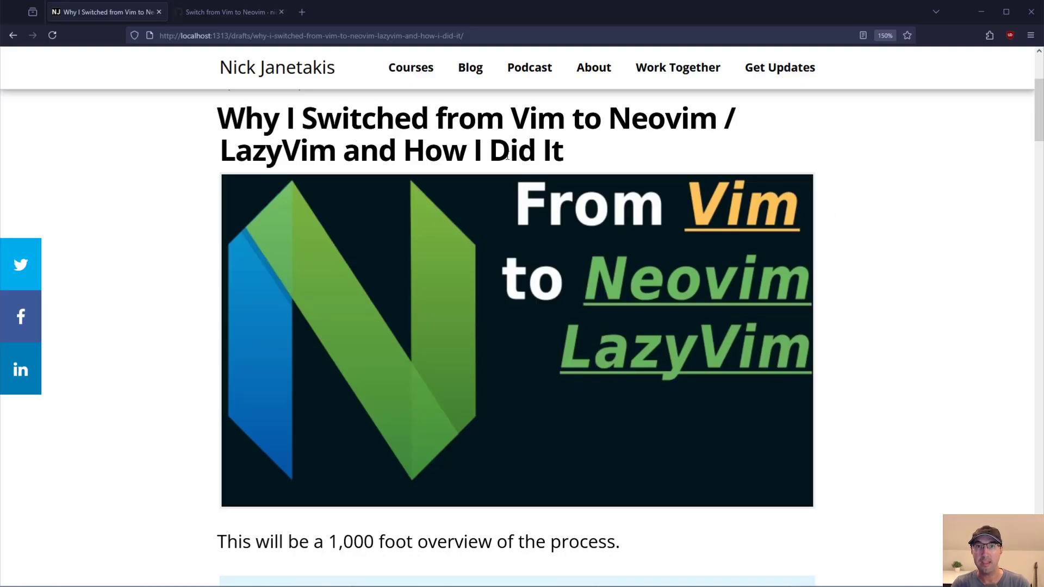
mouse_move(938, 414)
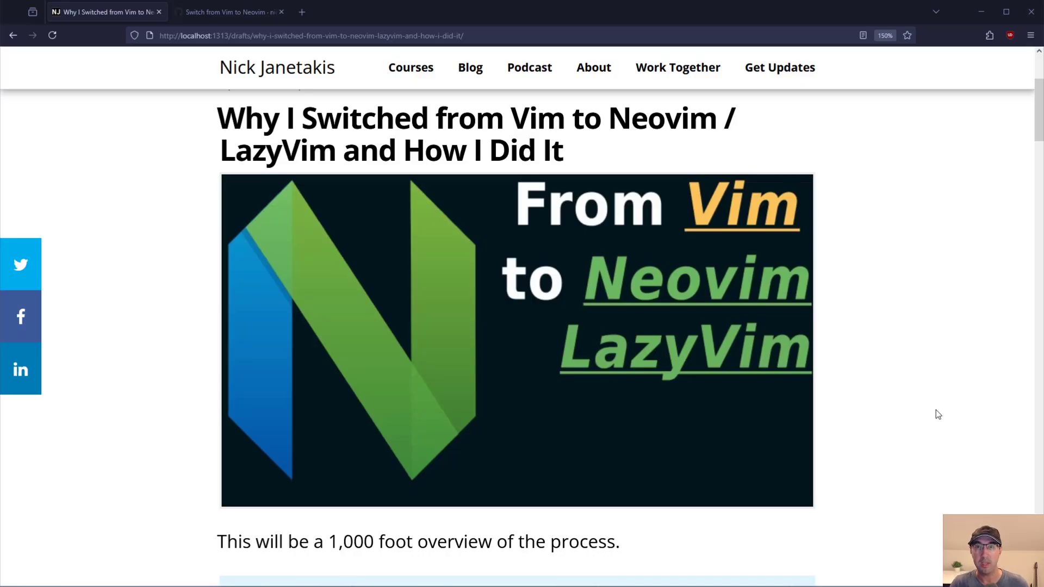
mouse_move(909, 382)
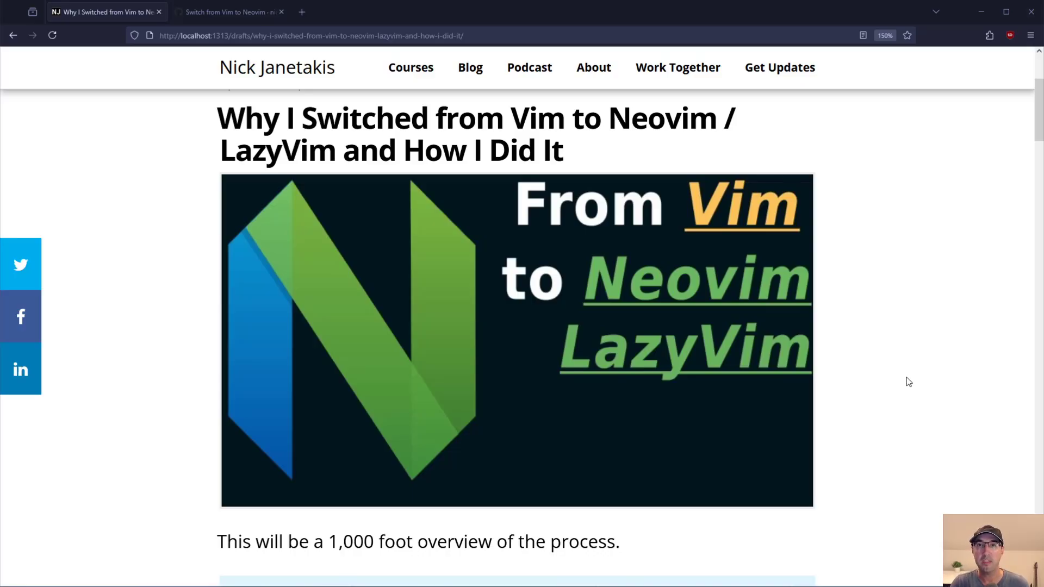
Step: Open the nickjj dotfiles repository page on GitHub
left_click(229, 12)
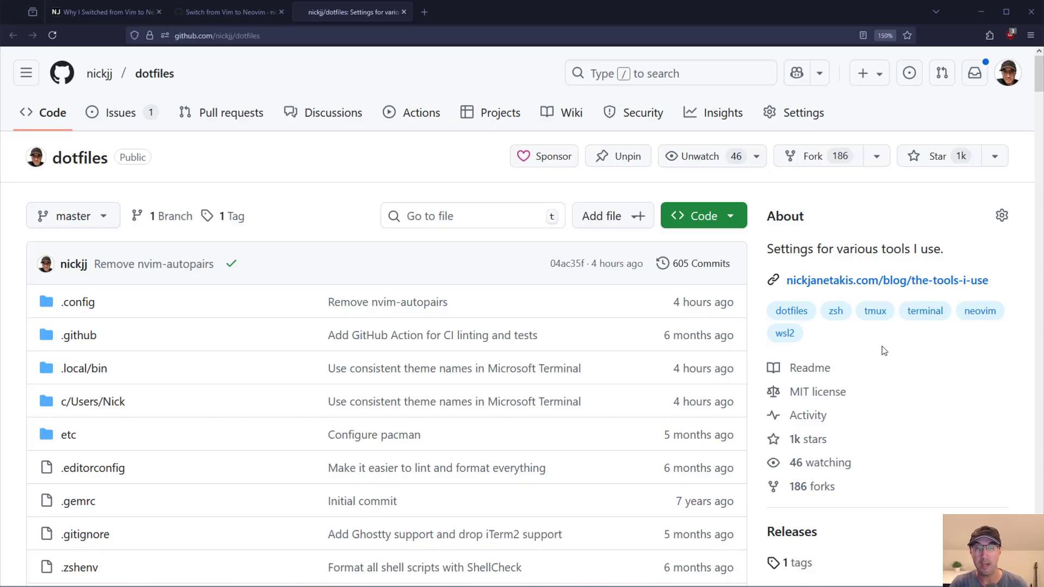
mouse_move(833, 232)
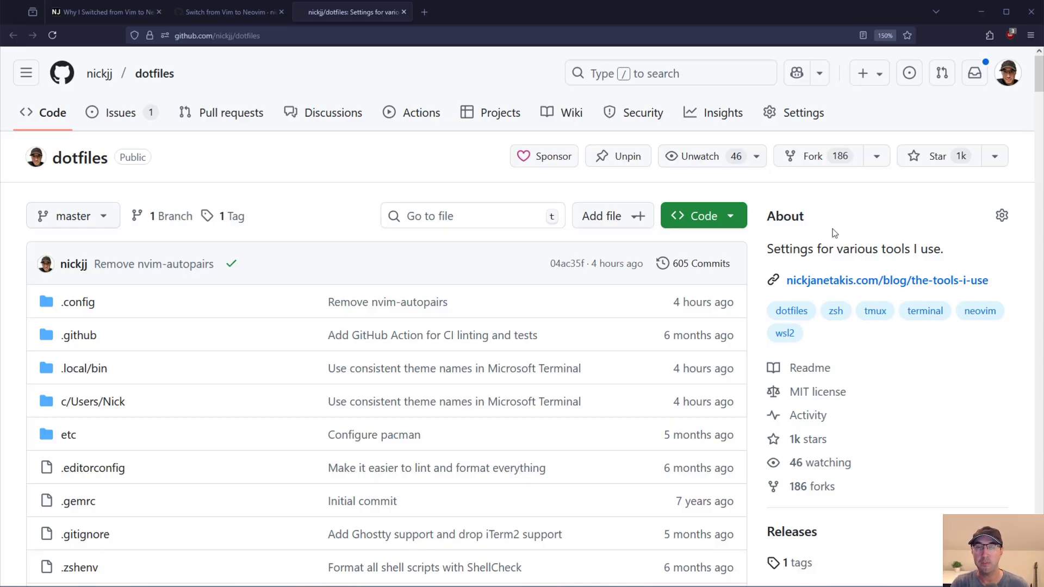
Step: Return to the blog post and scroll past the hero image to the intro and Why? section
left_click(226, 12)
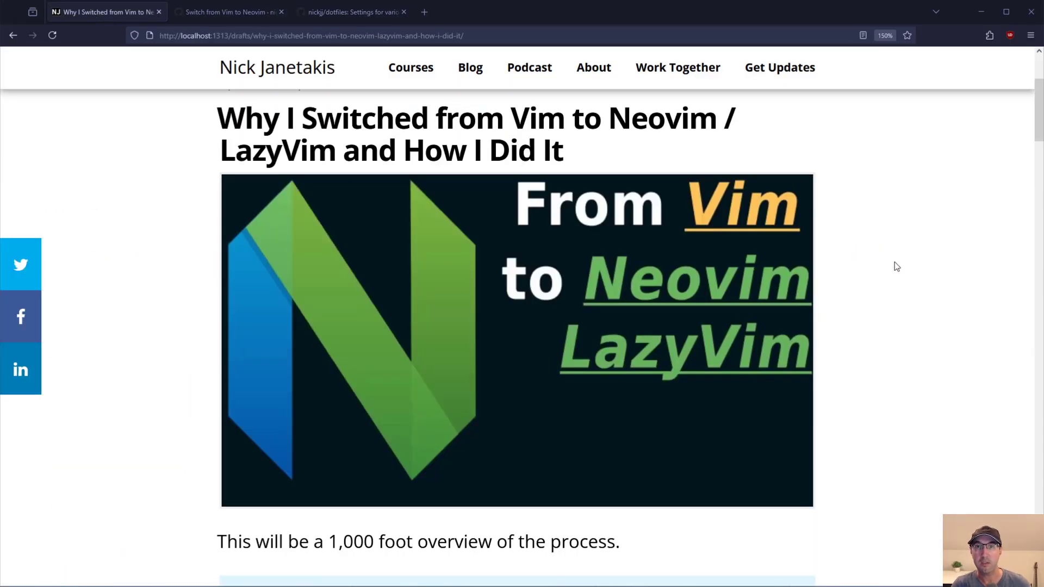
mouse_move(911, 286)
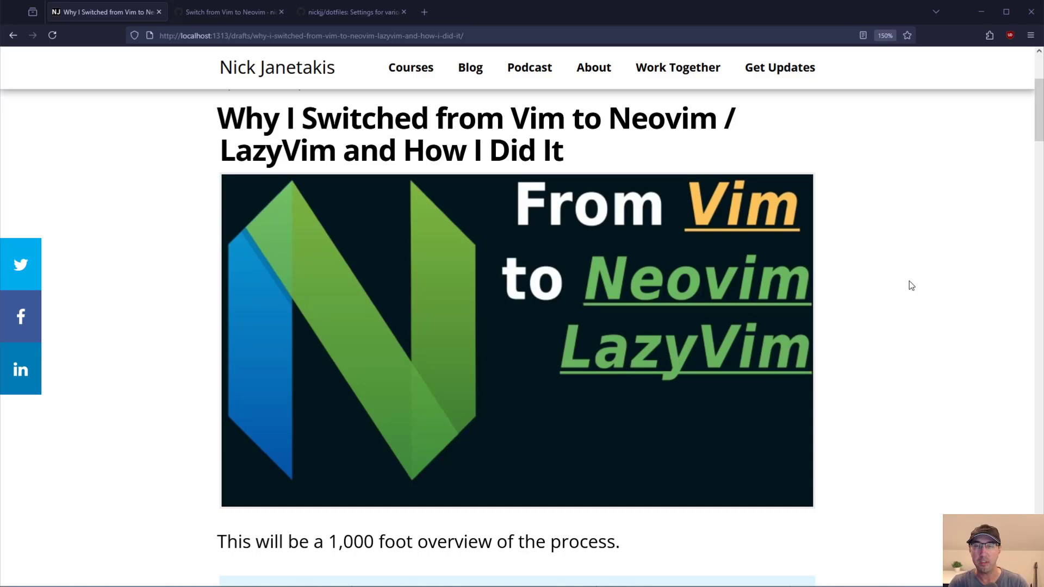
scroll("down", 3)
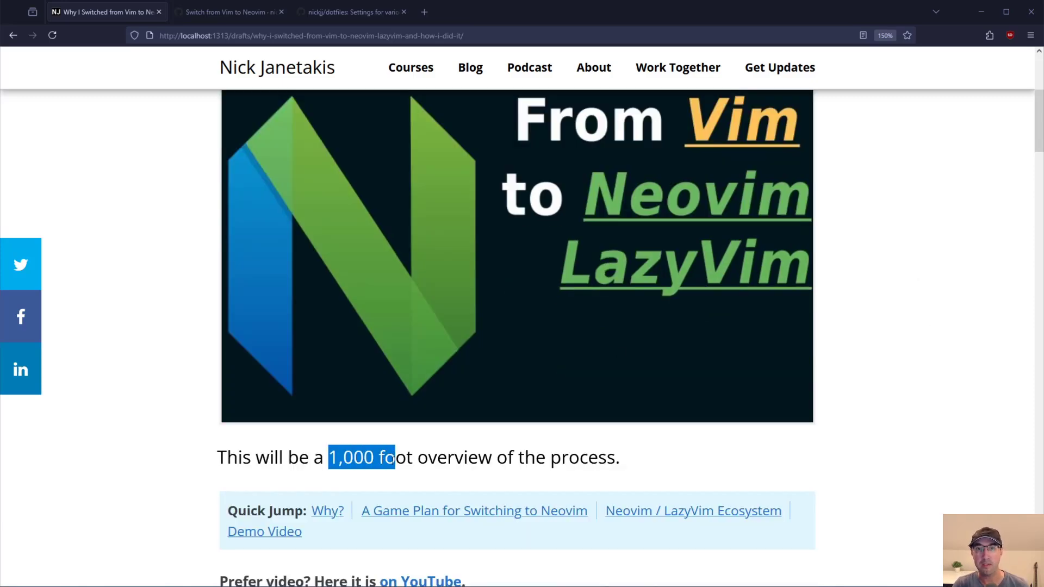
left_click(828, 391)
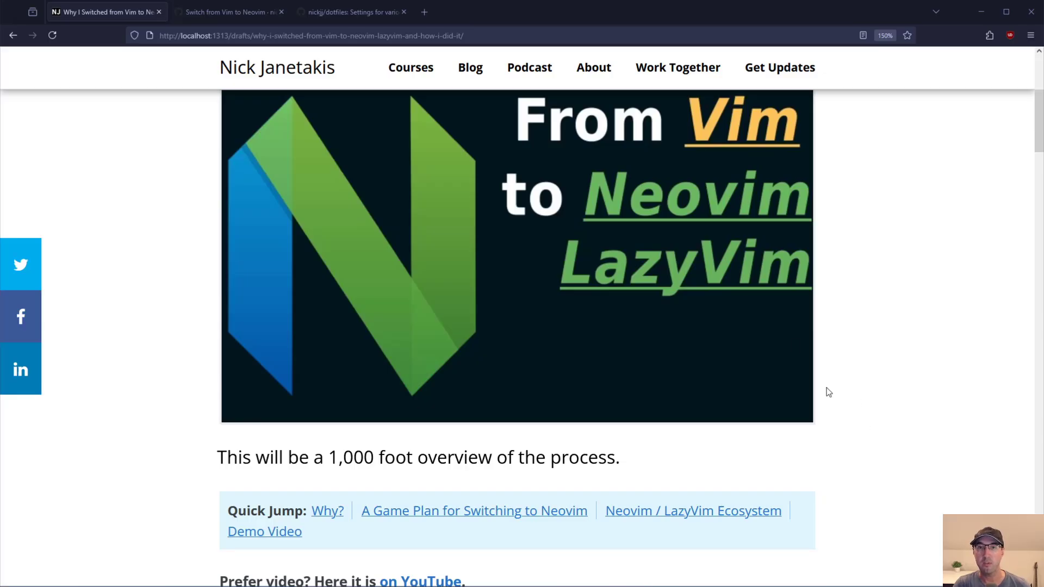
scroll("down", 3)
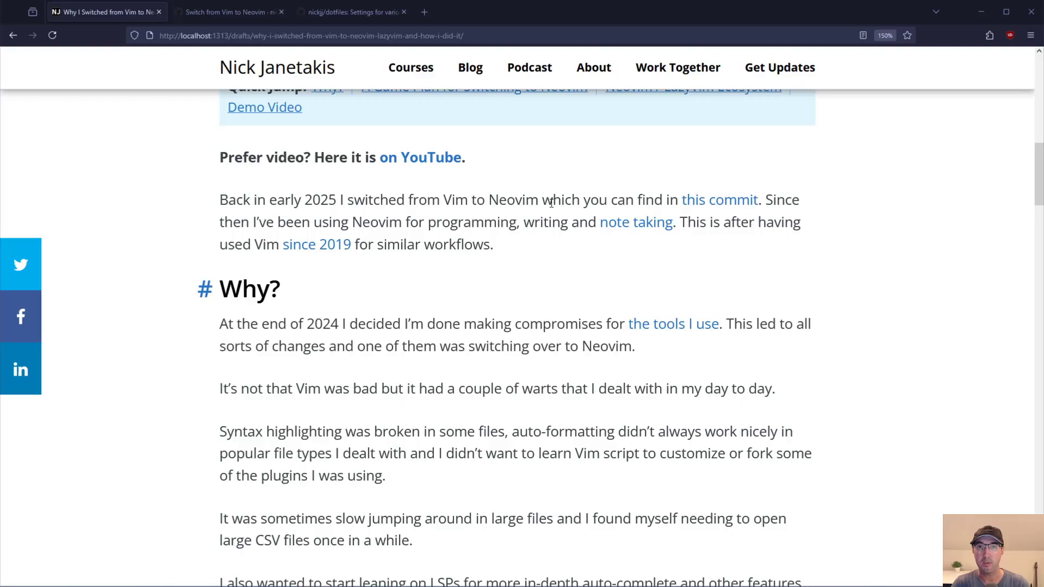
Step: Open the 'Switch from Vim to Neovim' commit and scroll through its 62 changed files
left_click(226, 12)
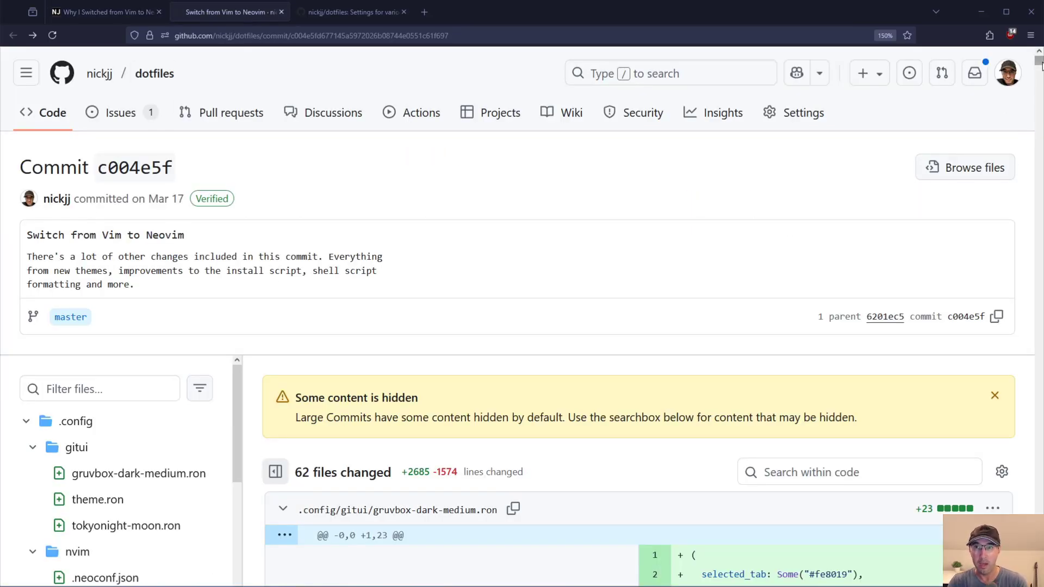
scroll("down", 3)
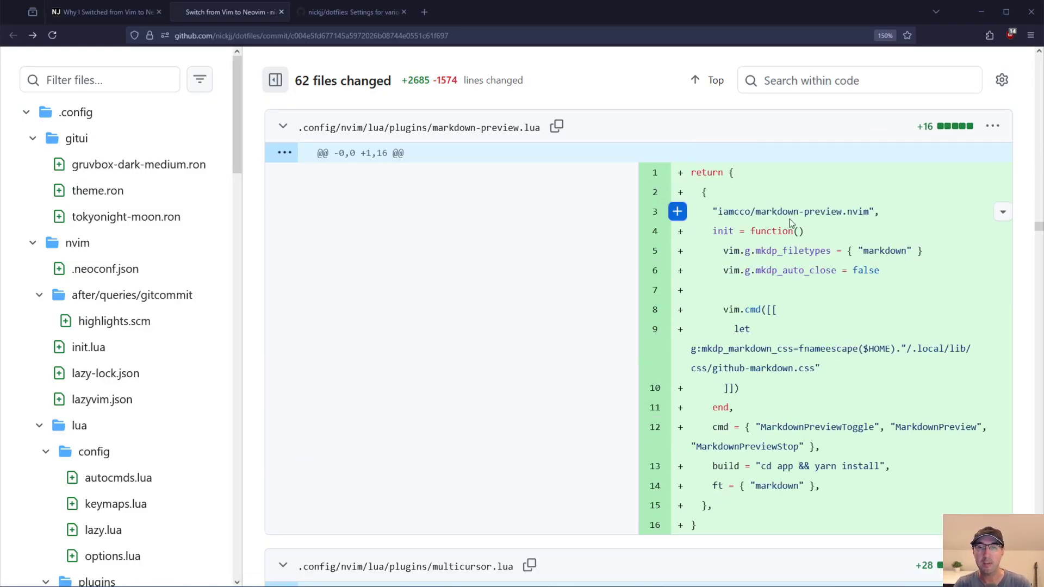
mouse_move(1015, 219)
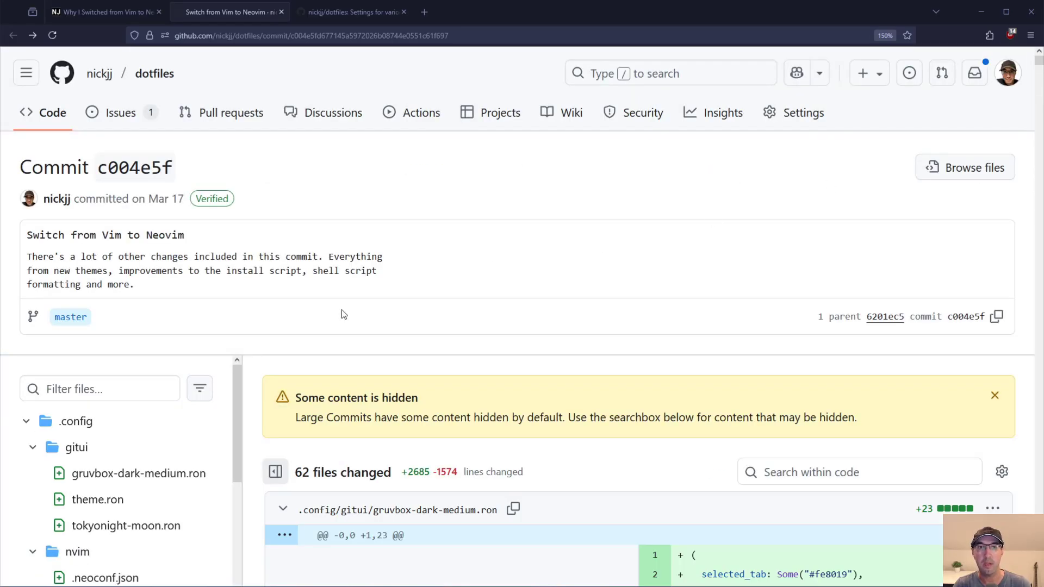
Step: Go back to the blog post and read the Why? section's end-of-2024 decision
left_click(103, 11)
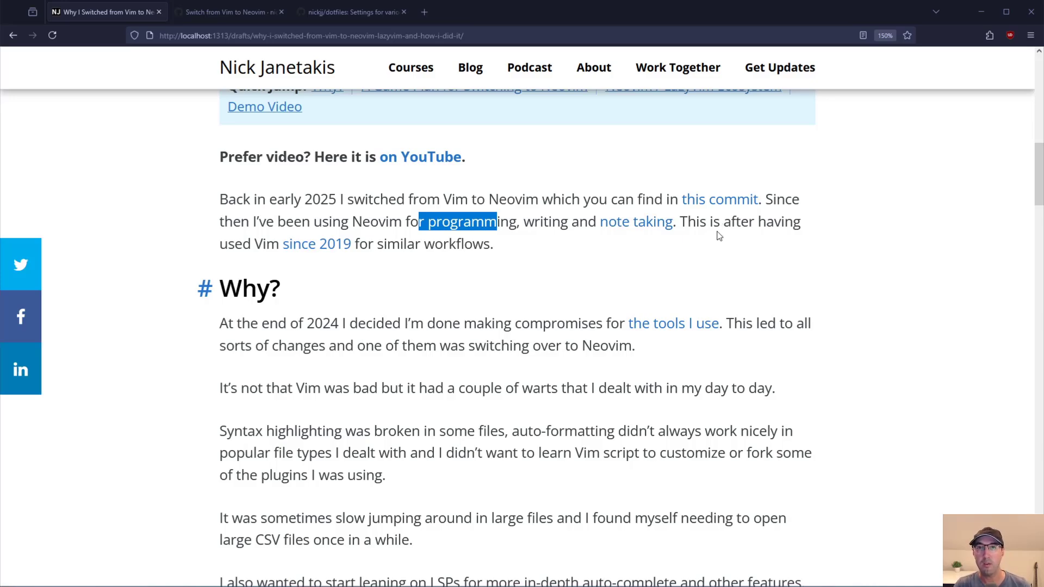
left_click(590, 268)
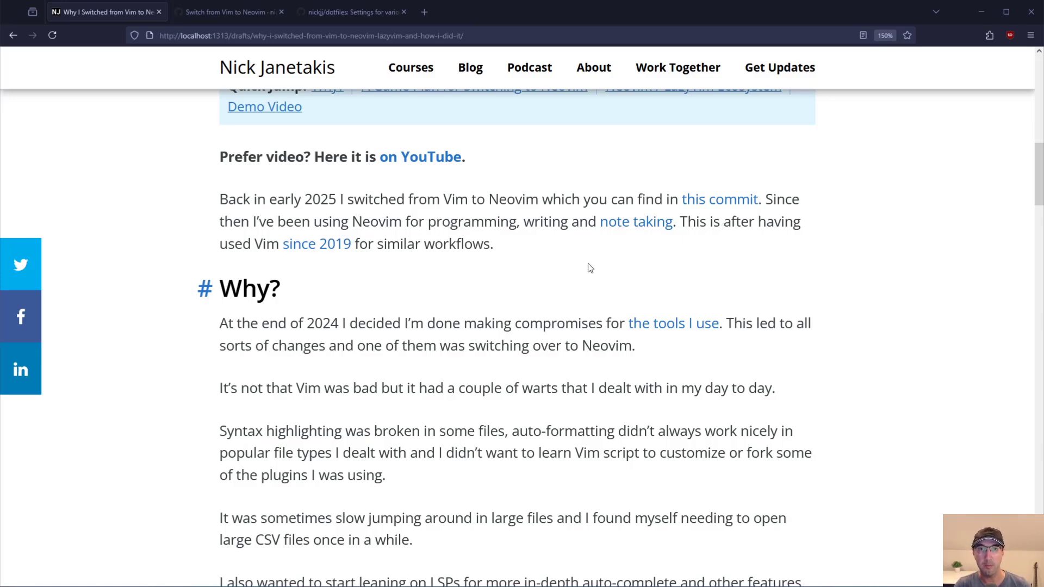
scroll("down", 3)
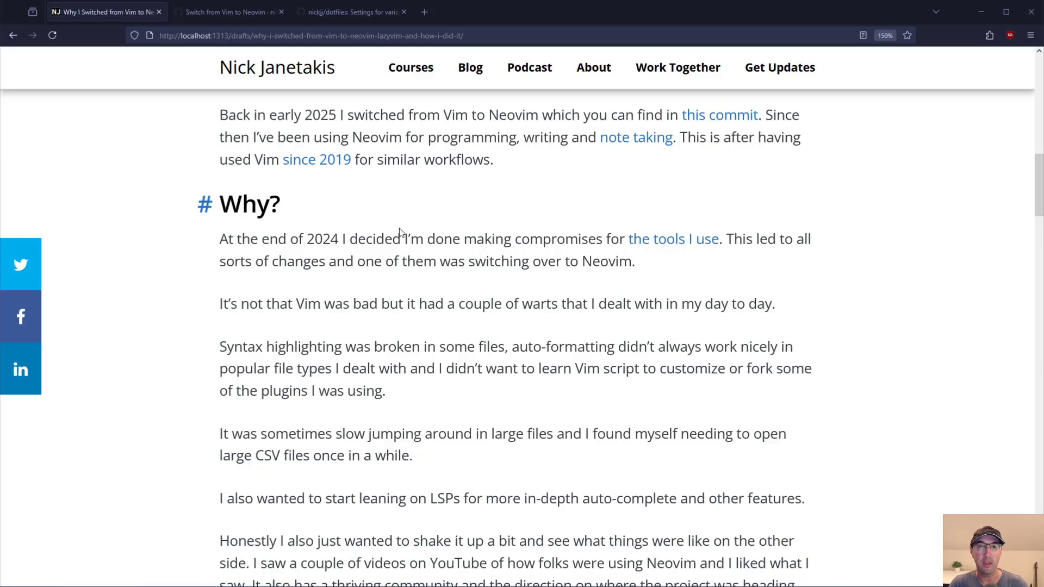
left_click_drag(307, 238, 358, 238)
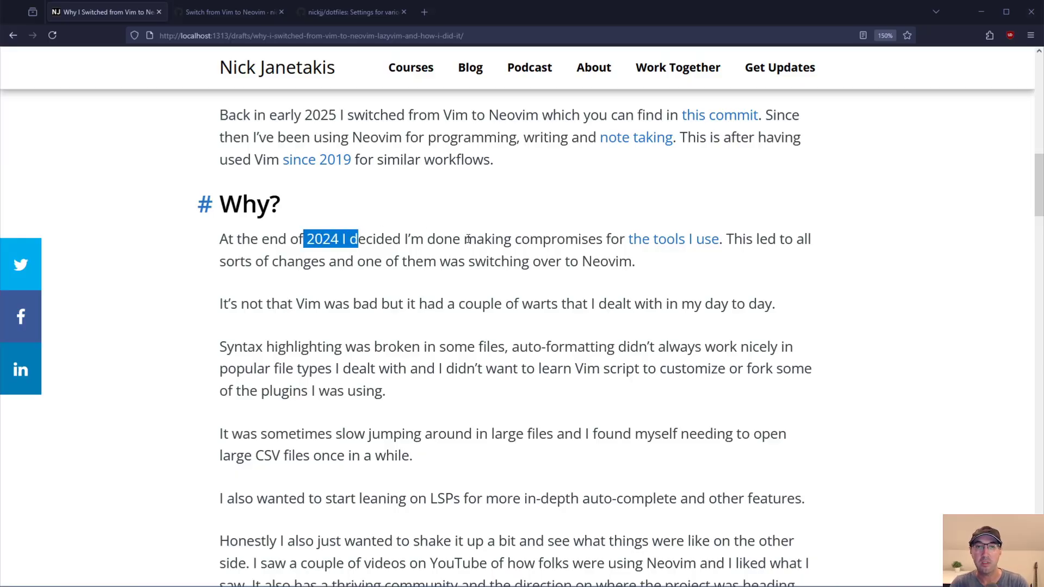
left_click(532, 238)
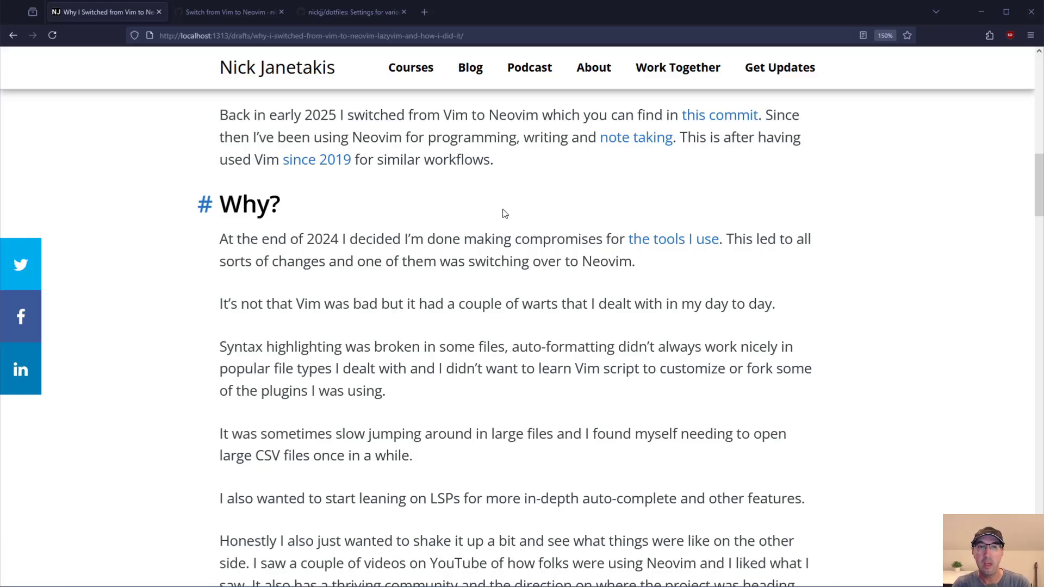
mouse_move(724, 219)
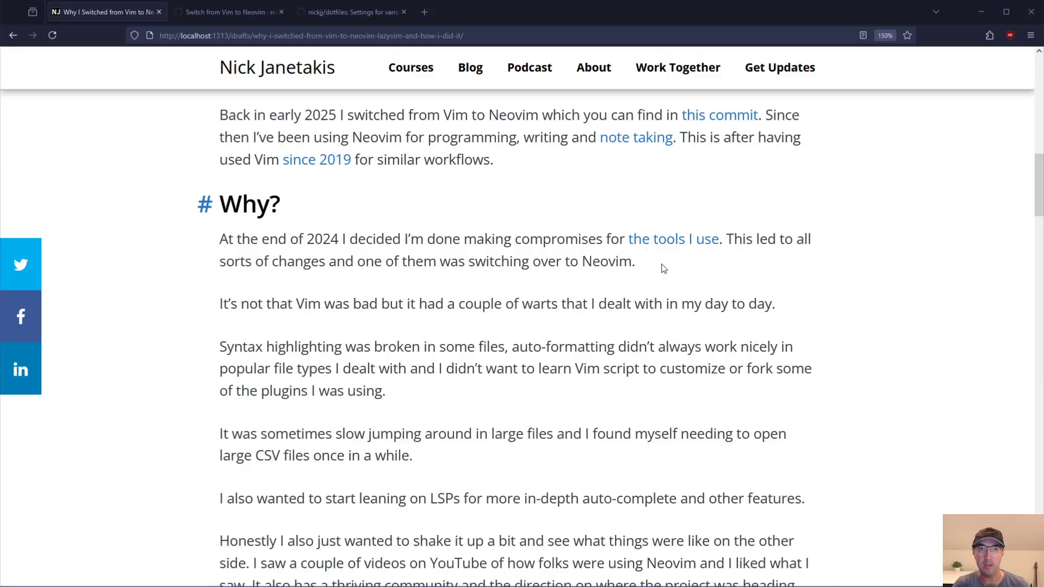
Step: Read on through the reasons Vim wasn't bad, down to choosing Neovim over VSCode
left_click_drag(303, 303, 408, 304)
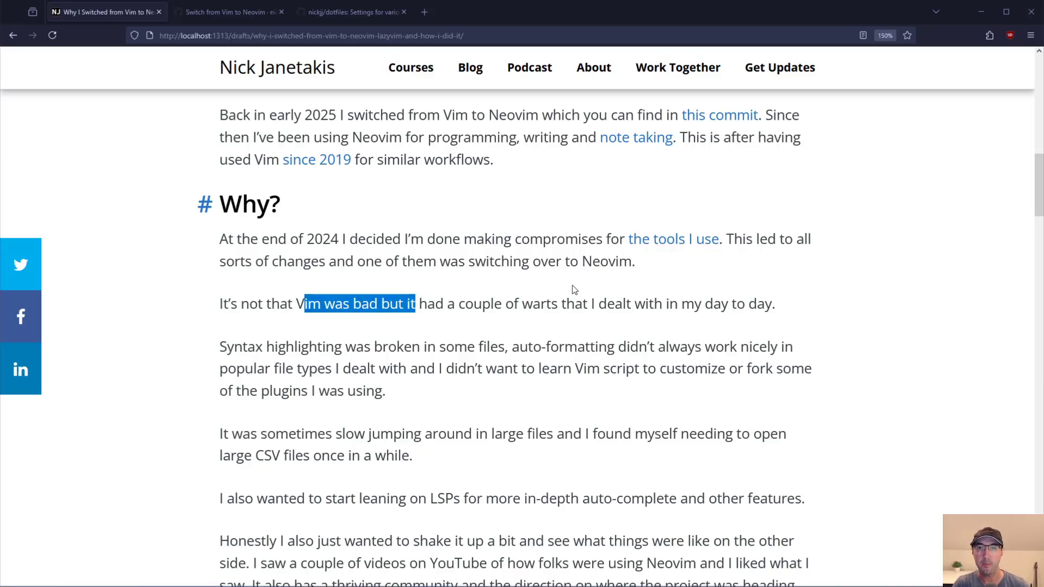
scroll("down", 3)
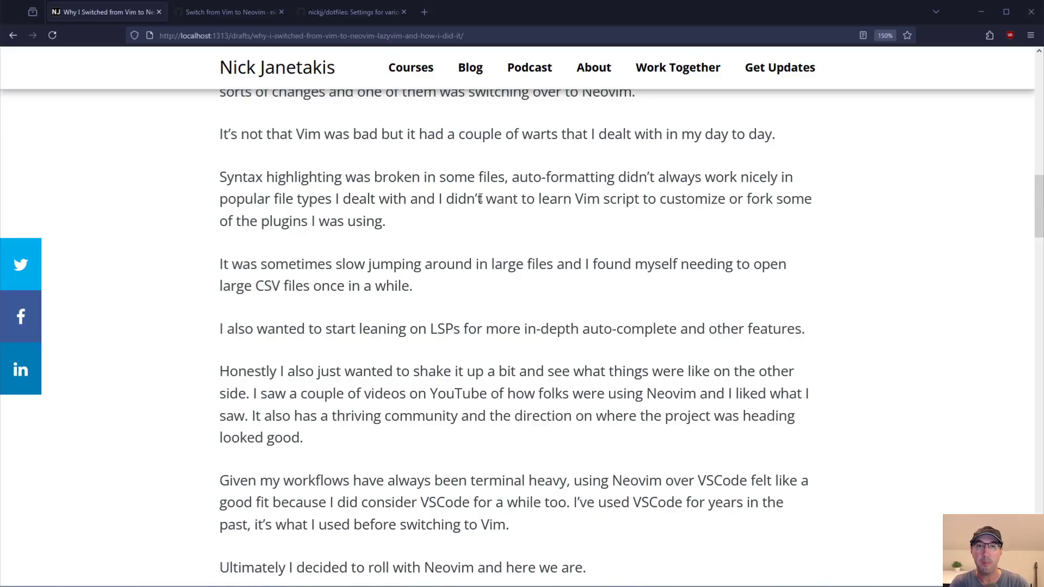
mouse_move(410, 225)
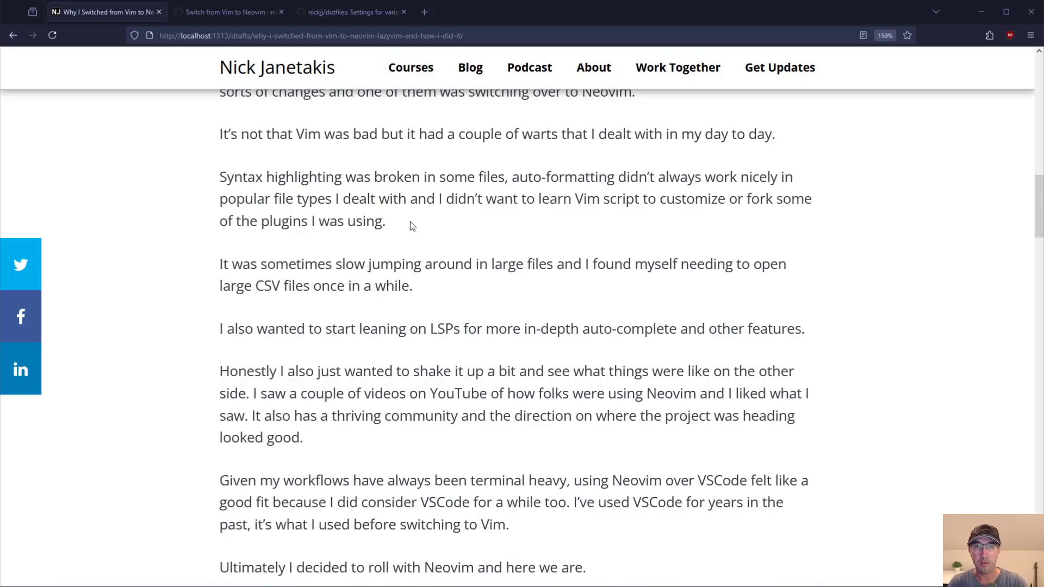
left_click_drag(325, 263, 424, 263)
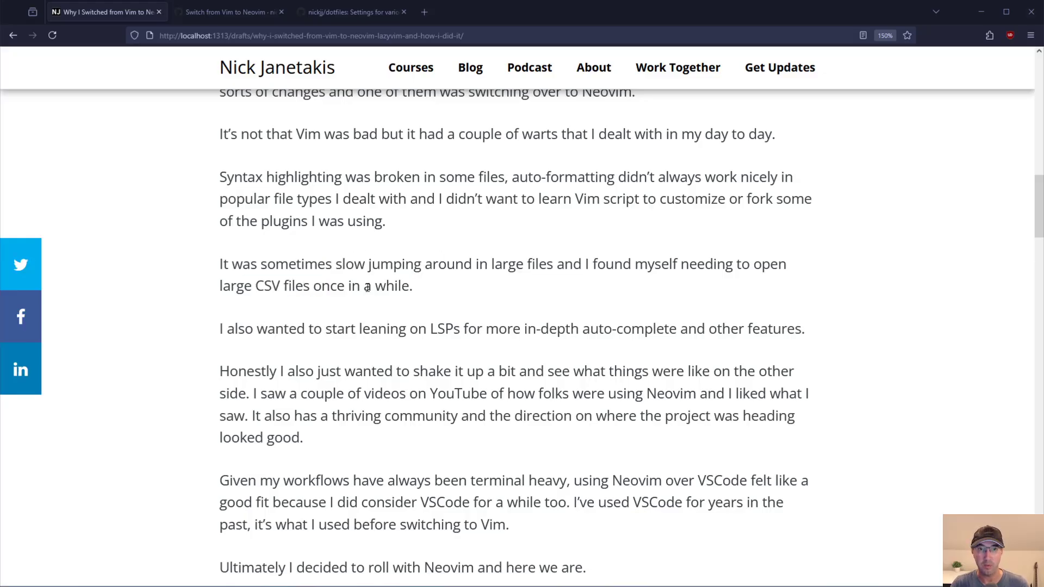
mouse_move(476, 281)
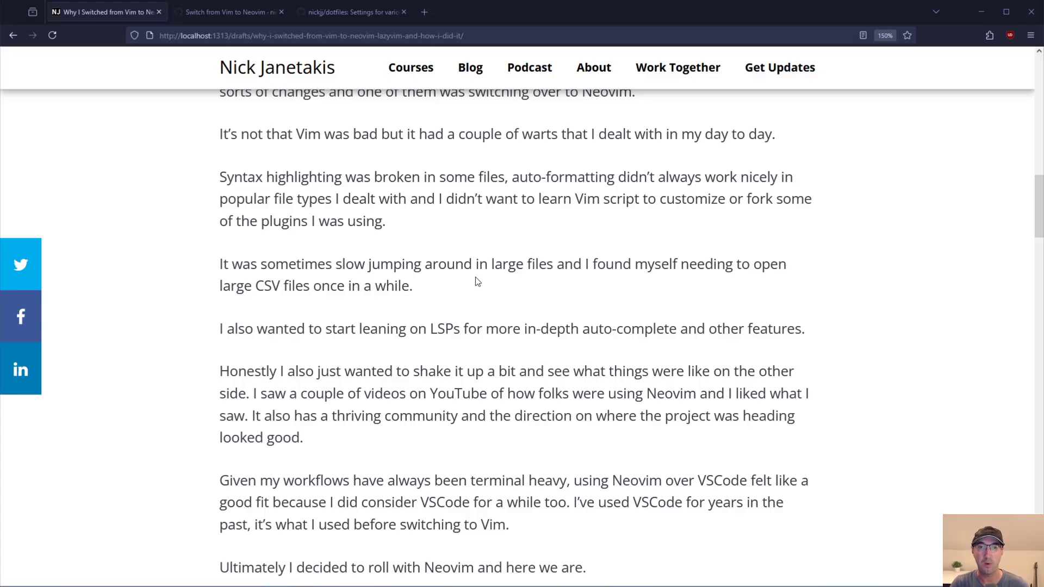
double_click(348, 328)
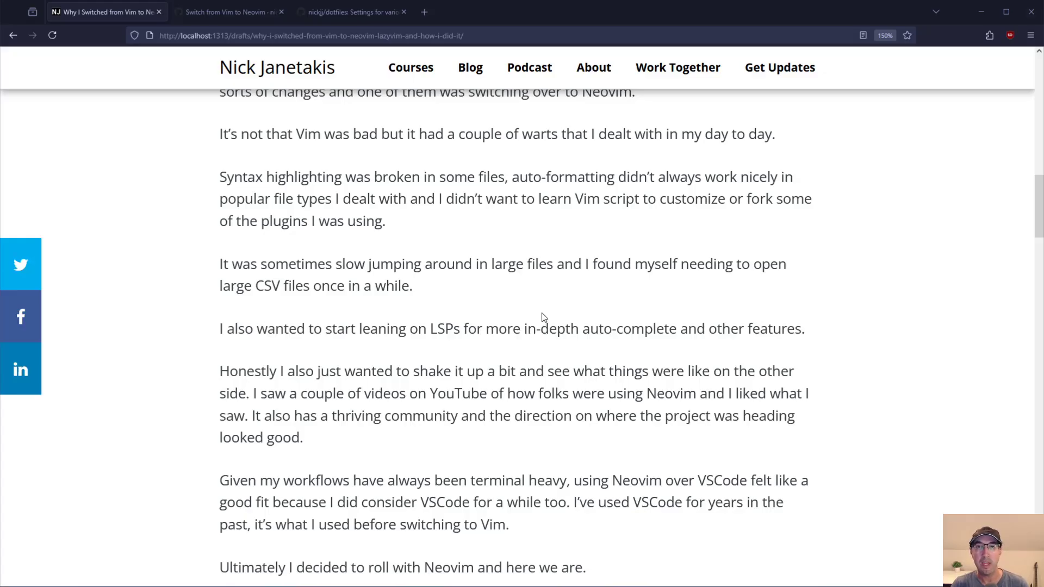
mouse_move(649, 313)
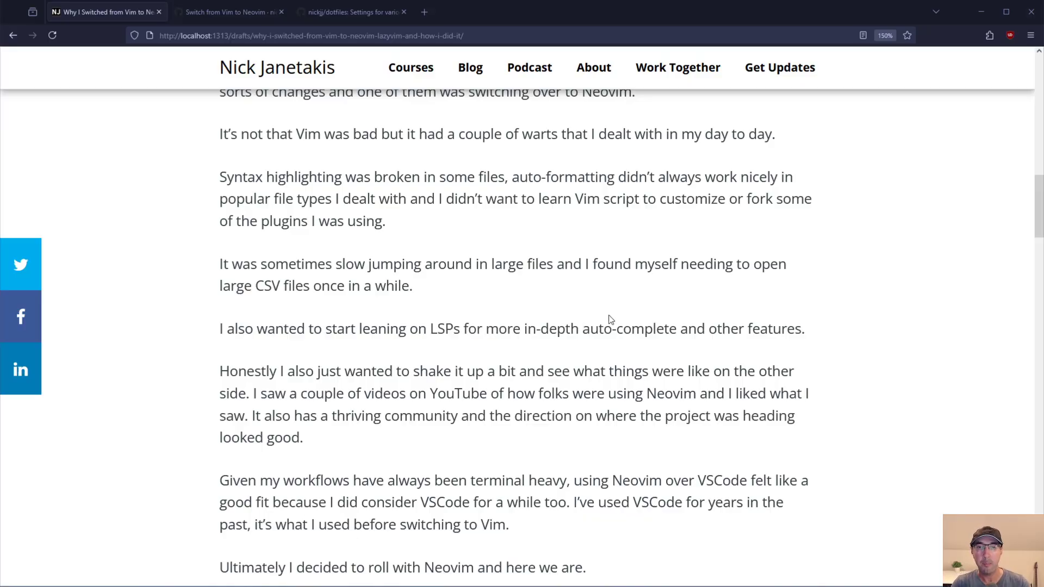
mouse_move(749, 308)
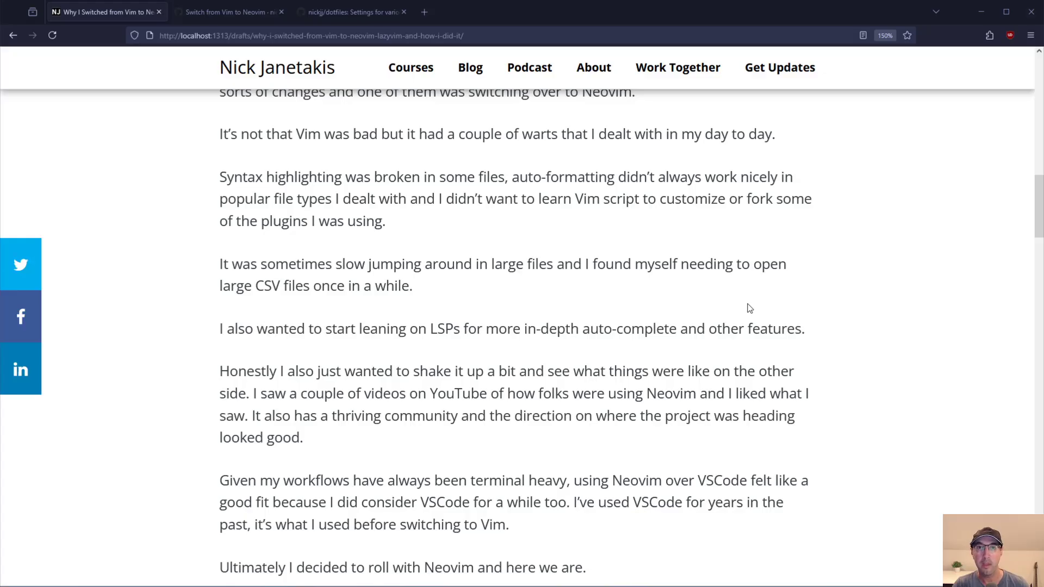
Step: Read the thriving-community and VSCode remarks until 'A Game Plan for Switching to Neovim' appears
scroll("down", 3)
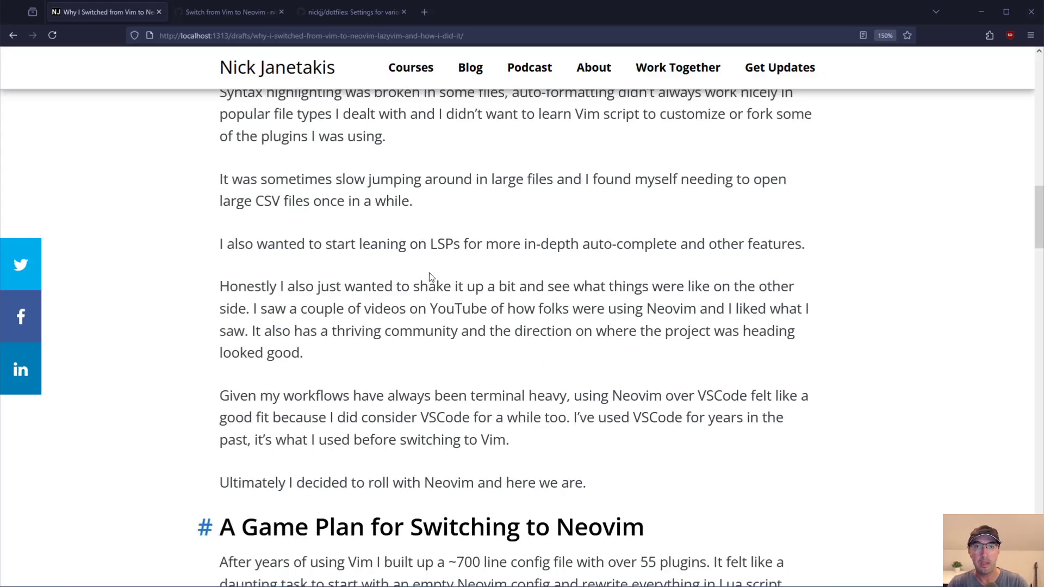
left_click_drag(258, 285, 418, 286)
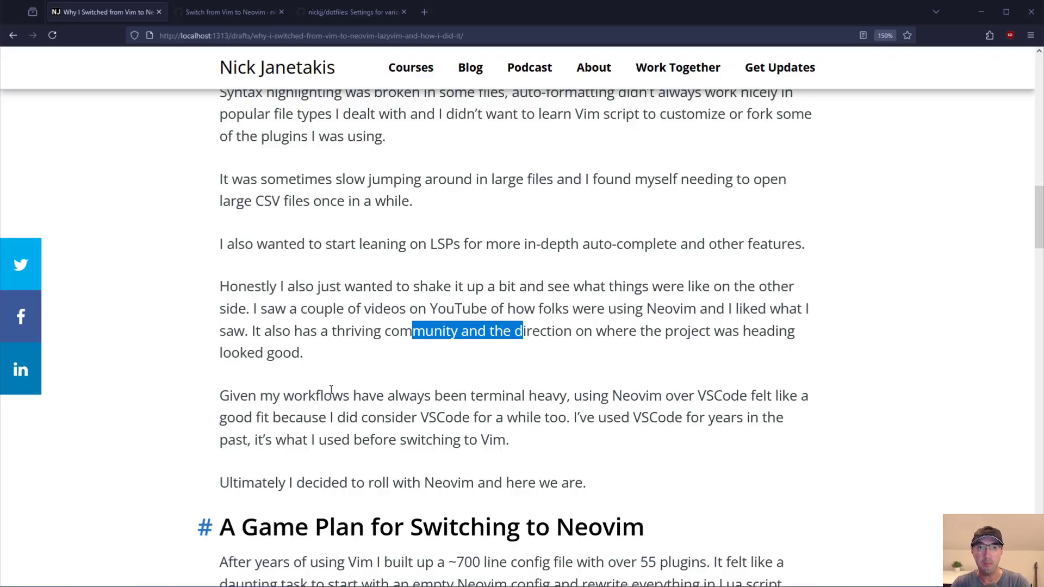
left_click_drag(259, 396, 488, 396)
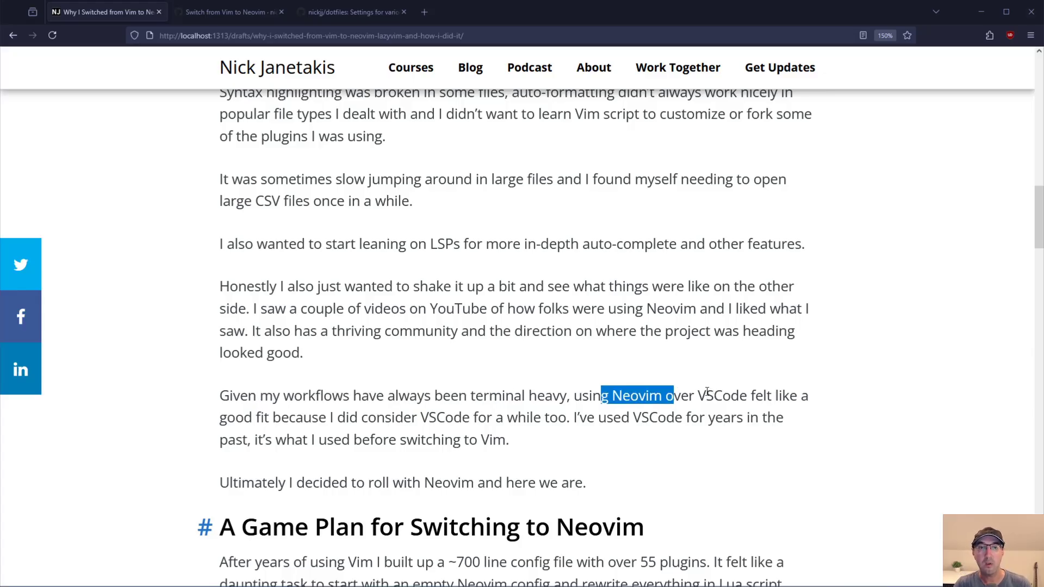
mouse_move(393, 414)
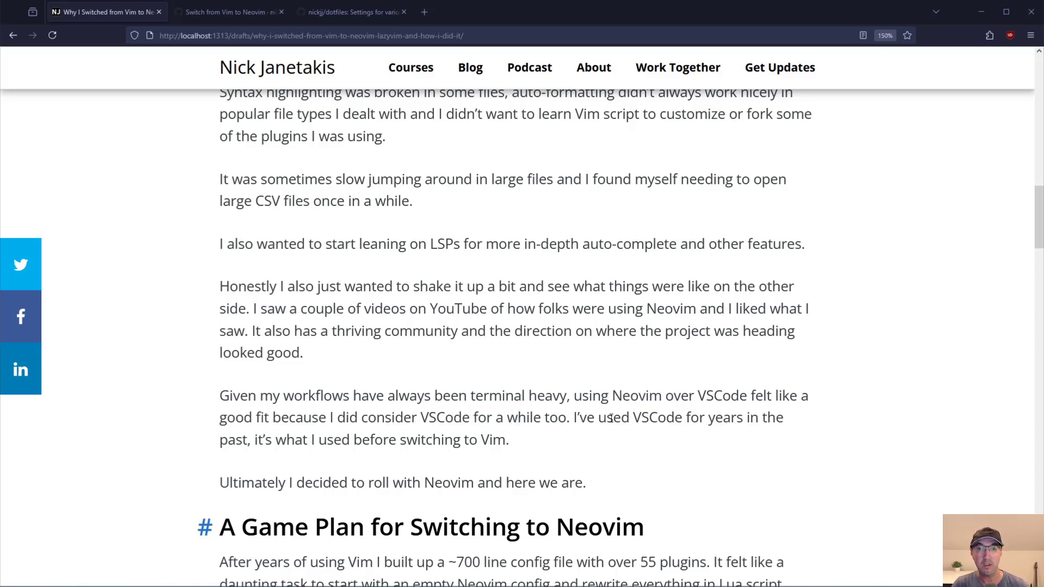
left_click_drag(606, 418, 699, 418)
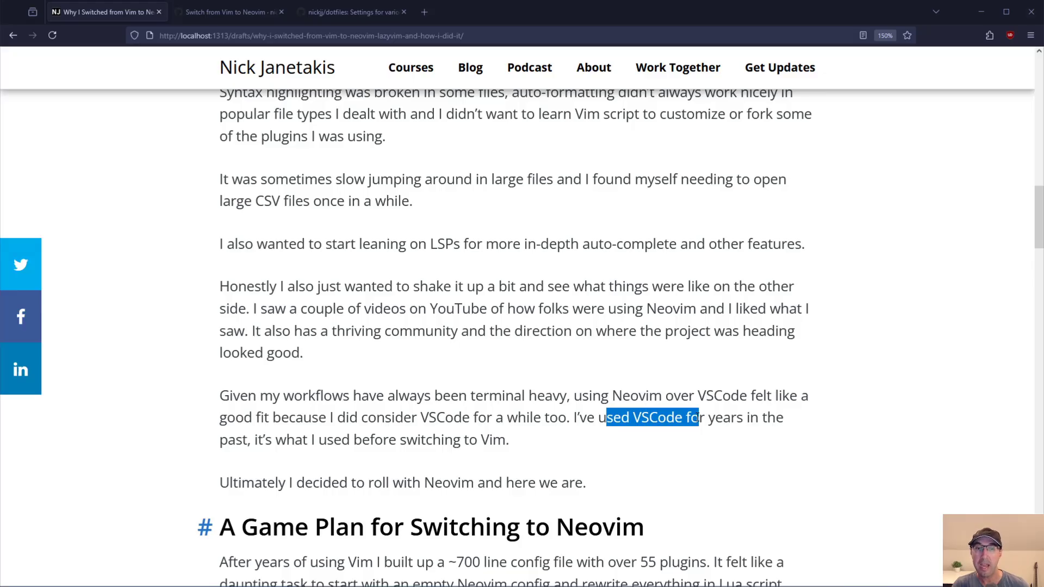
mouse_move(645, 410)
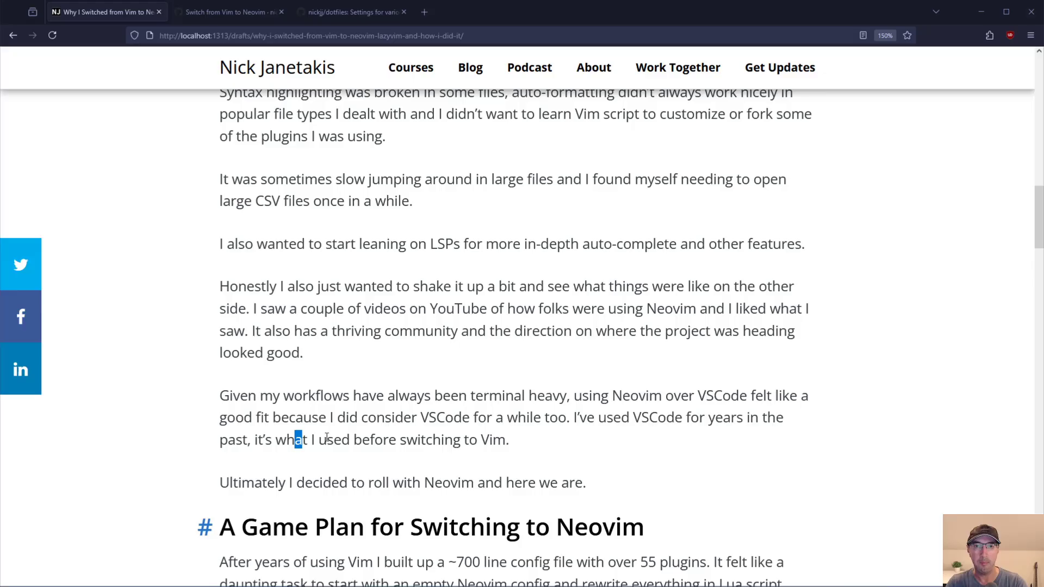
left_click_drag(301, 439, 453, 439)
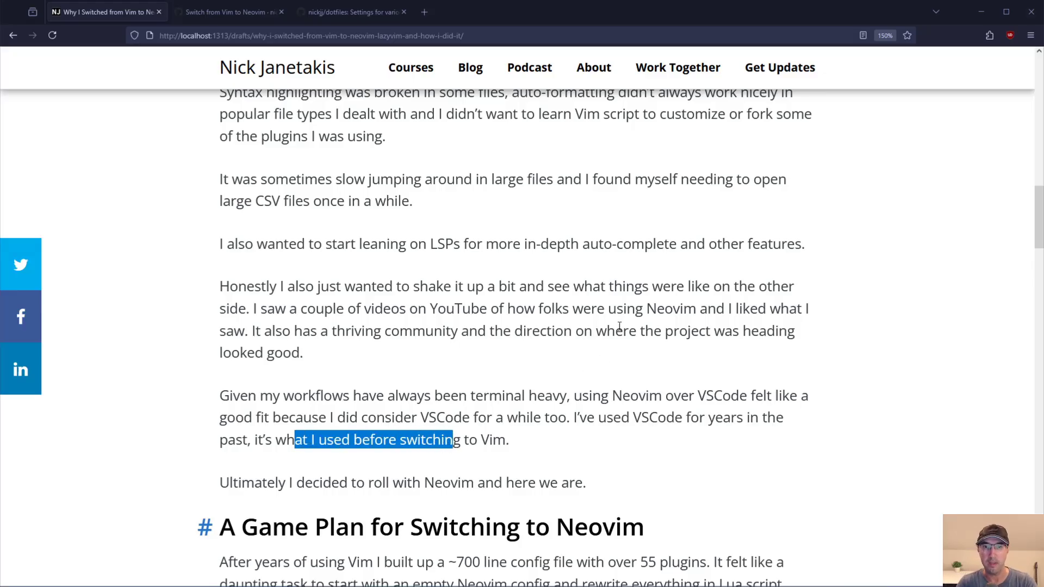
scroll("down", 3)
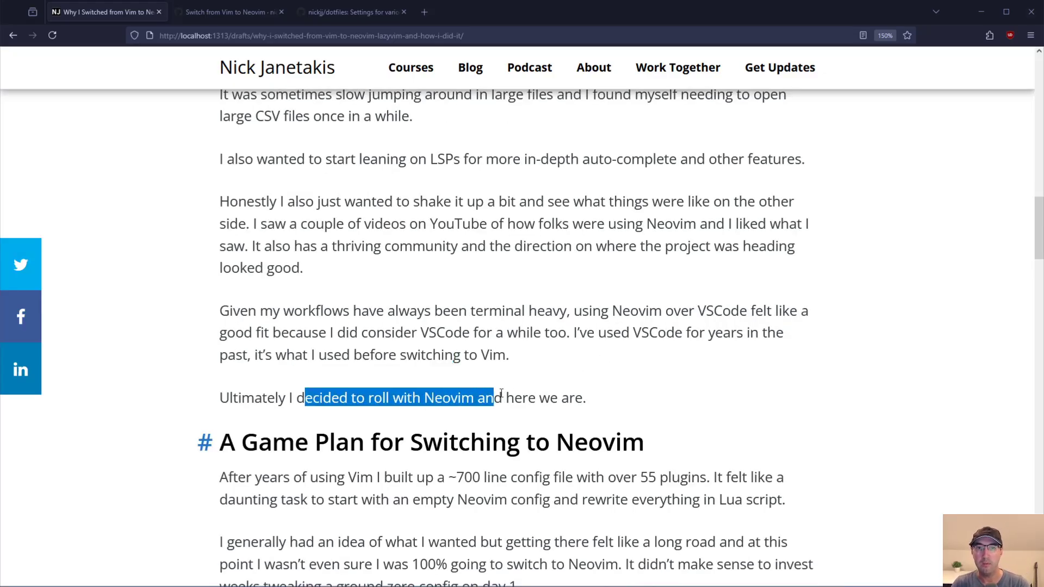
scroll("down", 3)
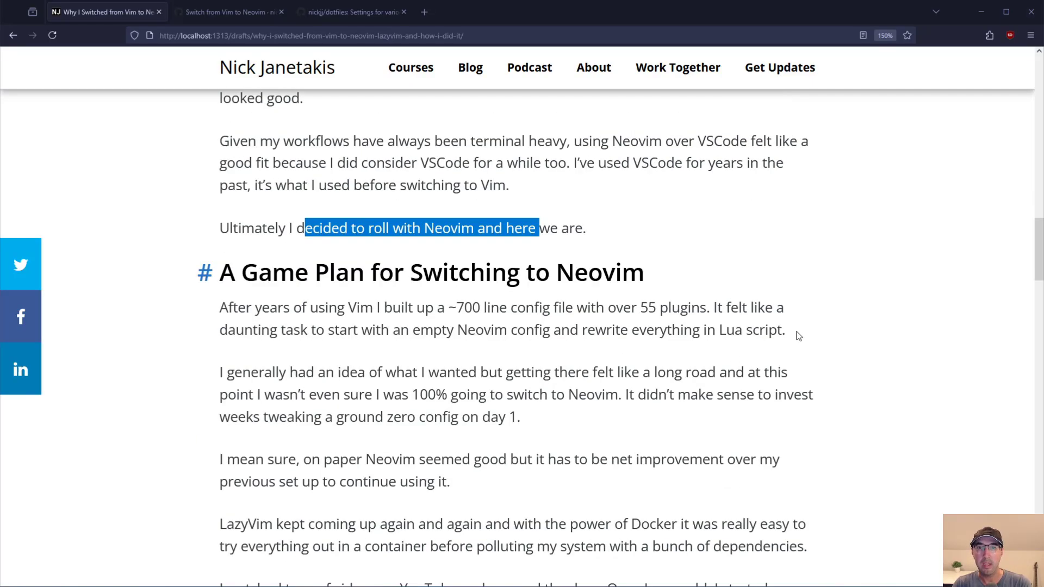
Step: Read the Game Plan paragraphs about starting from an empty config and not being sure
scroll("down", 3)
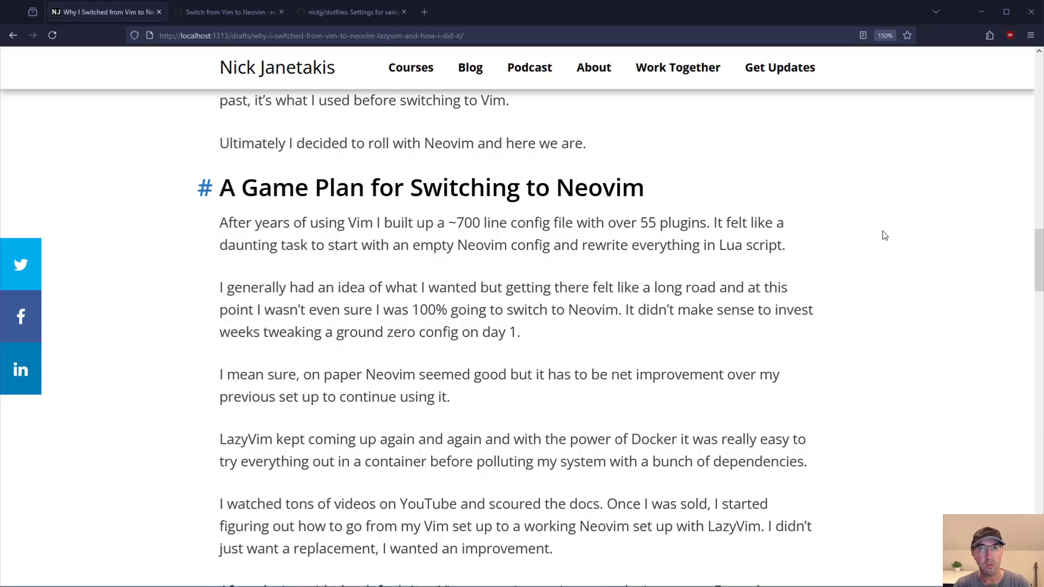
left_click_drag(262, 222, 376, 222)
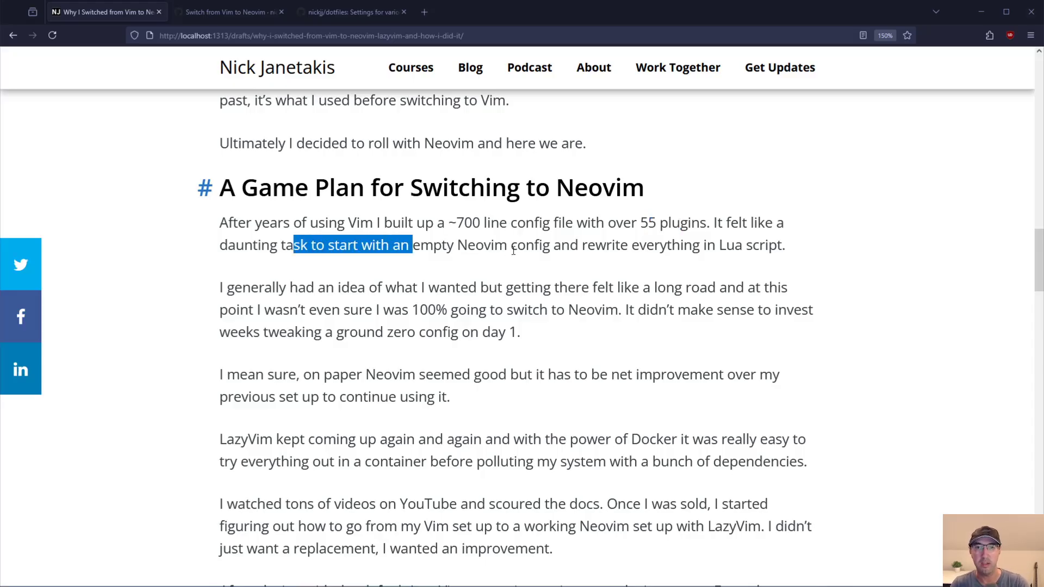
left_click(562, 245)
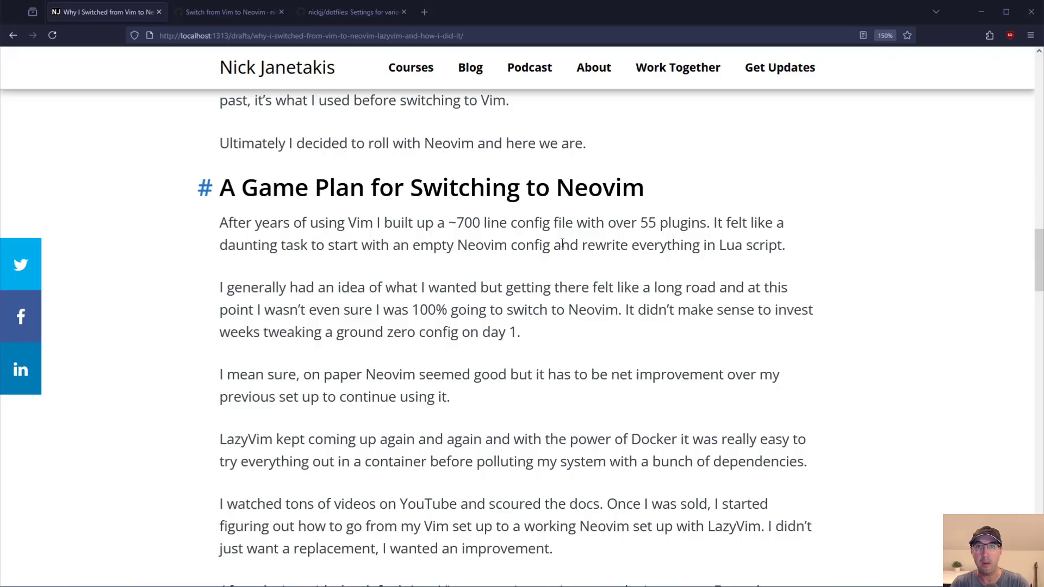
left_click_drag(587, 244, 747, 245)
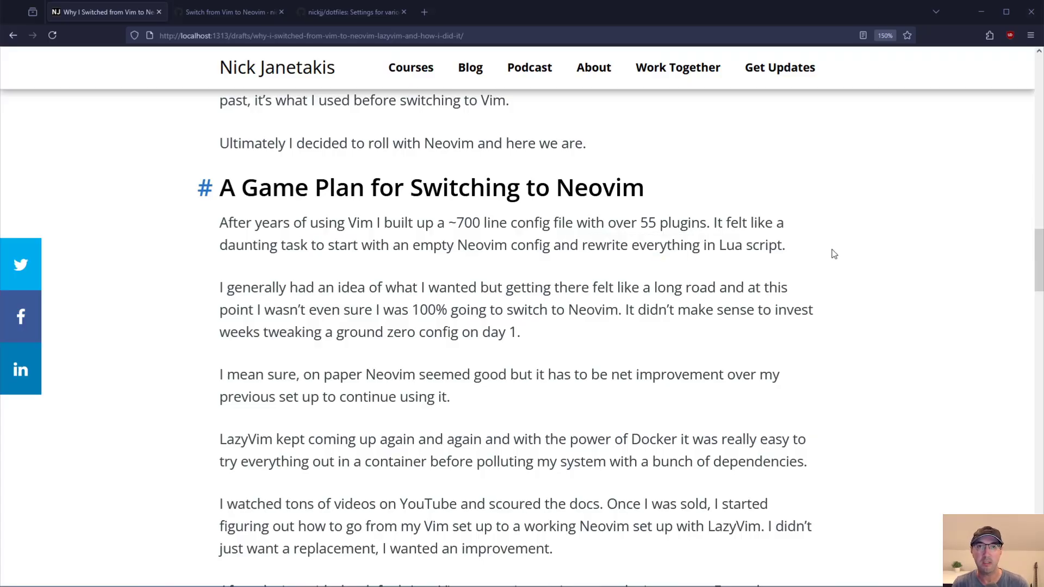
left_click_drag(456, 222, 503, 221)
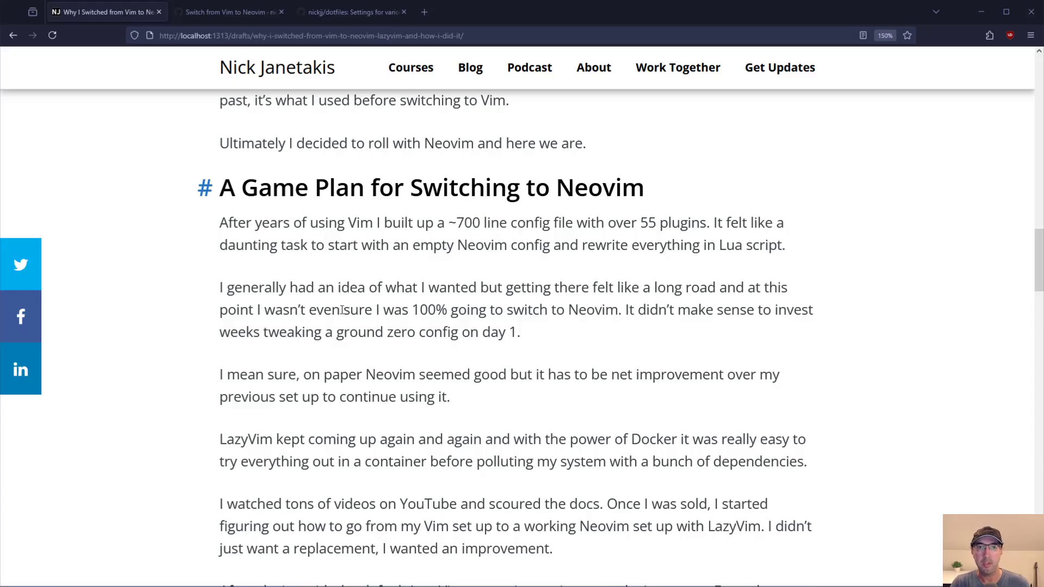
left_click_drag(445, 287, 574, 287)
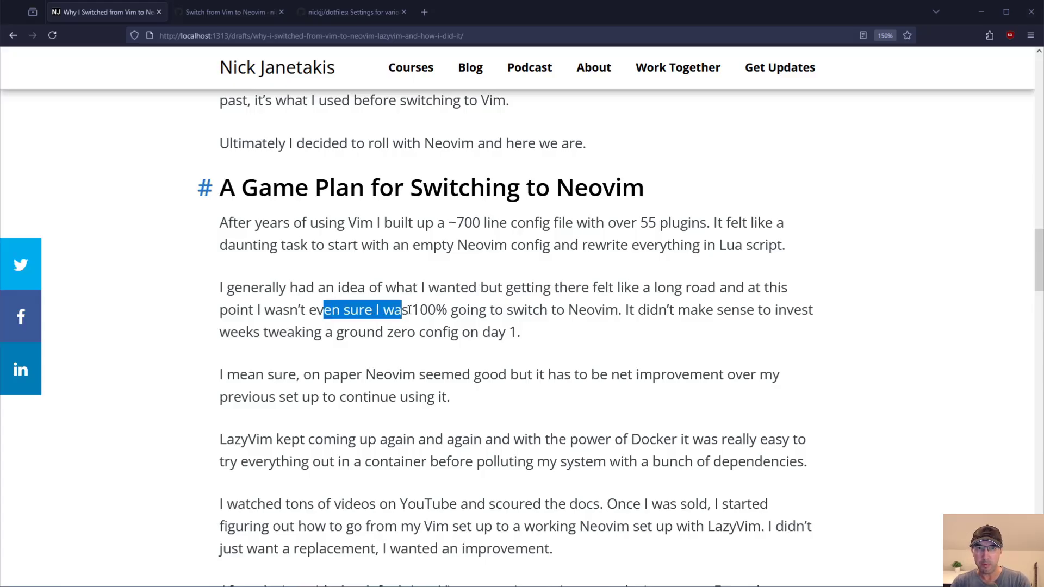
left_click_drag(402, 310, 469, 310)
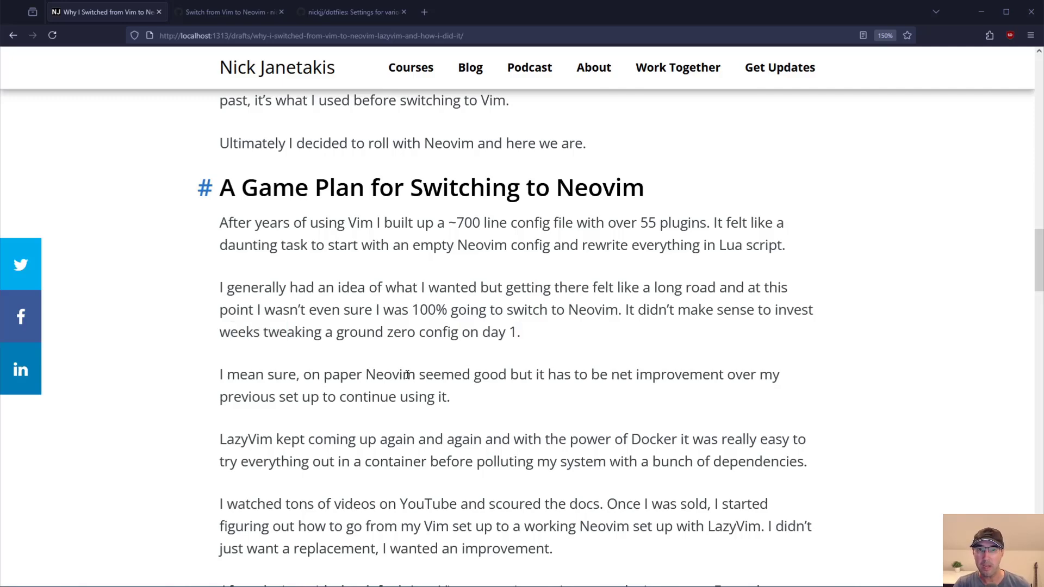
mouse_move(588, 373)
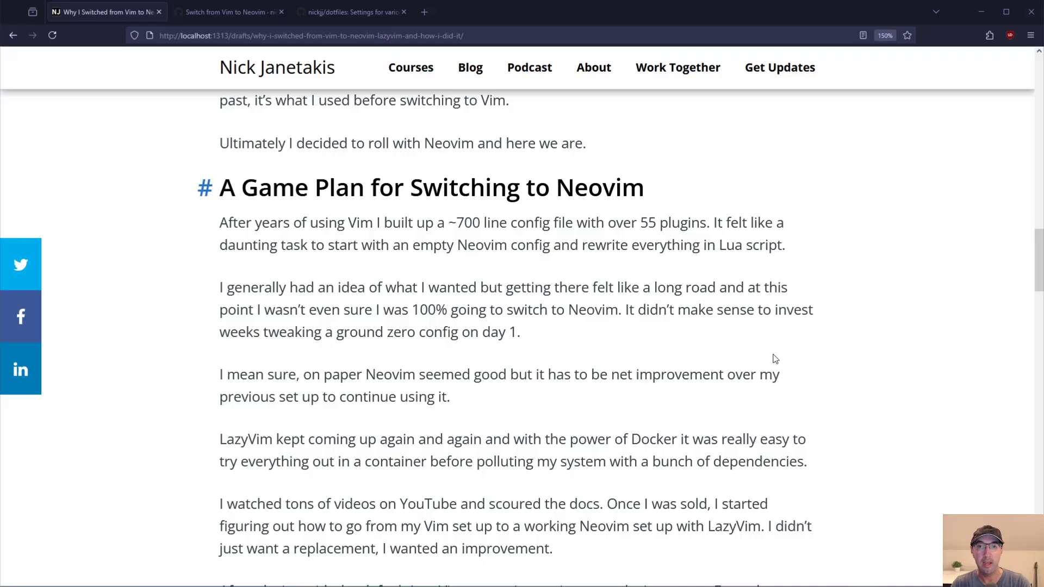
Step: Read the note about trying things in a container, then switch to the dotfiles repository tab
scroll("down", 3)
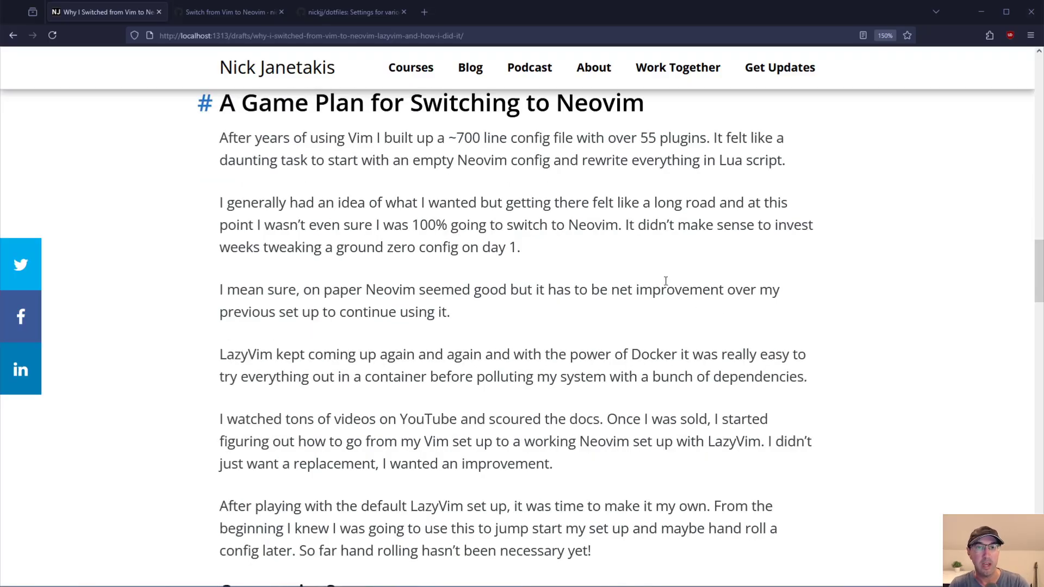
left_click_drag(243, 353, 339, 353)
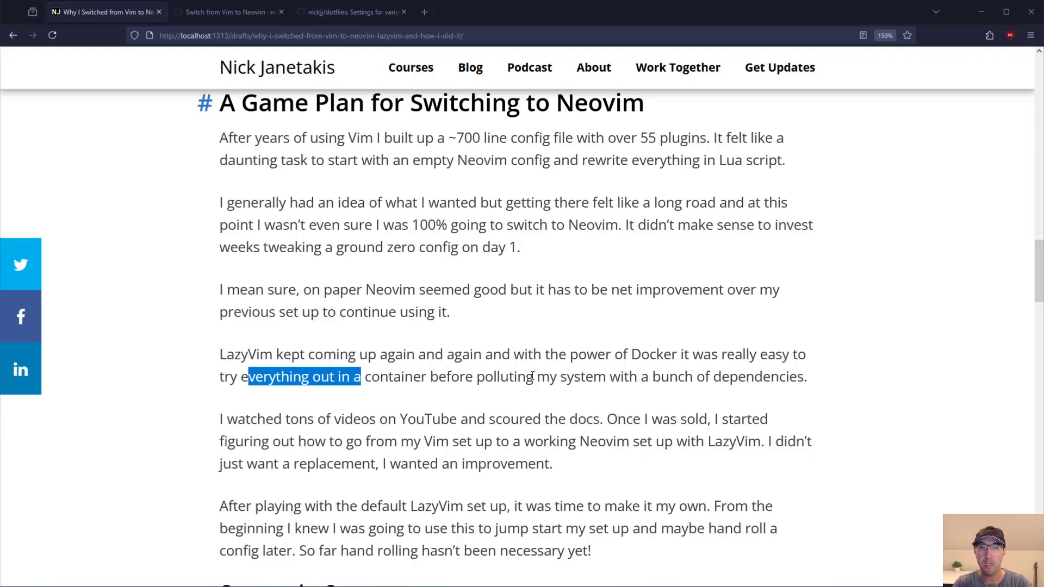
left_click(230, 11)
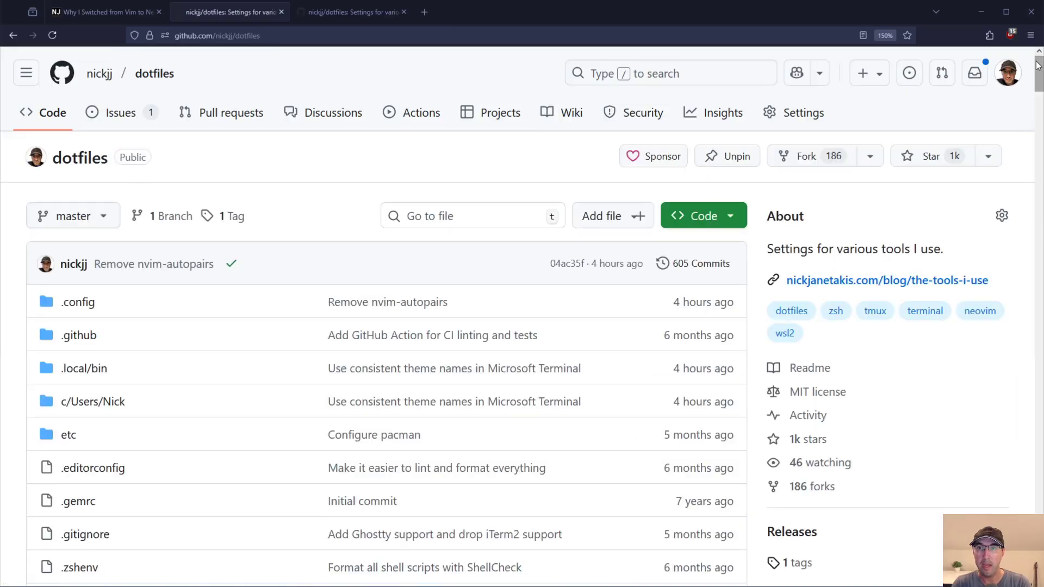
Step: Scroll the dotfiles README to 'Try it in Docker', then return to the blog post
scroll("down", 3)
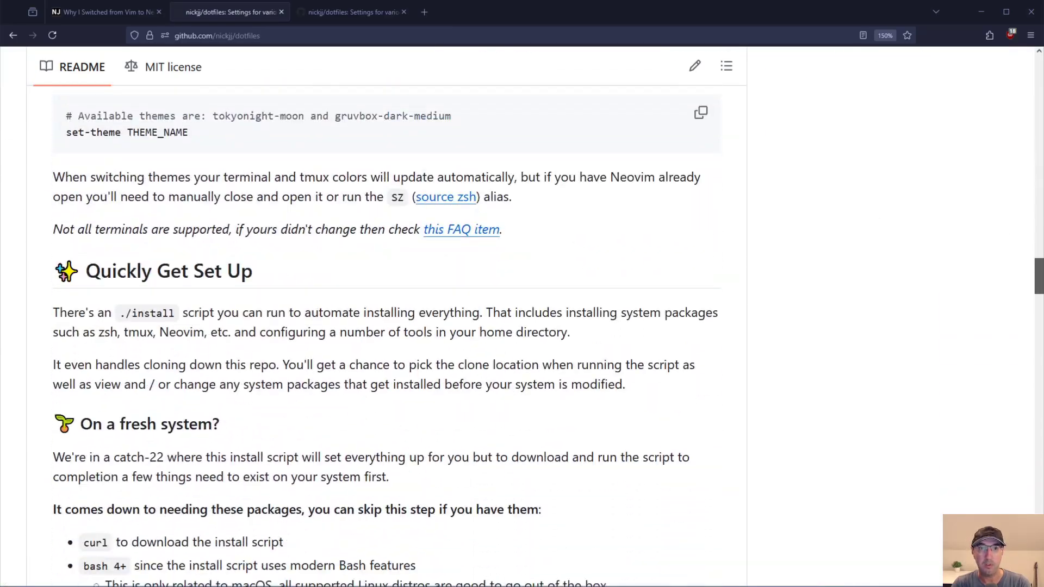
scroll("down", 3)
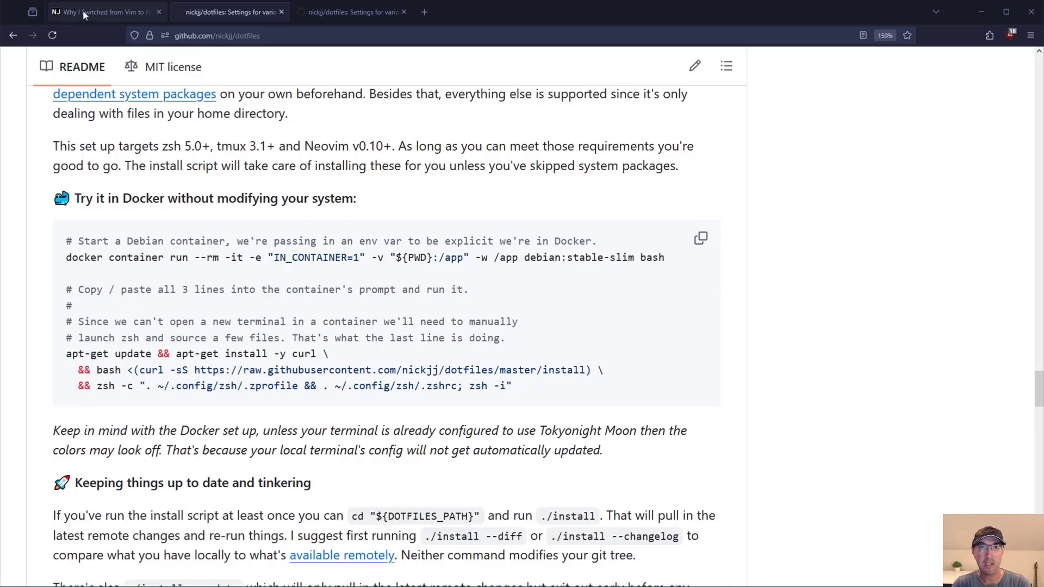
left_click(100, 12)
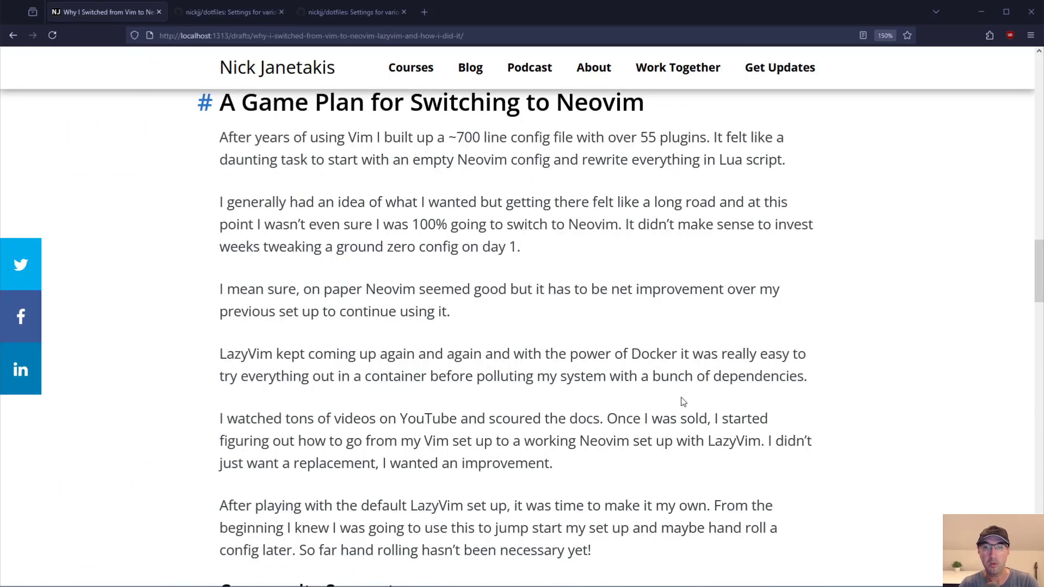
Step: Read the LazyVim paragraphs about YouTube videos and the default setup until Community Support appears
left_click_drag(264, 418, 340, 417)
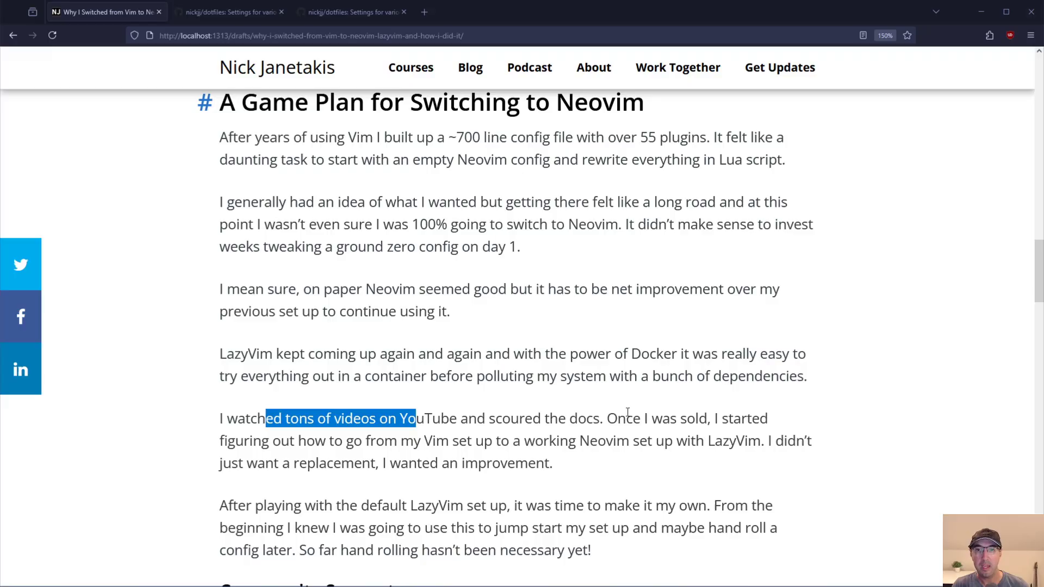
left_click_drag(624, 418, 709, 418)
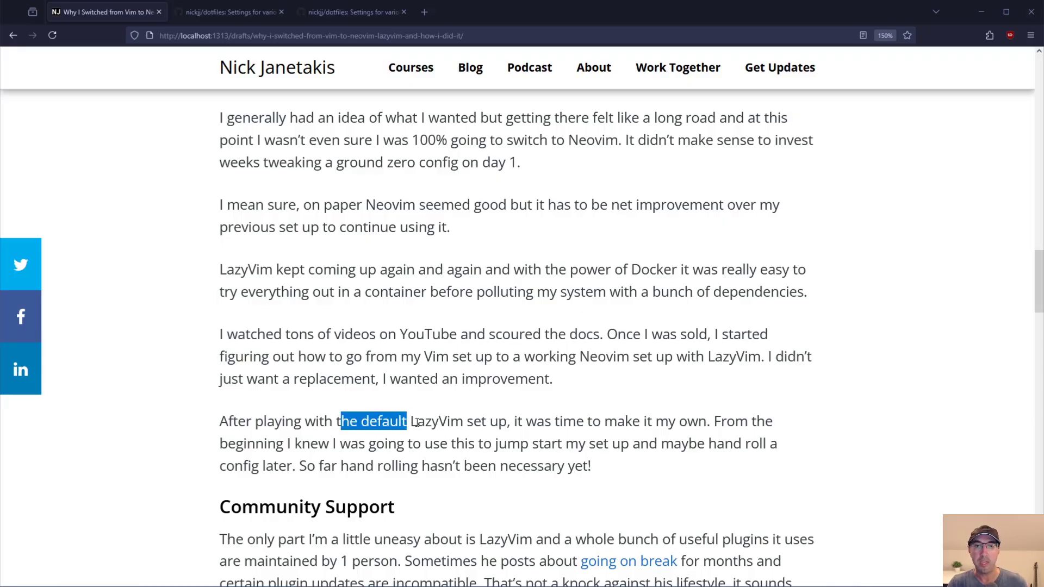
left_click_drag(405, 420, 545, 421)
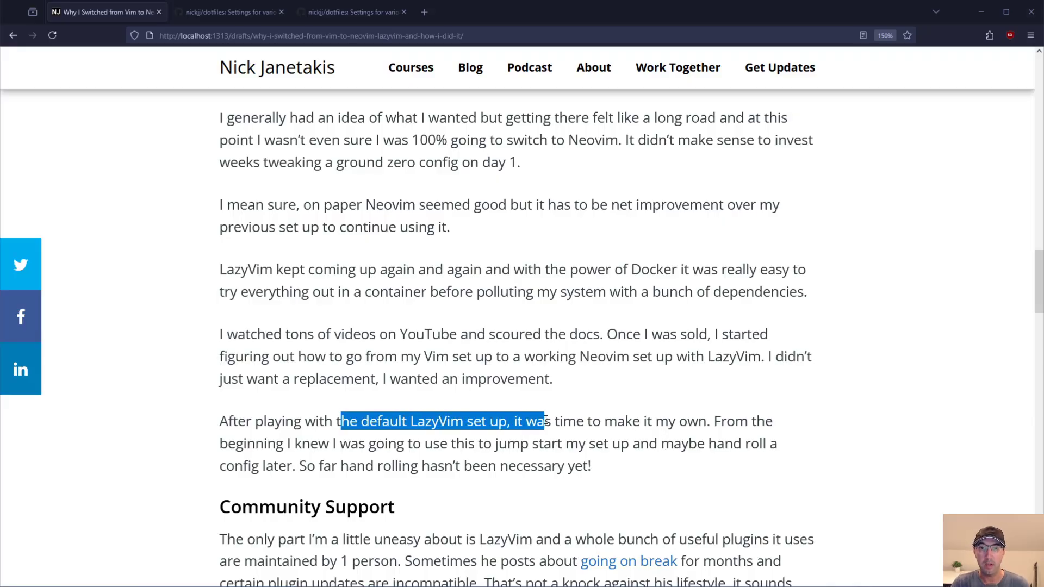
left_click_drag(543, 421, 584, 421)
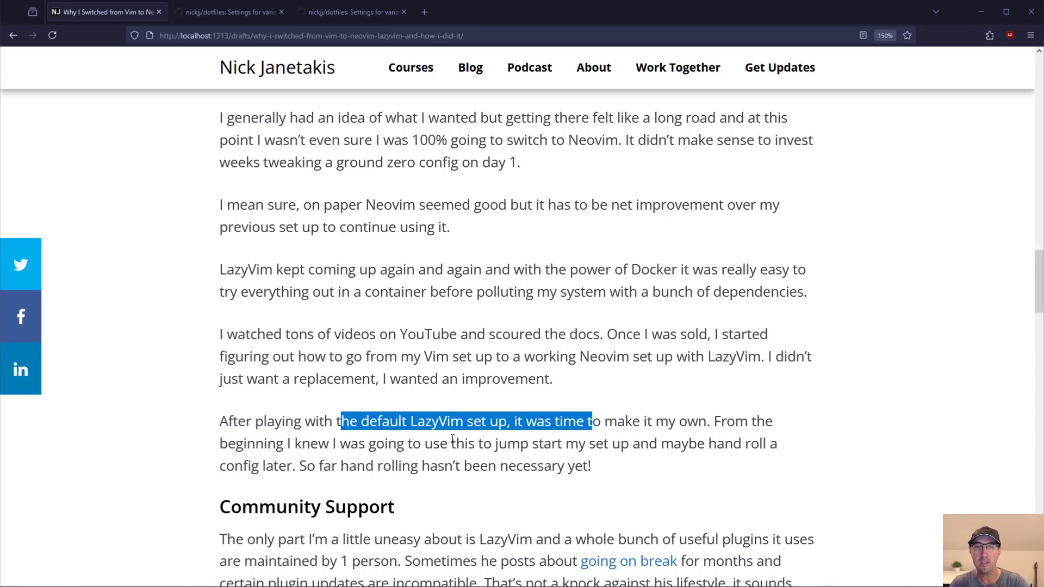
left_click(452, 442)
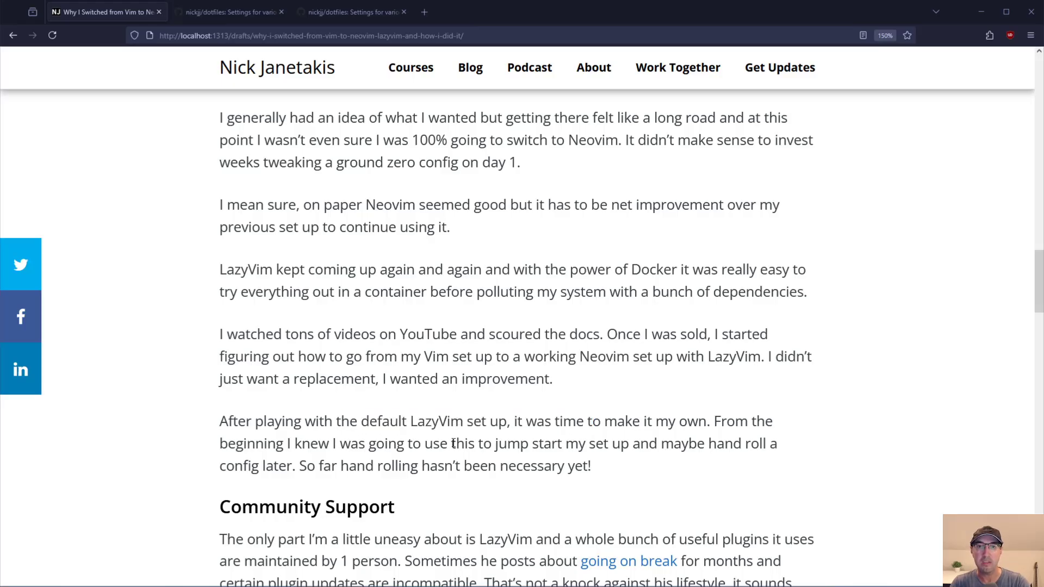
left_click_drag(457, 444, 629, 443)
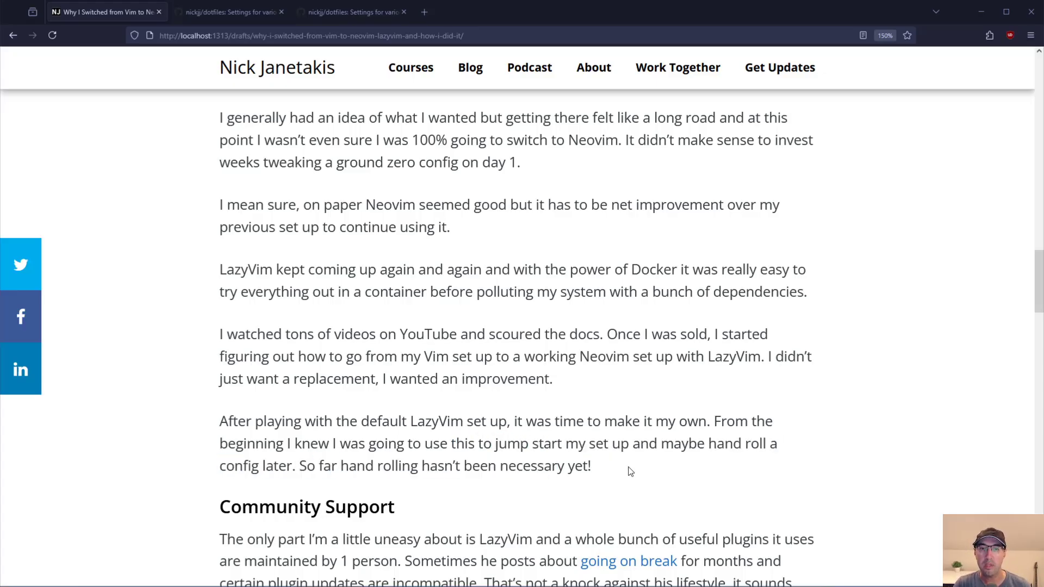
mouse_move(847, 382)
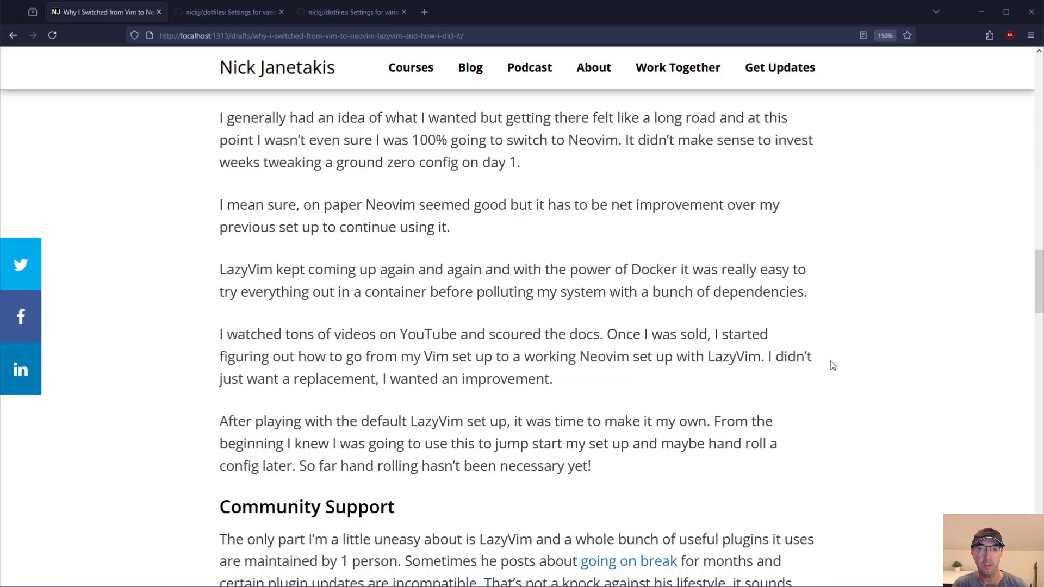
scroll("down", 3)
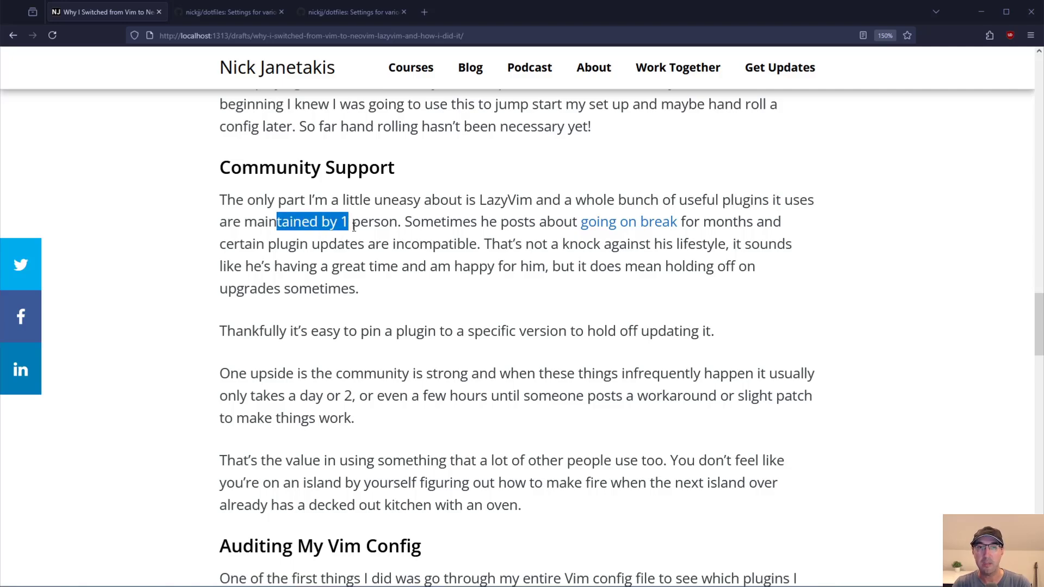
mouse_move(627, 222)
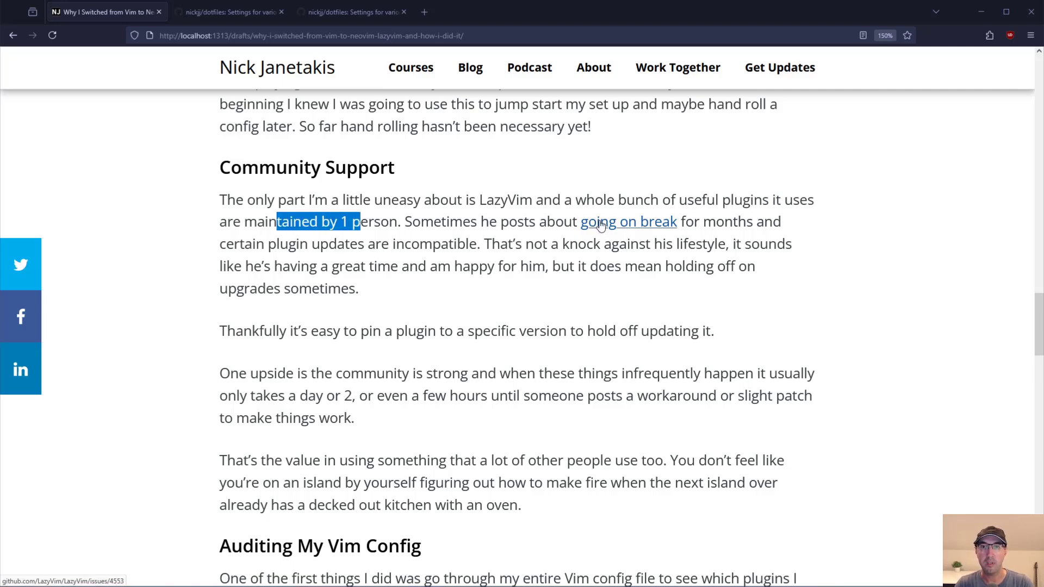
Step: Open the 'going on break' LazyVim issue #4553 'On vacation' in a new tab, view it, and return
left_click(627, 221)
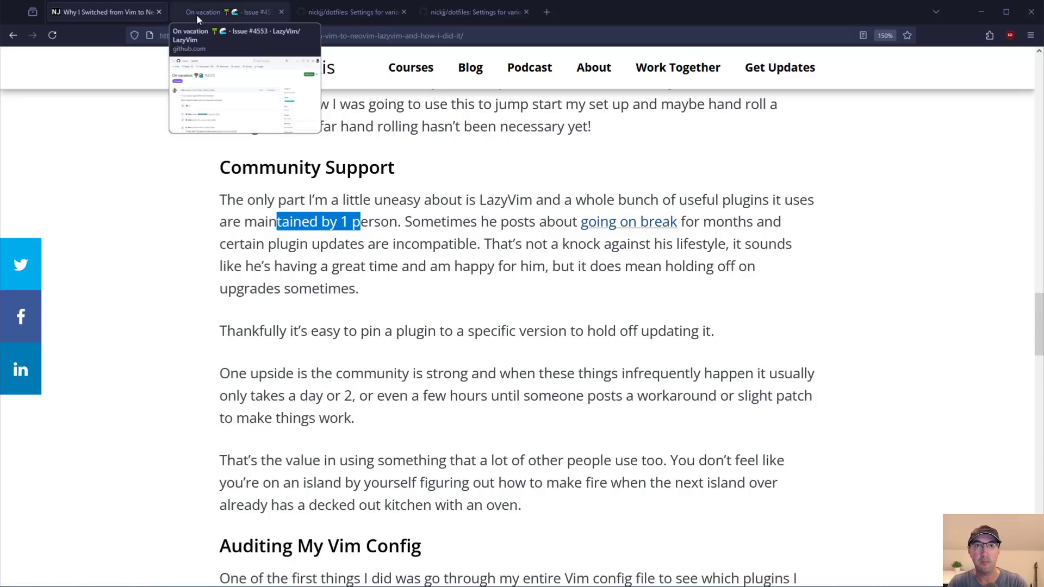
left_click(226, 10)
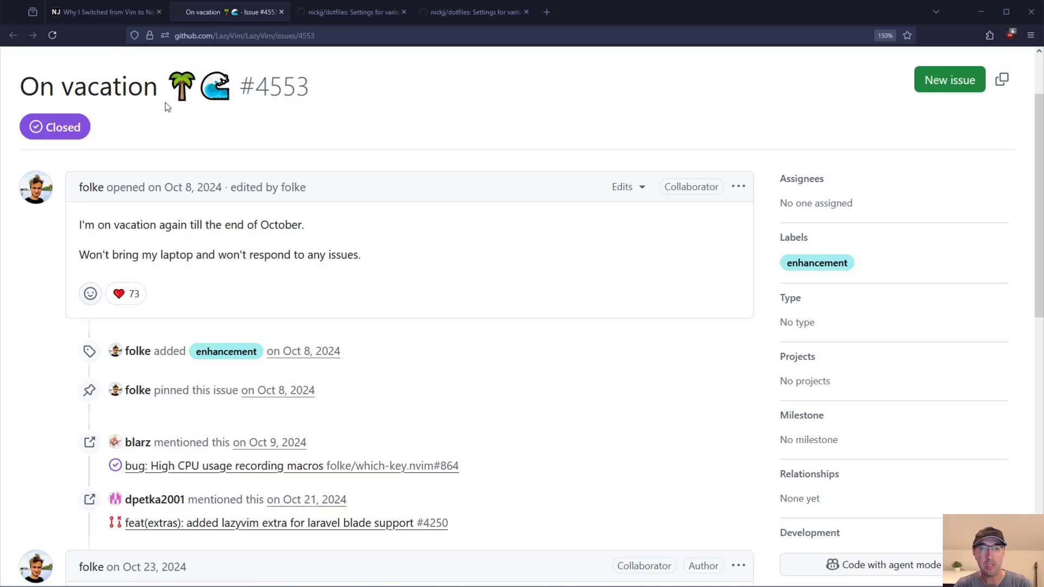
left_click(106, 11)
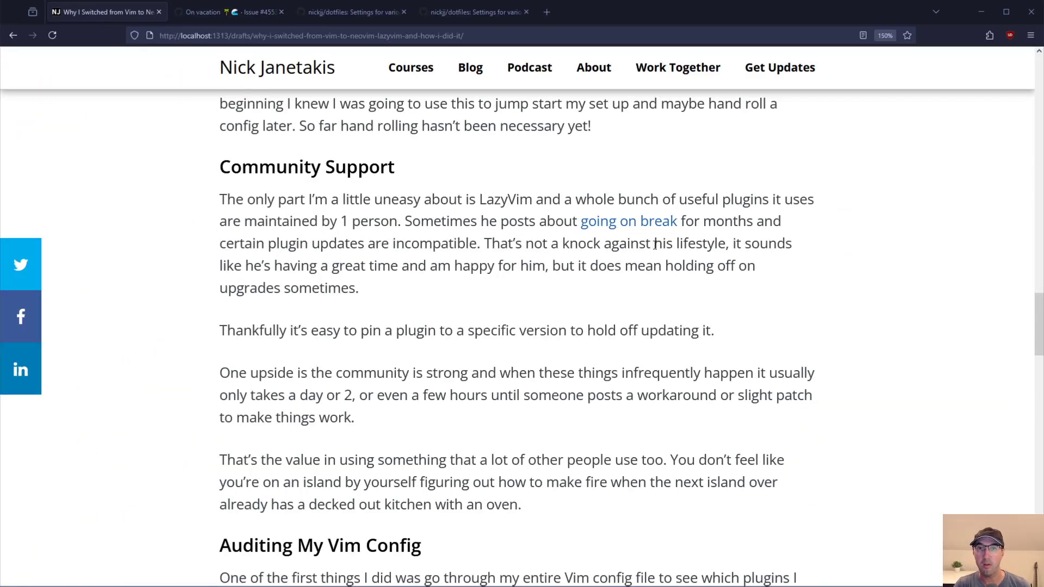
left_click_drag(652, 243, 729, 243)
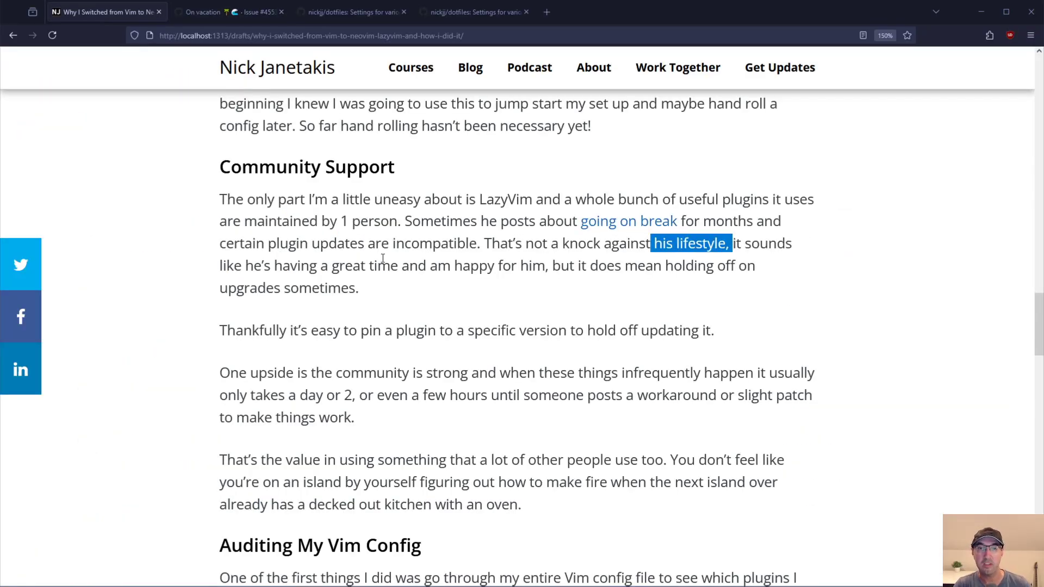
left_click_drag(340, 266, 496, 266)
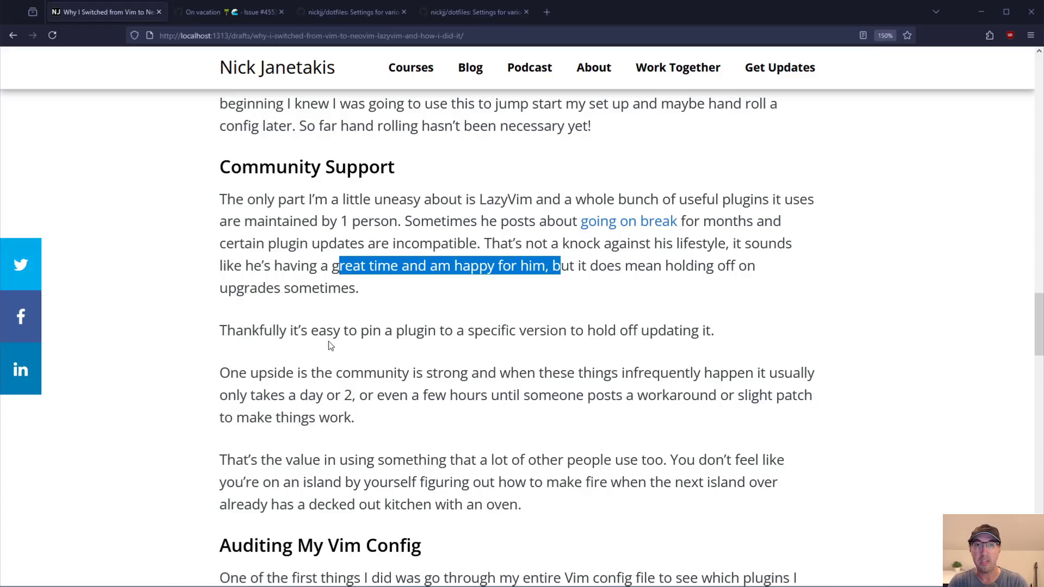
left_click_drag(384, 331, 573, 330)
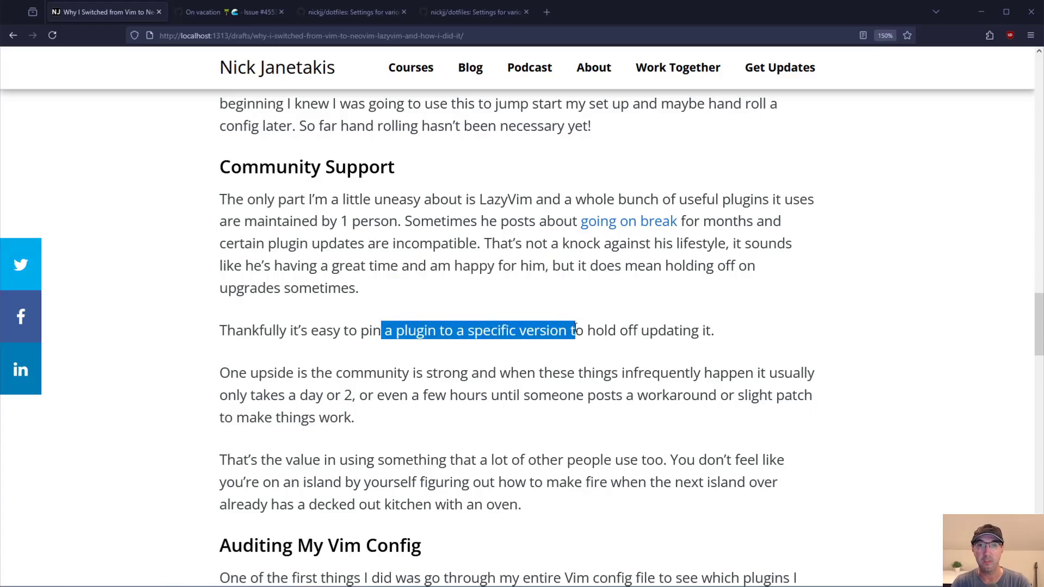
left_click(724, 328)
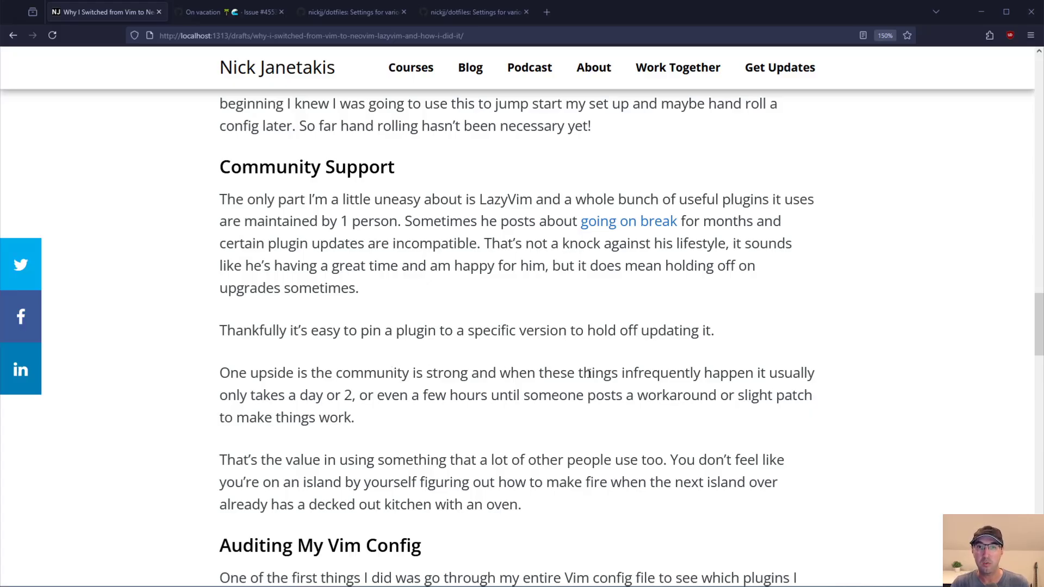
left_click_drag(551, 372, 711, 372)
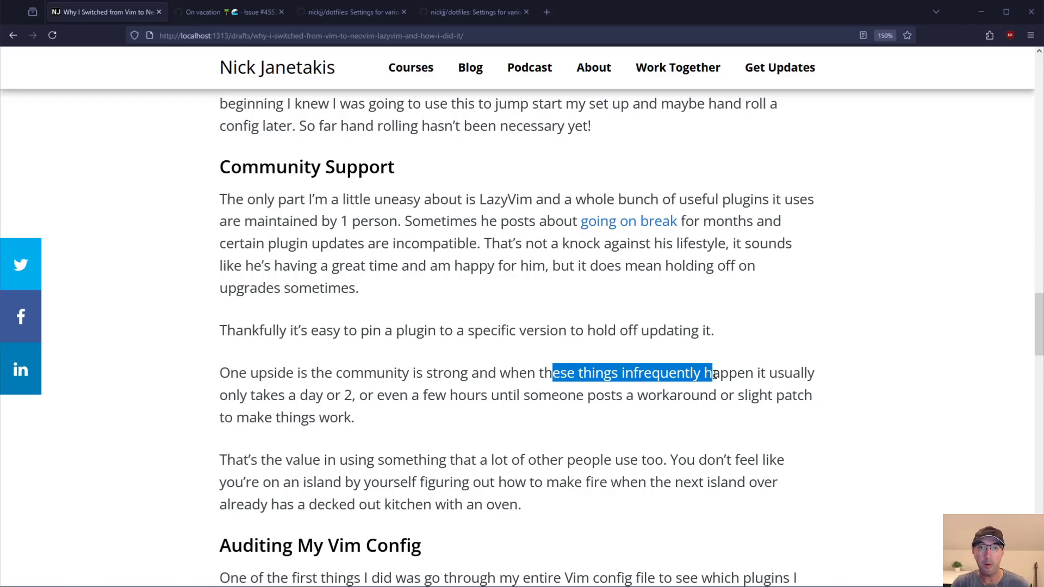
mouse_move(410, 393)
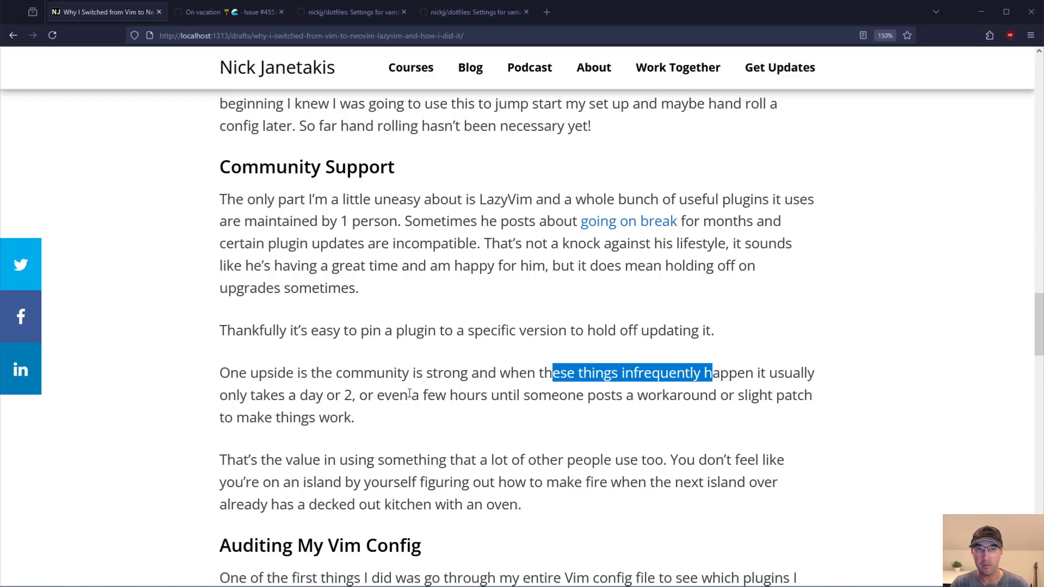
left_click_drag(399, 394, 559, 394)
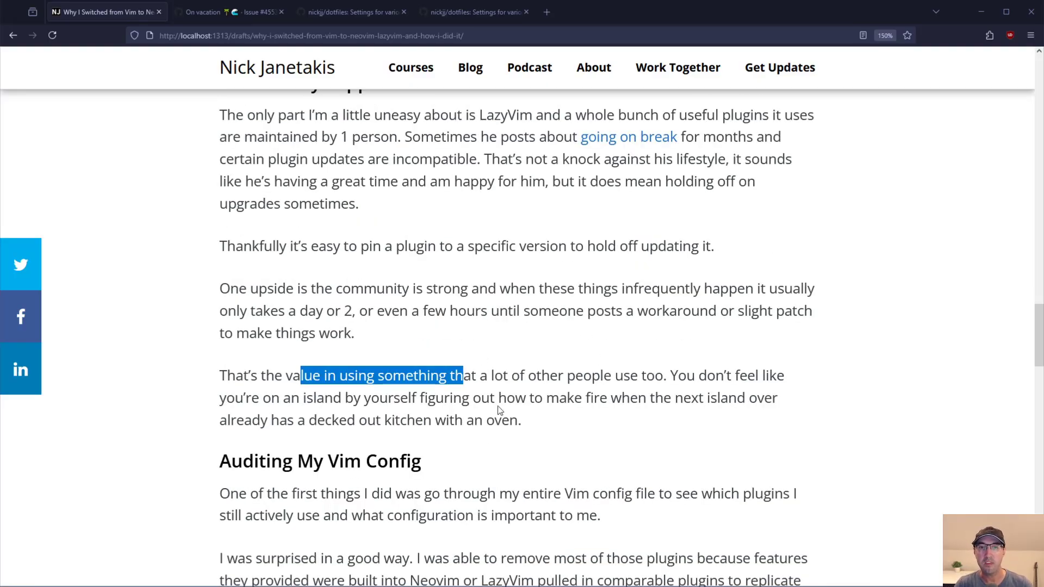
mouse_move(414, 392)
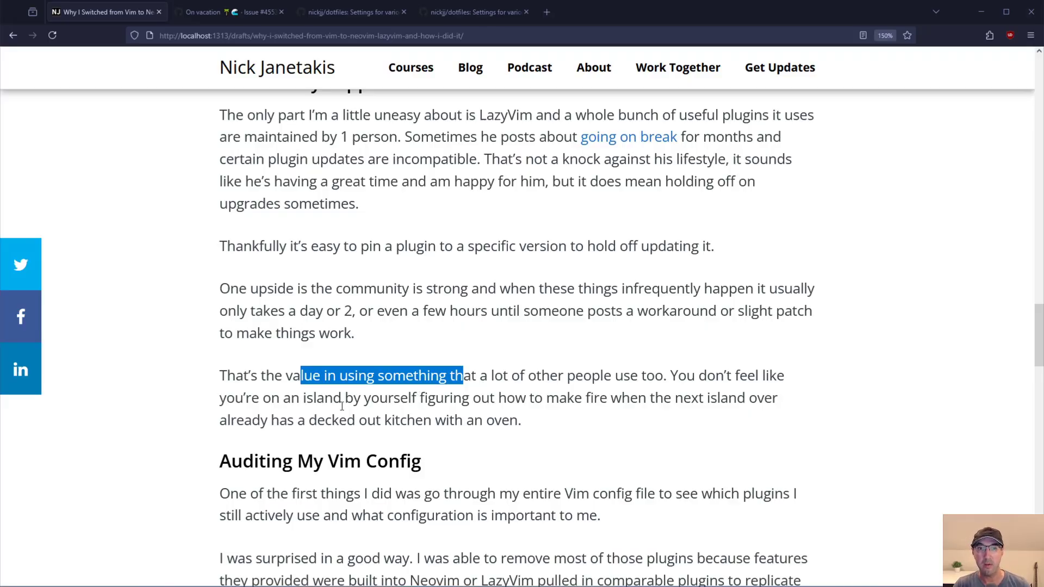
left_click(811, 372)
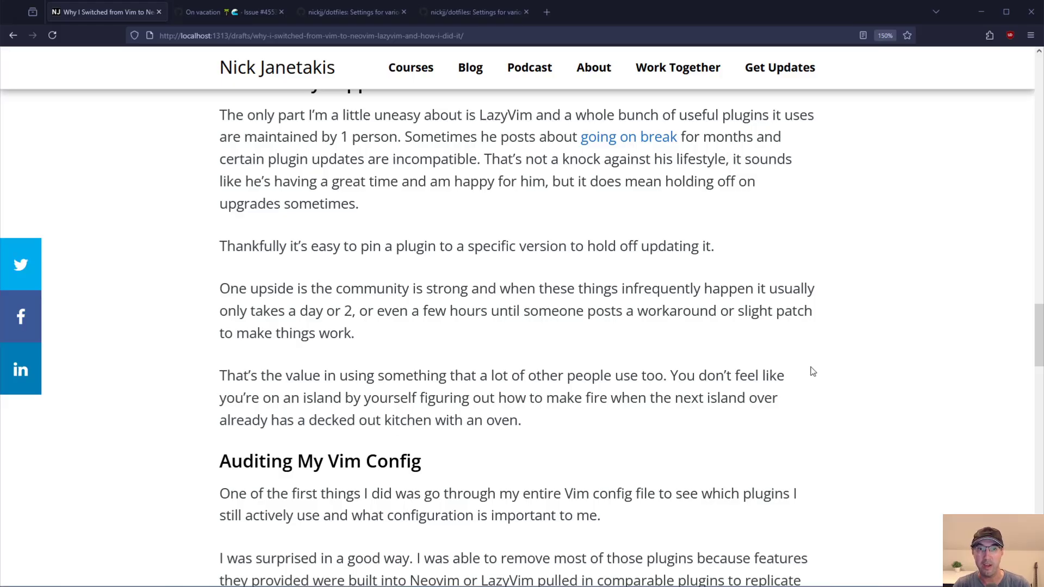
scroll("down", 3)
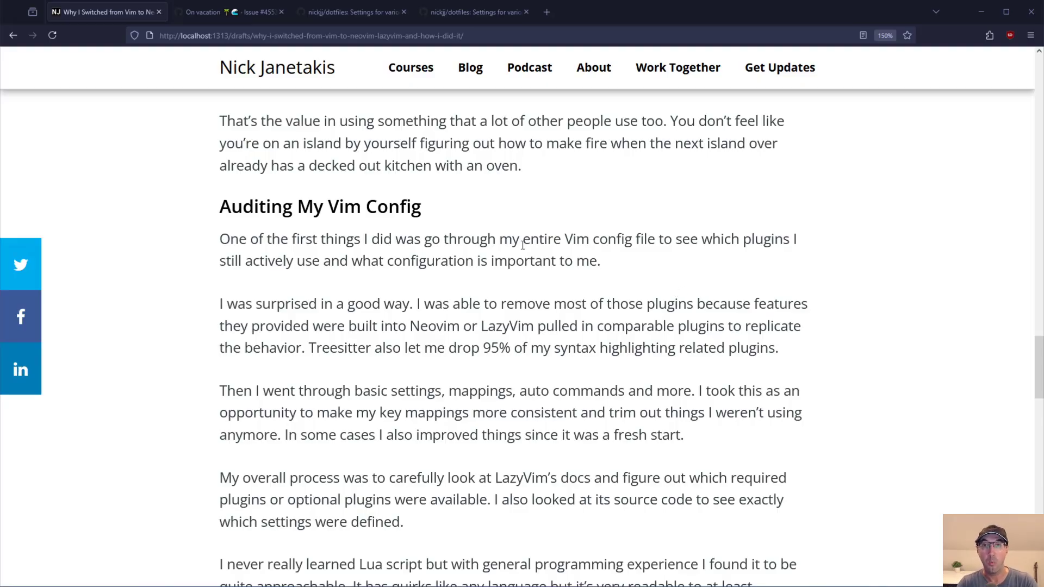
Step: Read the Auditing My Vim Config paragraphs on Treesitter, plugins and mappings down to the Lua scripting paragraph
left_click_drag(463, 239, 673, 239)
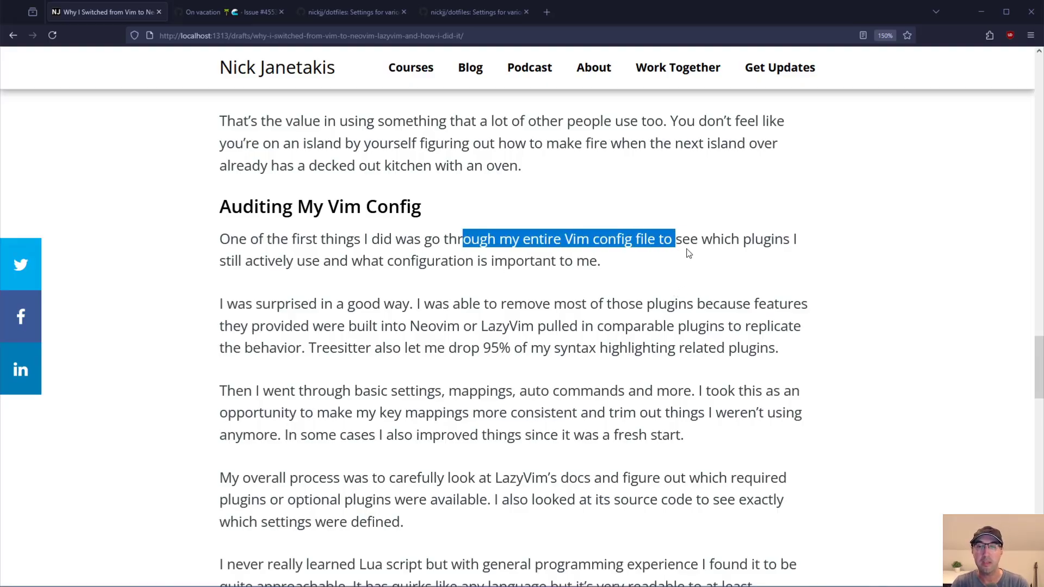
left_click_drag(672, 238, 764, 238)
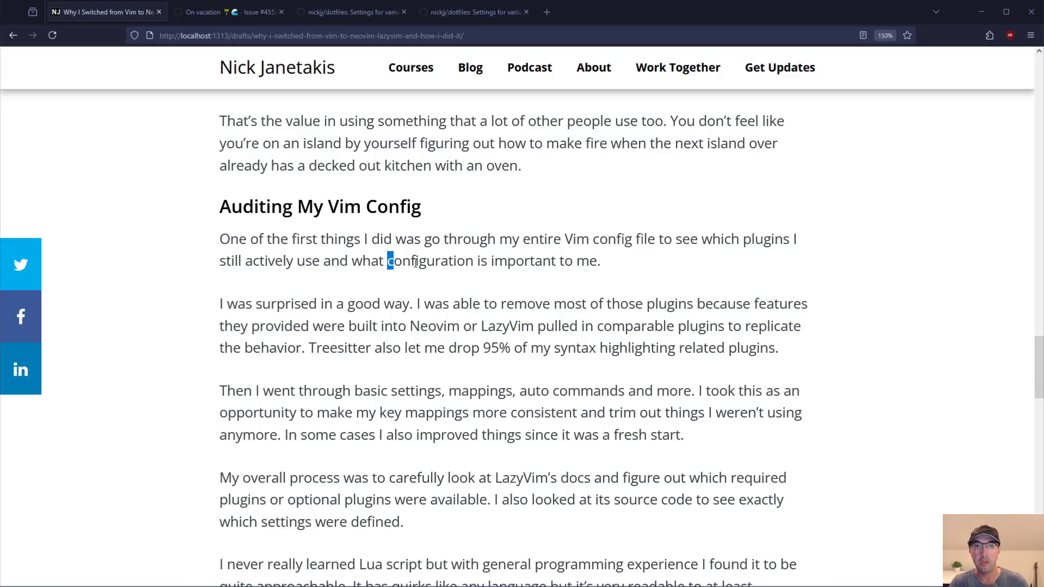
left_click_drag(388, 260, 513, 259)
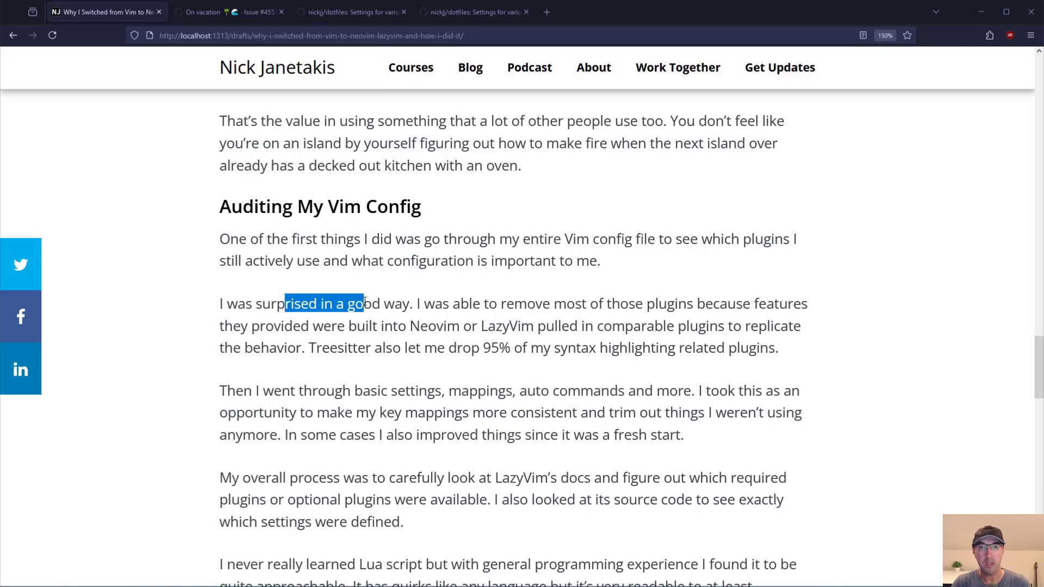
mouse_move(634, 304)
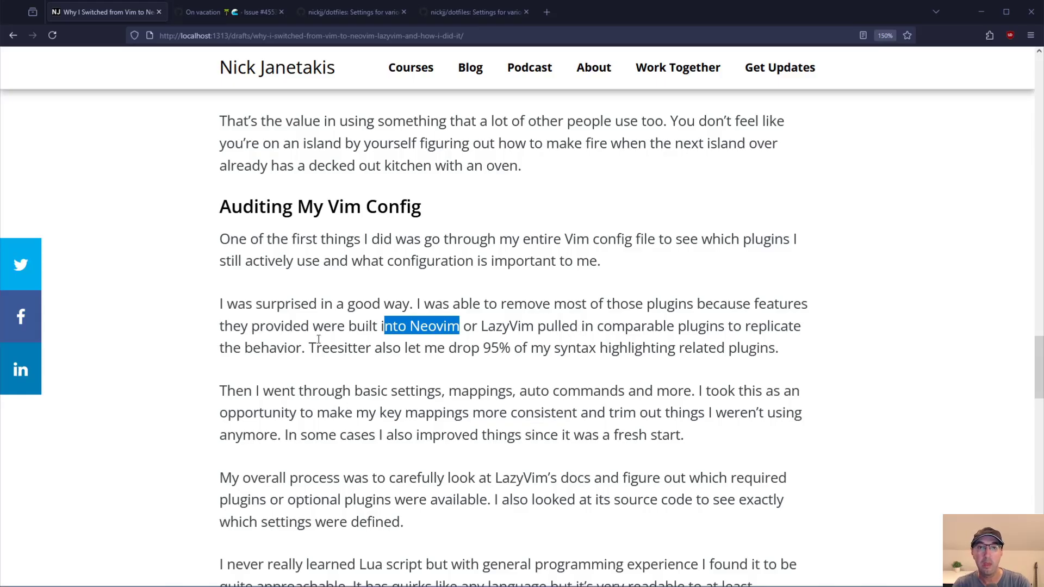
left_click_drag(322, 348, 423, 348)
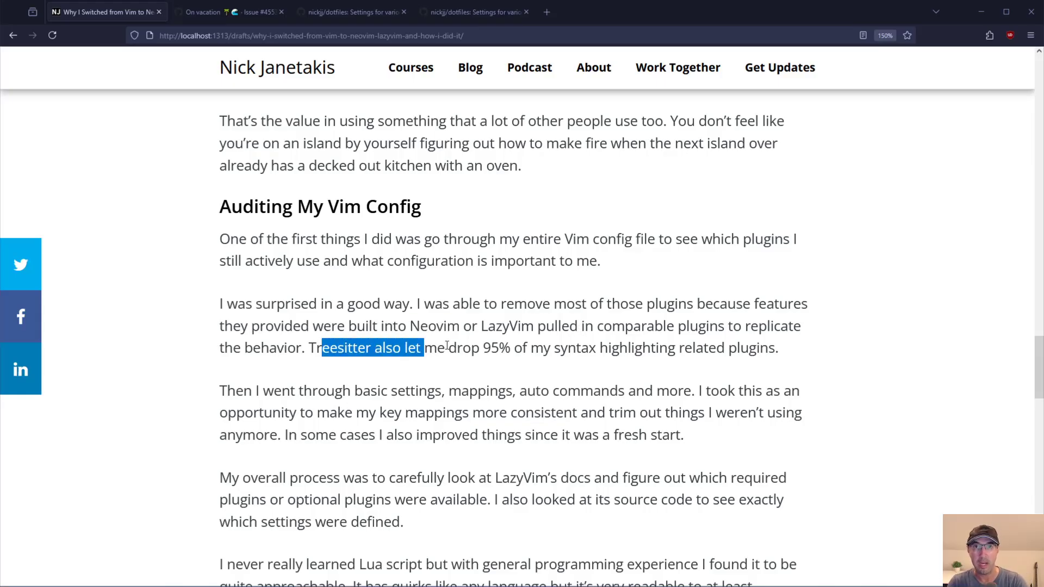
mouse_move(713, 348)
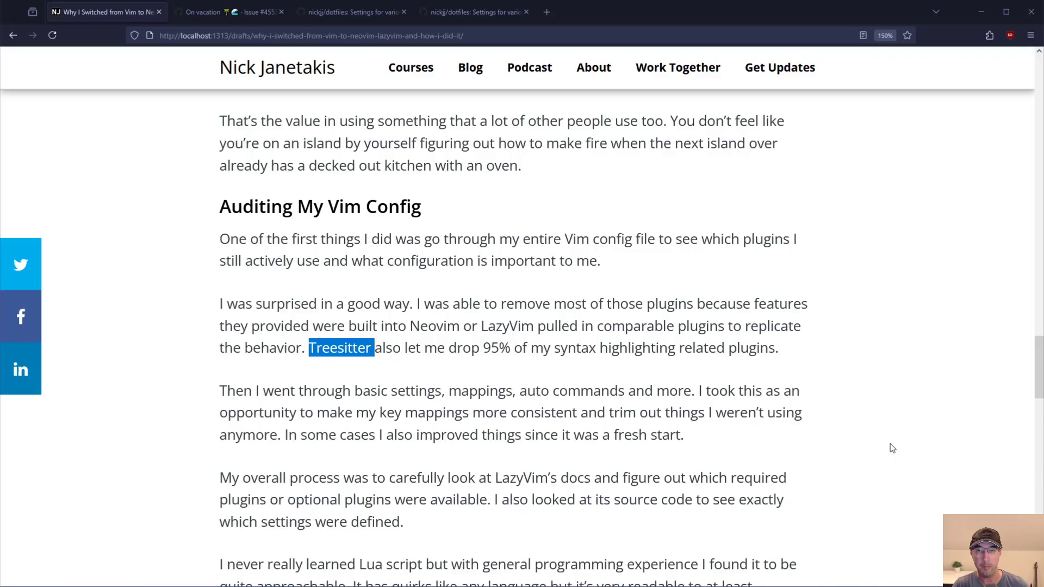
mouse_move(399, 224)
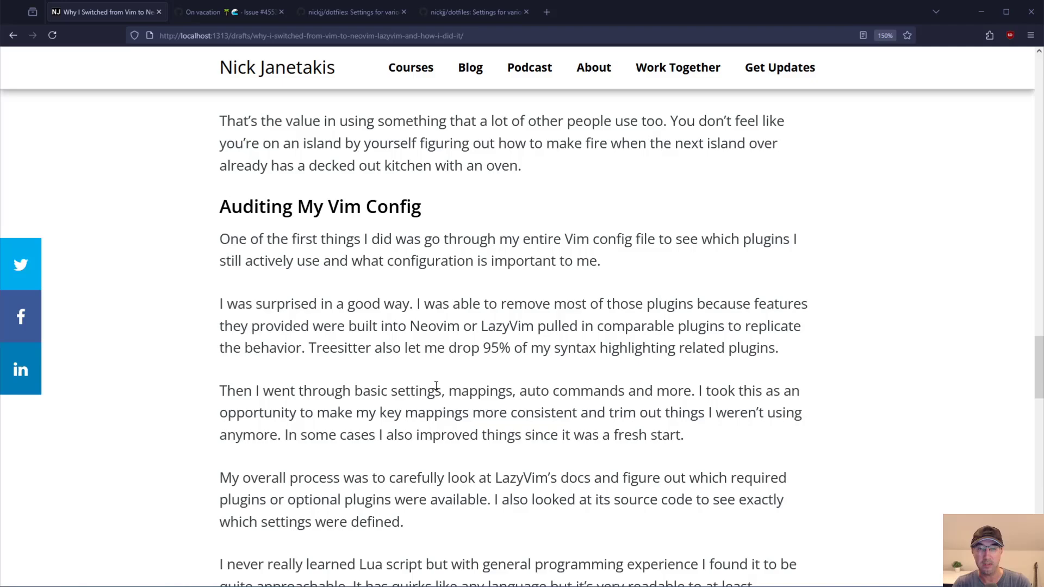
double_click(476, 390)
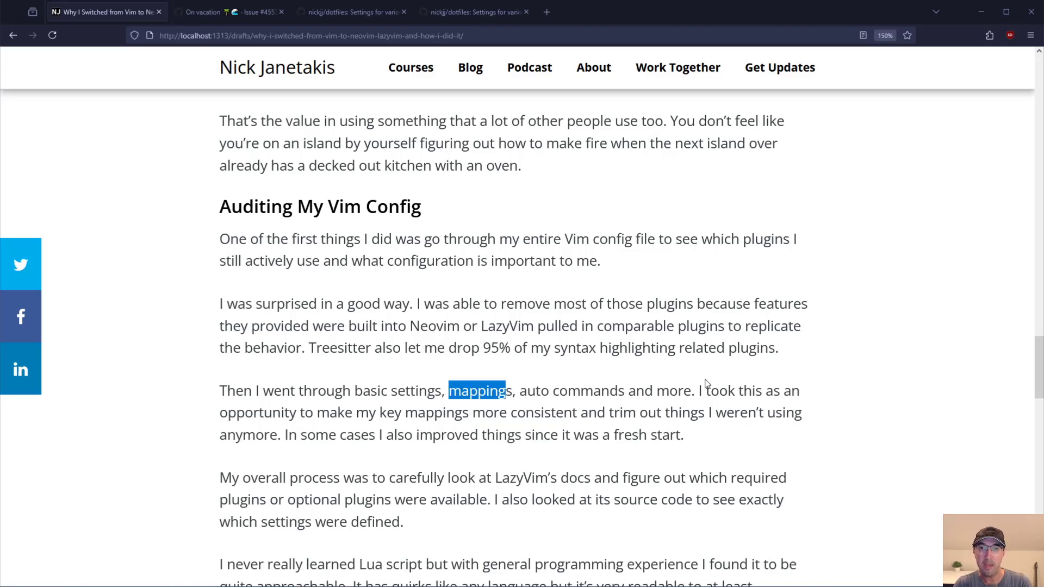
mouse_move(330, 410)
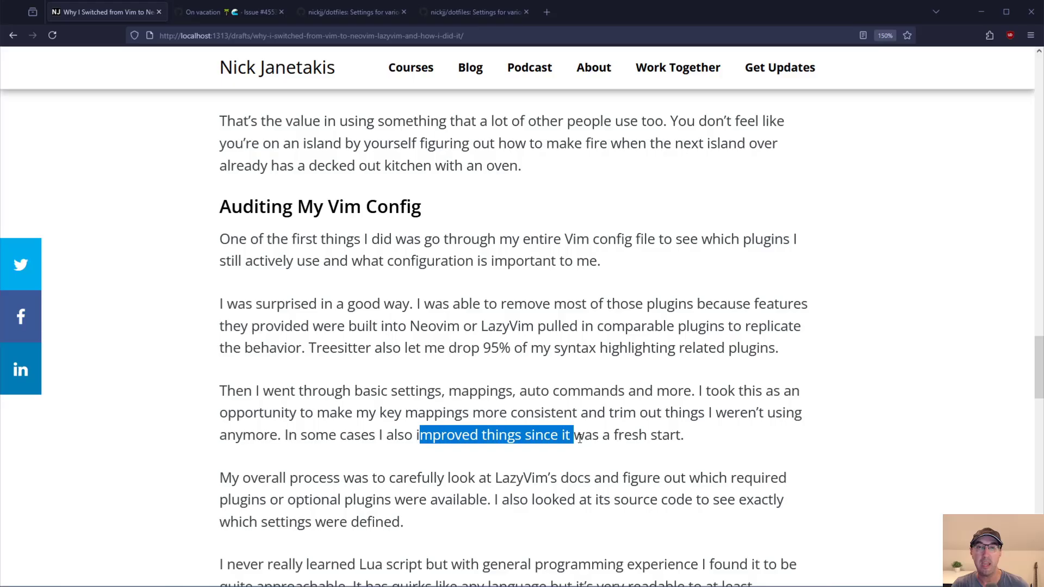
left_click(765, 365)
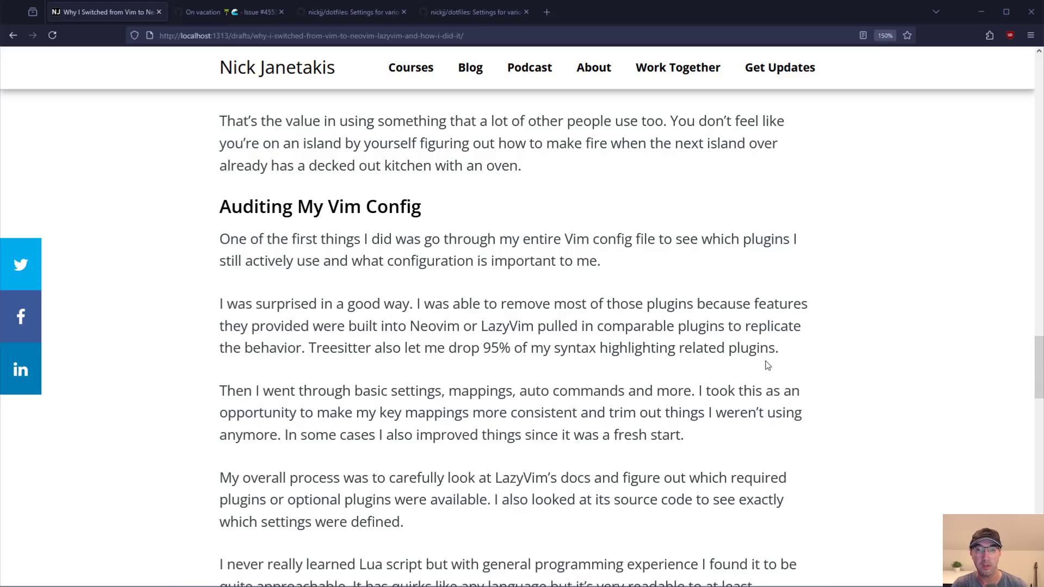
scroll("down", 3)
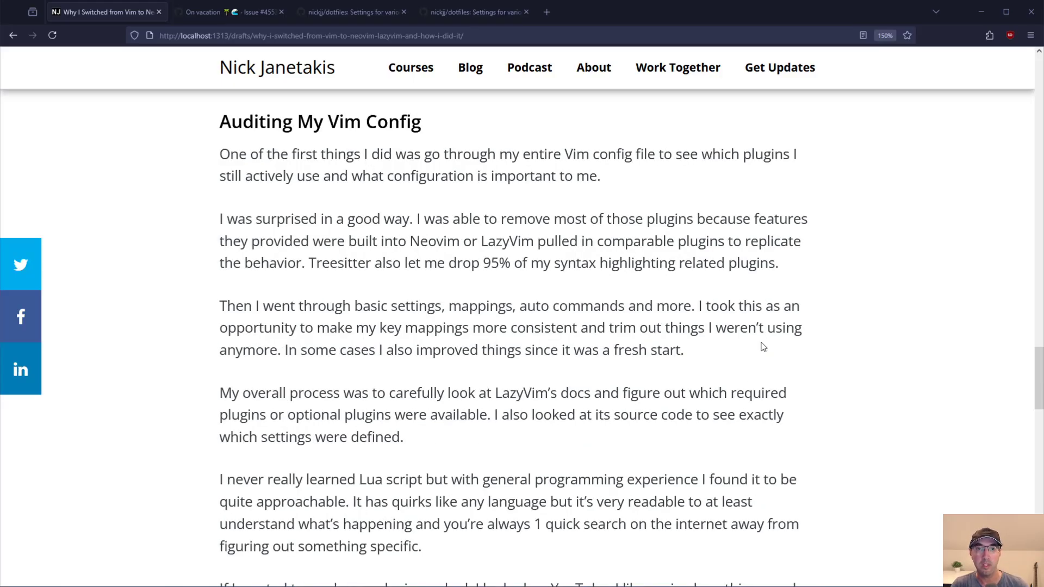
Step: Read the paragraph on the overall process and optional plugins, highlighting the sentence about reading LazyVim source code
left_click_drag(241, 393, 476, 393)
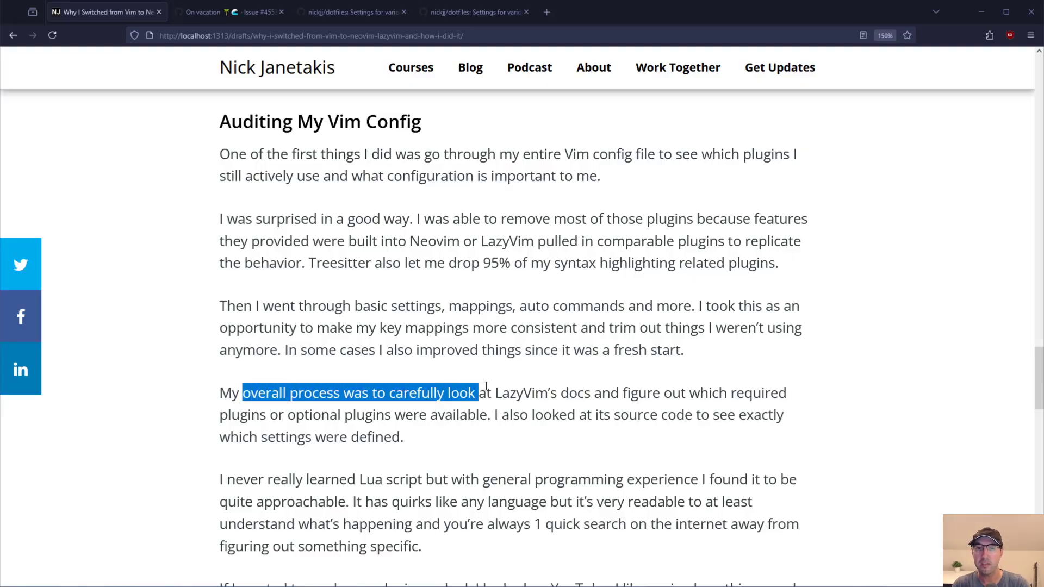
left_click_drag(476, 393, 547, 392)
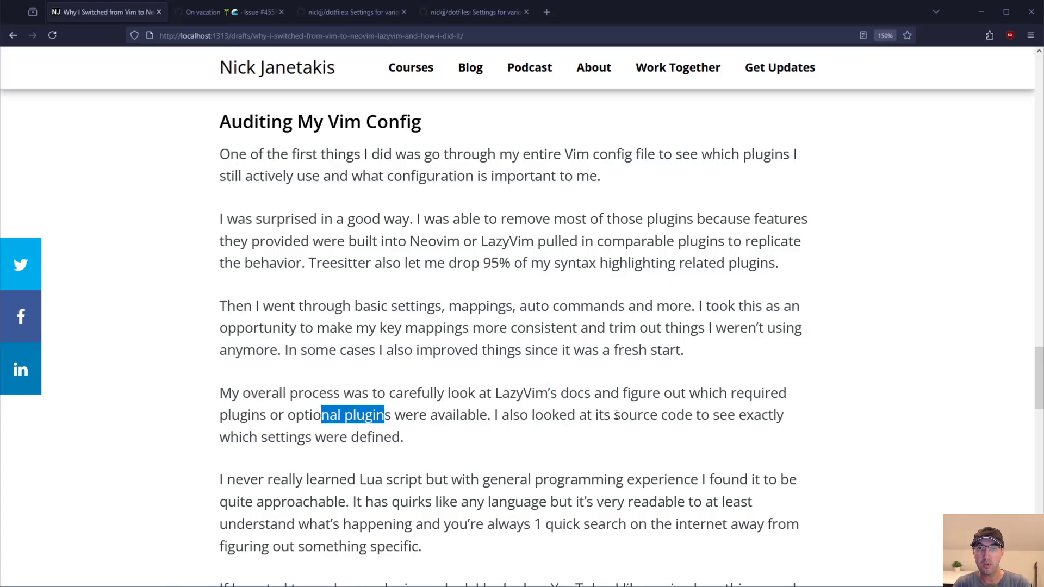
left_click(449, 441)
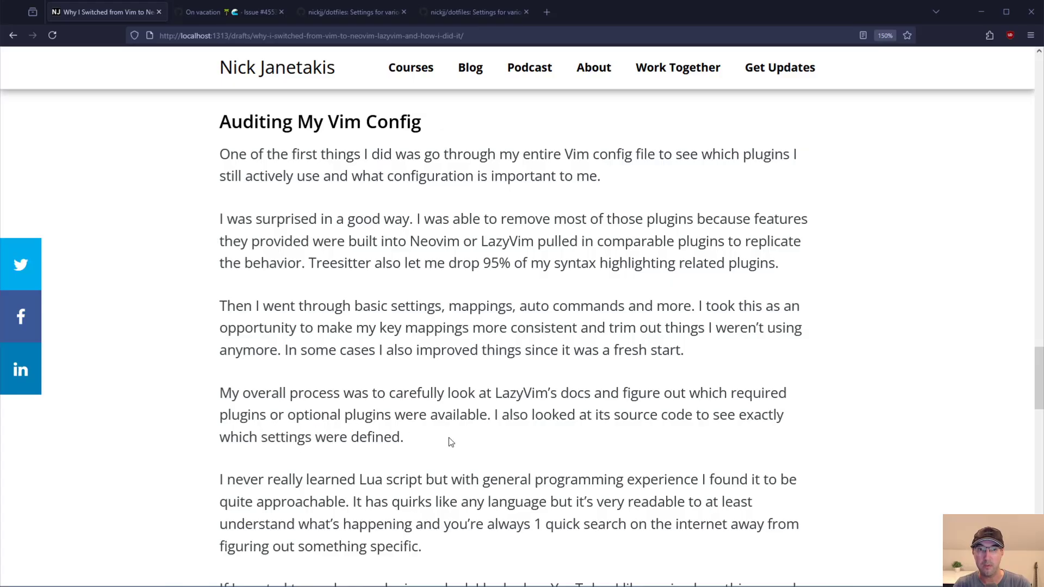
left_click_drag(496, 414, 402, 437)
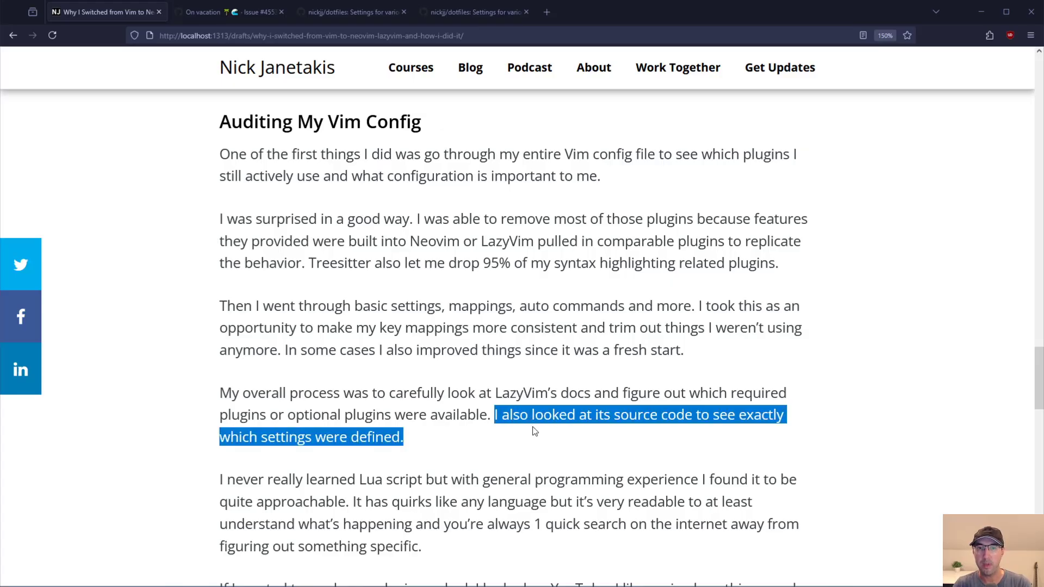
scroll("down", 3)
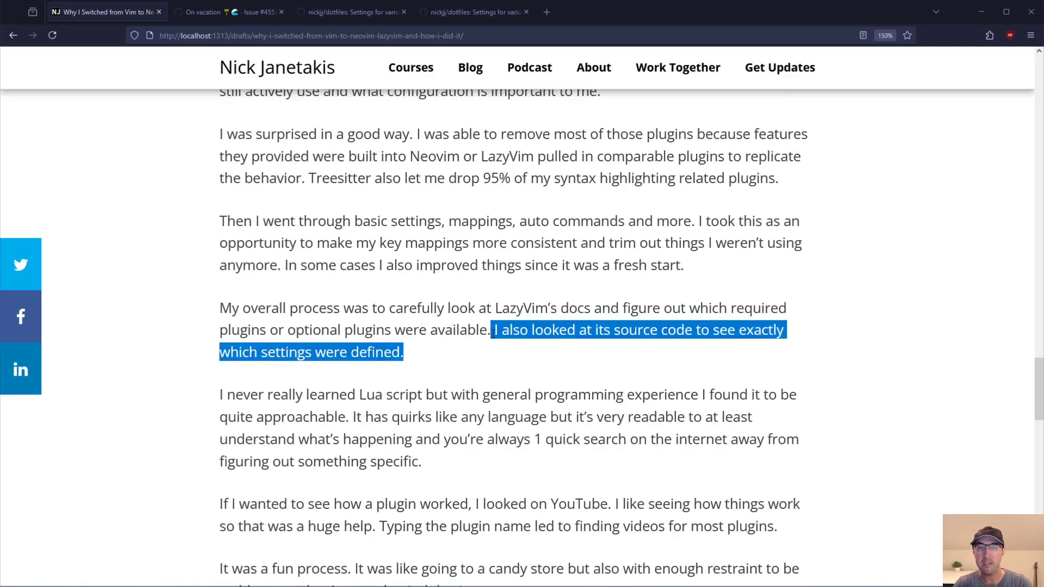
Step: Read on through the source-code-and-settings point and the phrase about not needing to learn Lua
left_click(591, 354)
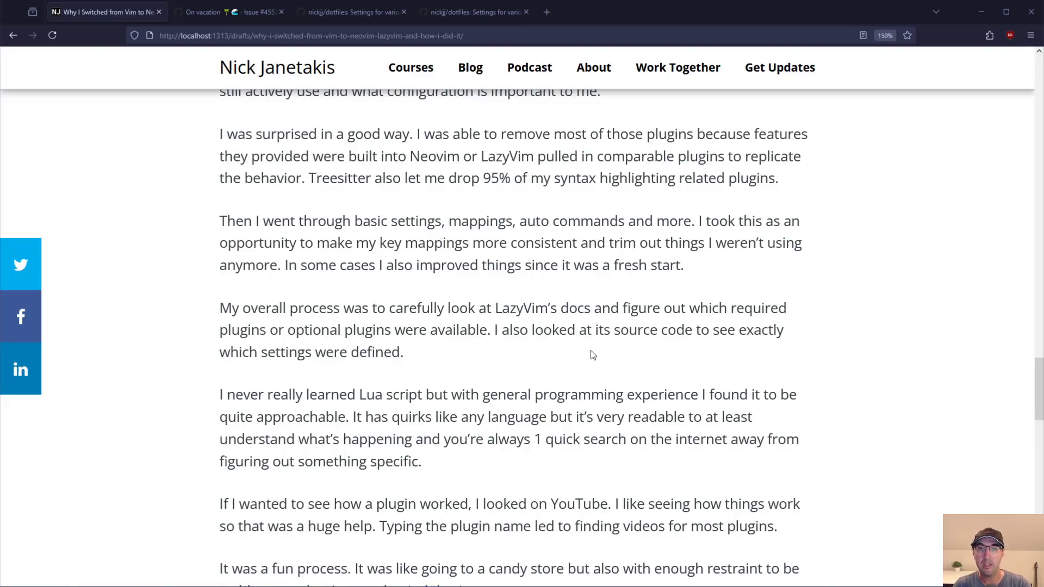
left_click_drag(602, 329, 402, 352)
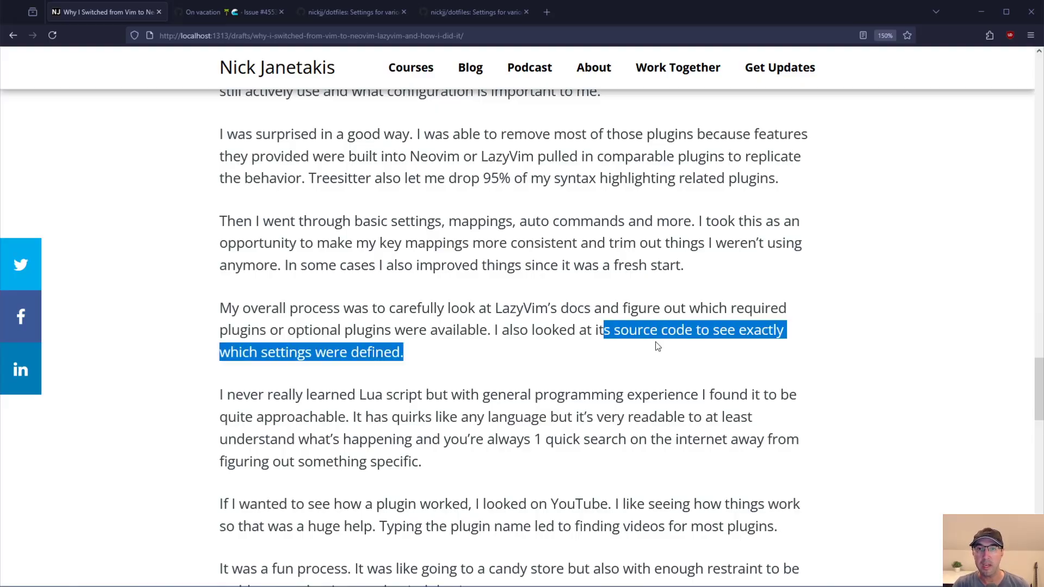
left_click(662, 347)
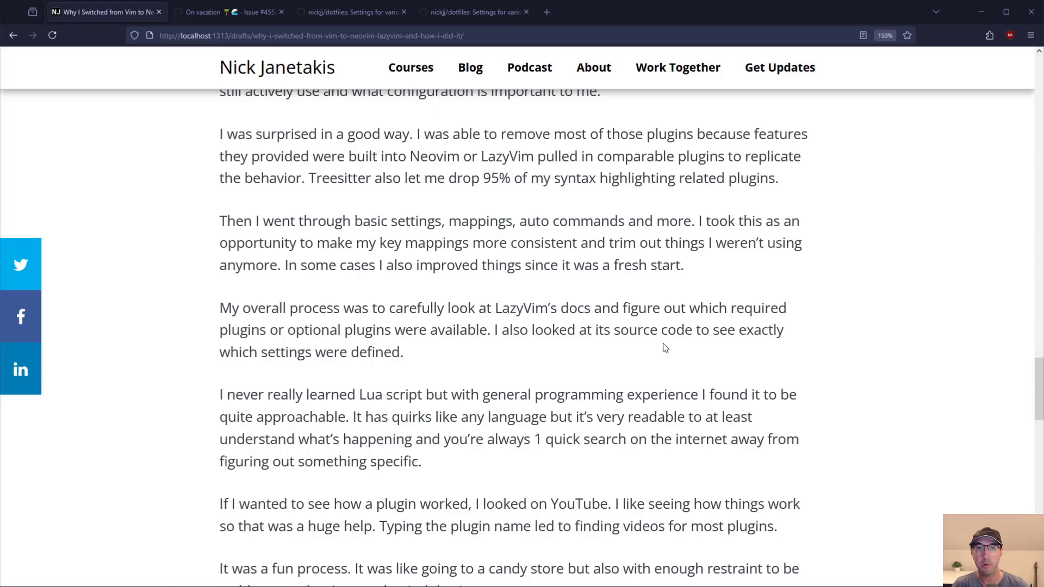
left_click_drag(295, 394, 425, 394)
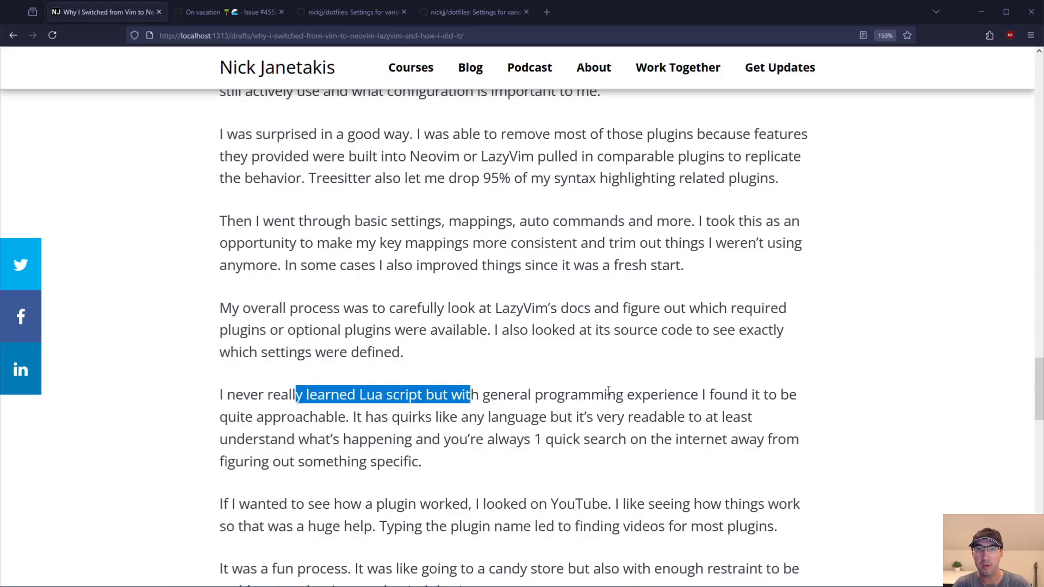
mouse_move(388, 421)
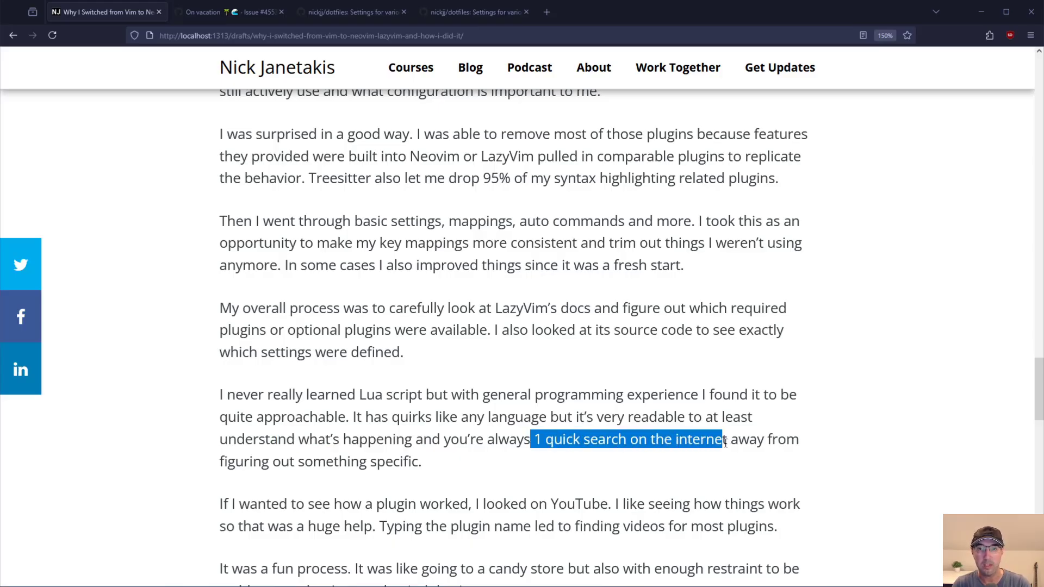
left_click(333, 417)
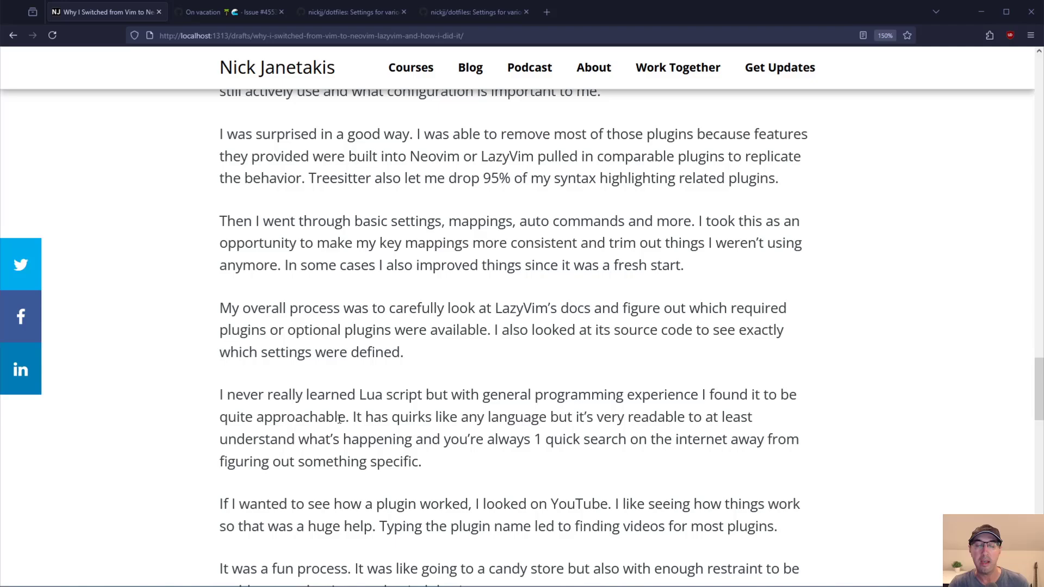
Step: Reach the paragraph crediting YouTube plugin videos as a huge help
scroll("down", 3)
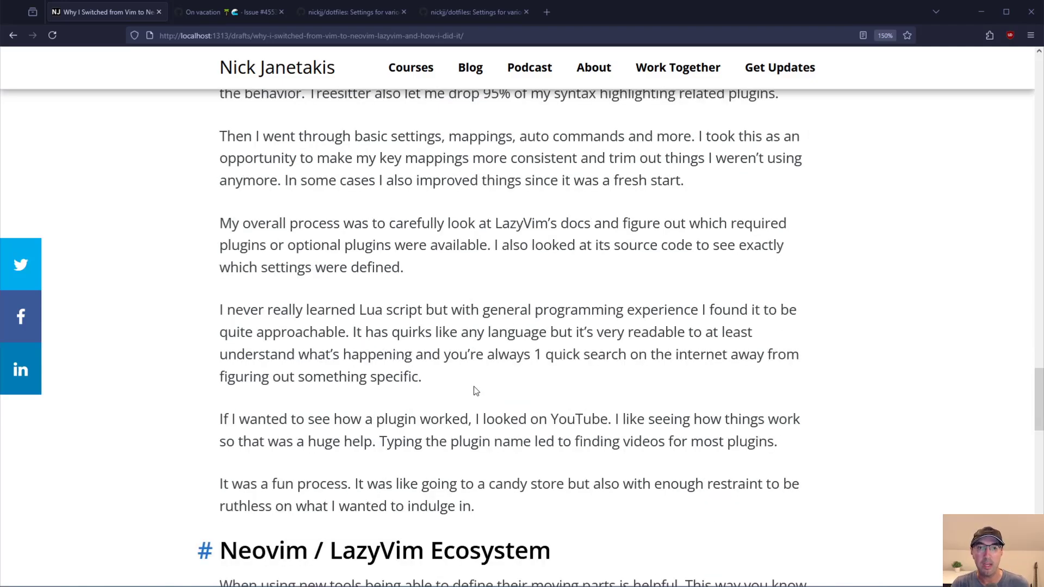
left_click_drag(278, 418, 471, 418)
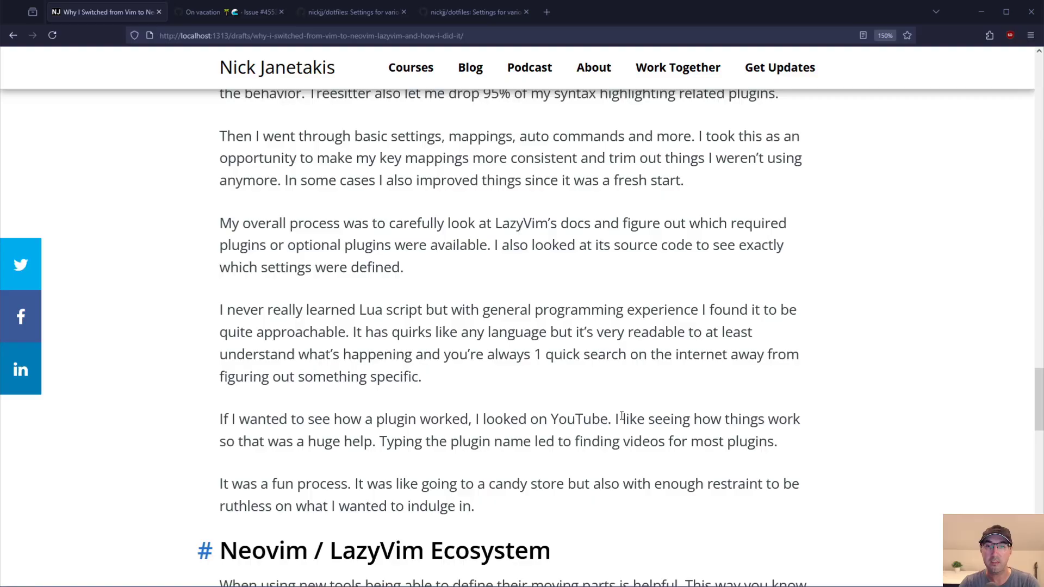
left_click_drag(251, 440, 368, 440)
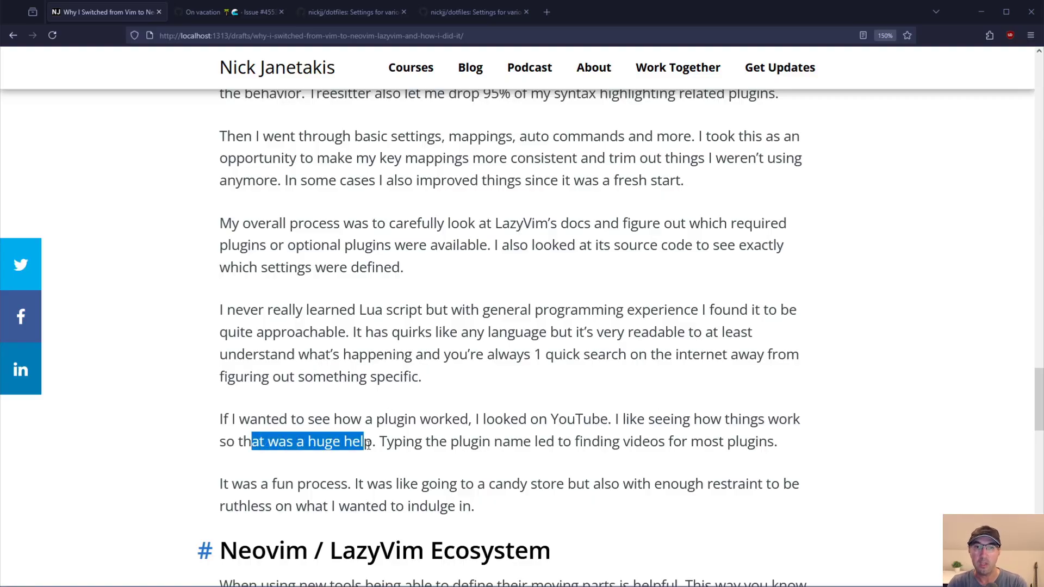
mouse_move(540, 273)
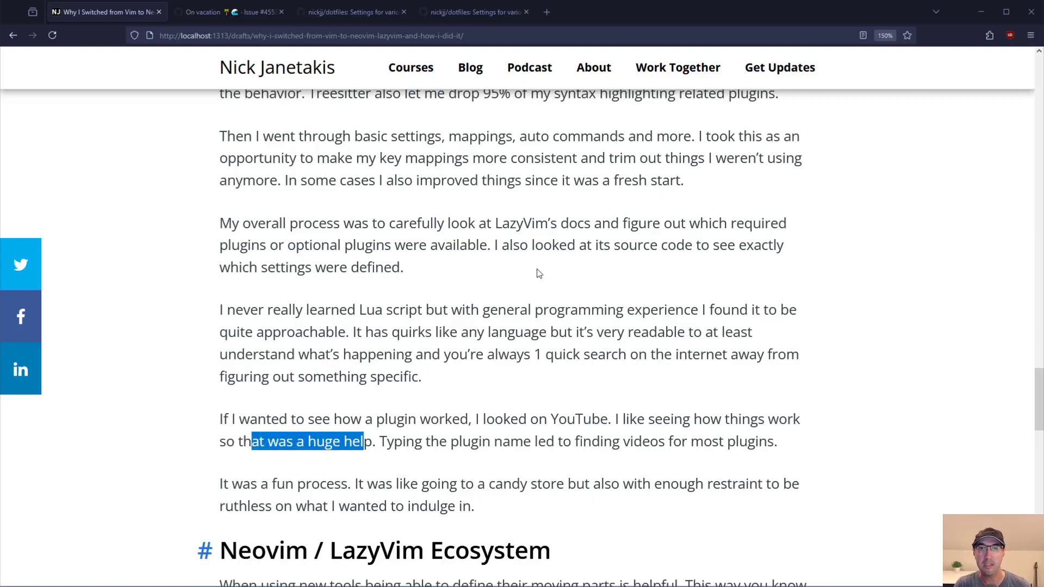
mouse_move(521, 435)
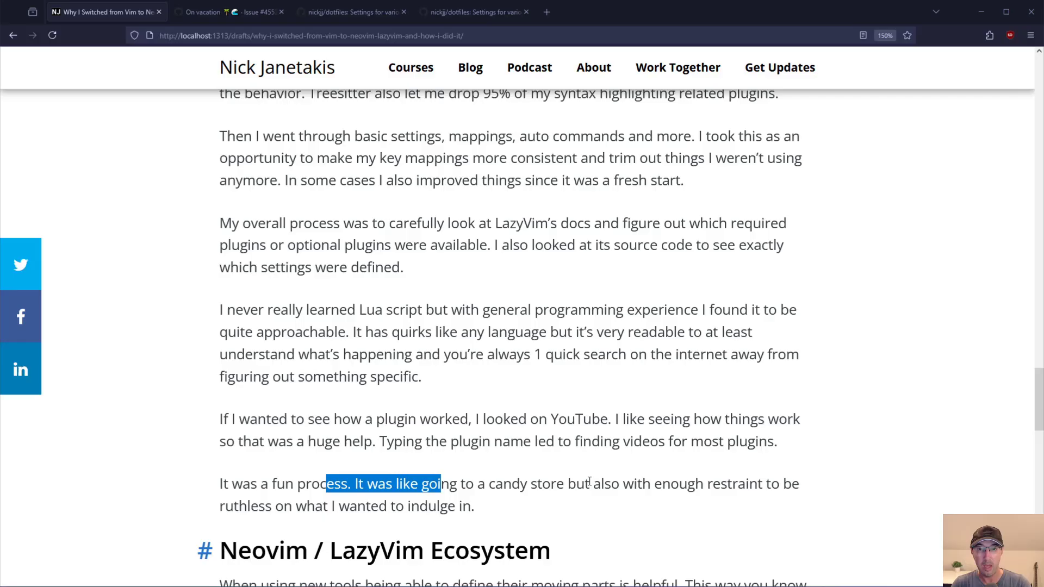
mouse_move(556, 462)
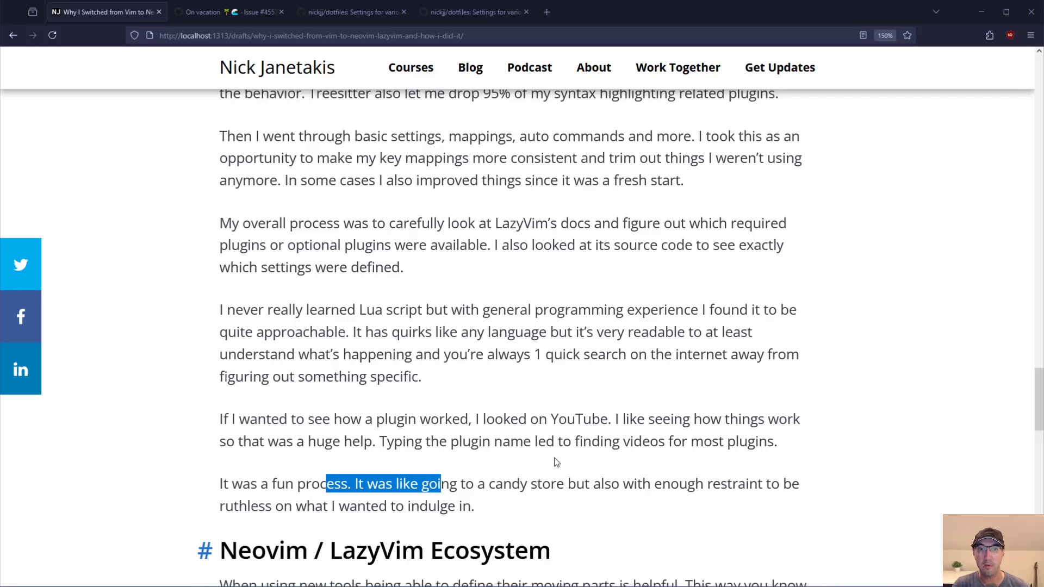
Step: Reach the Neovim / LazyVim Ecosystem heading and read LazyVim's opinionated-but-customizable description and the other plugins example
scroll("down", 3)
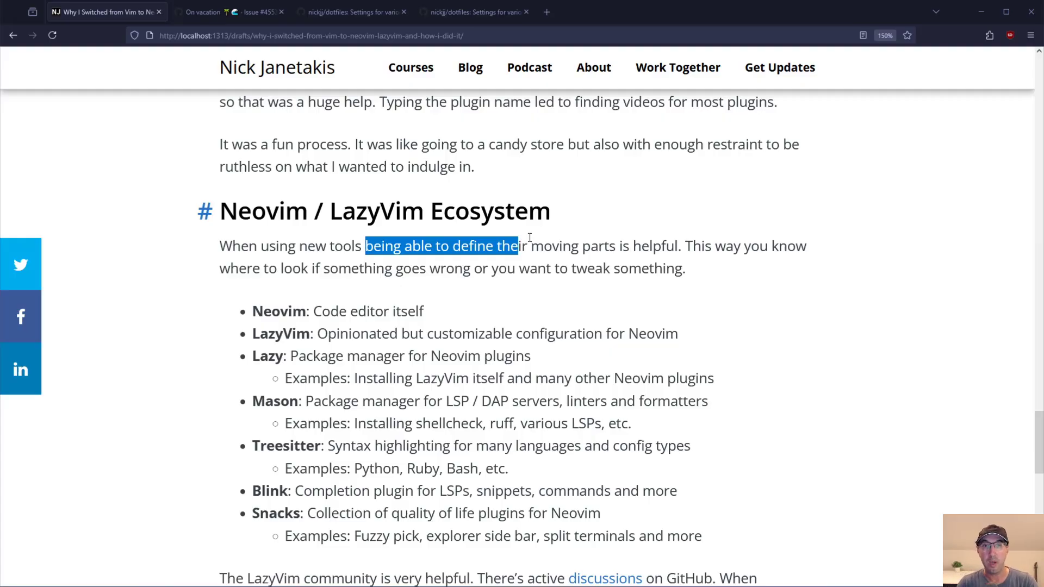
left_click(571, 267)
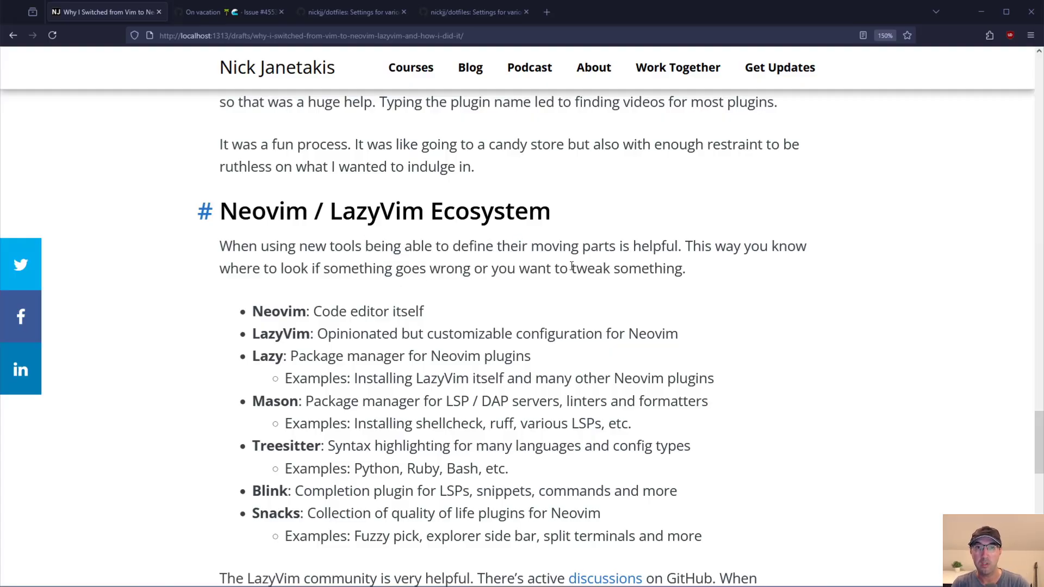
mouse_move(333, 310)
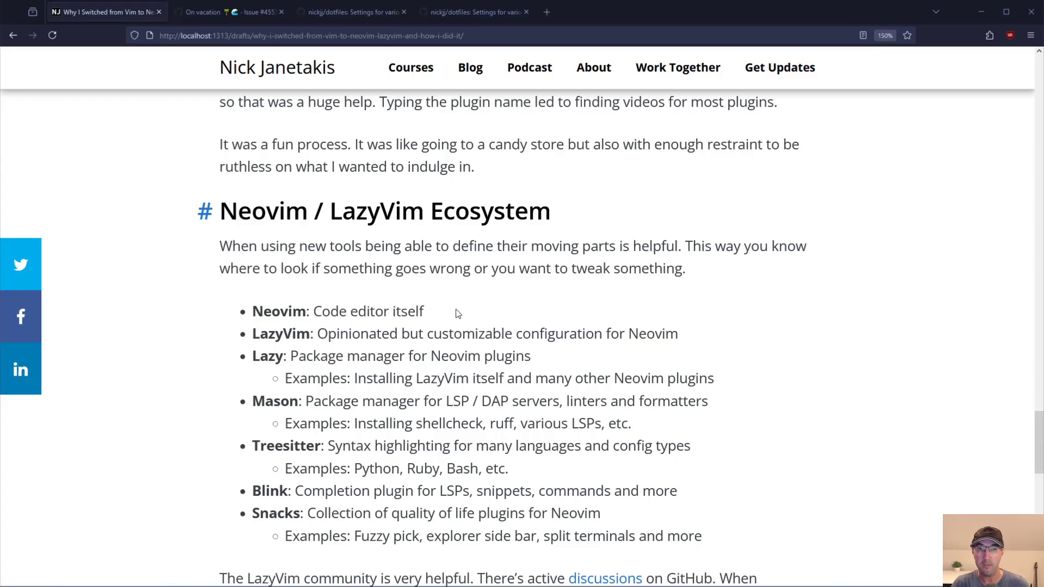
left_click_drag(336, 334, 442, 334)
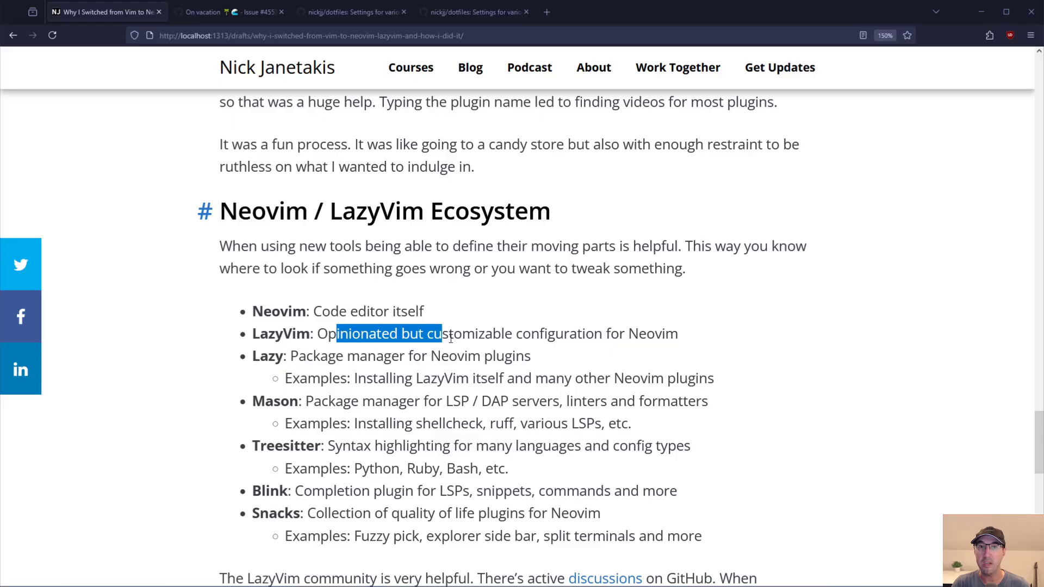
left_click_drag(441, 333, 626, 333)
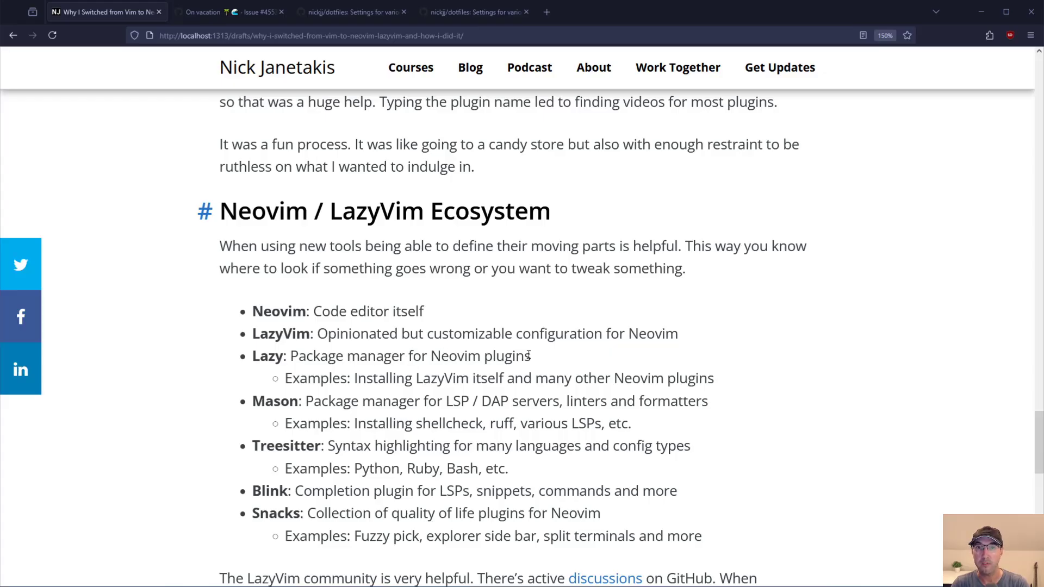
left_click_drag(378, 379, 486, 378)
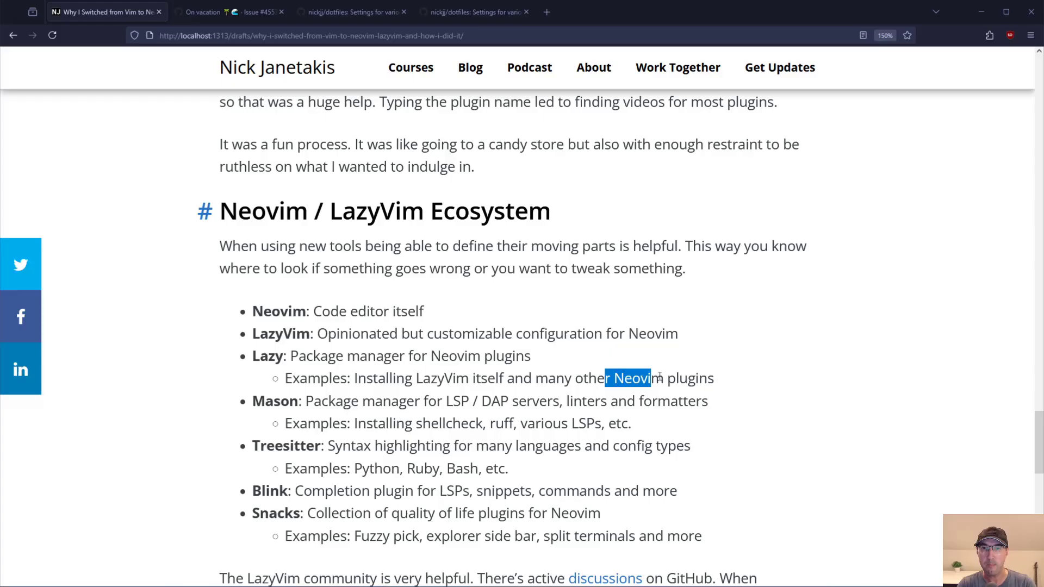
left_click(561, 377)
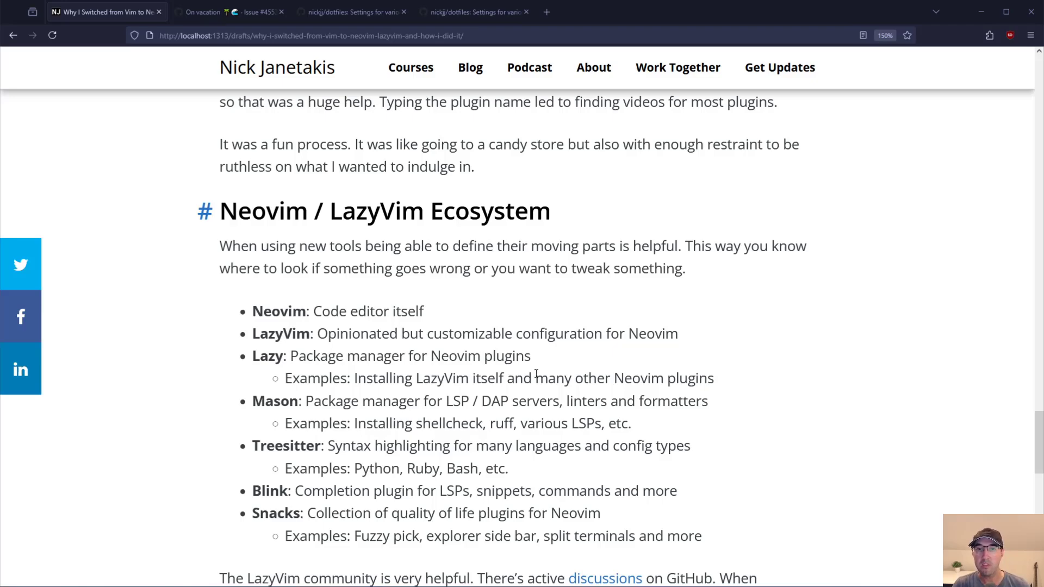
Step: Read the Mason entry's DAP servers and ruff, Treesitter's syntax highlighting, and the rest of the plugin list
double_click(496, 401)
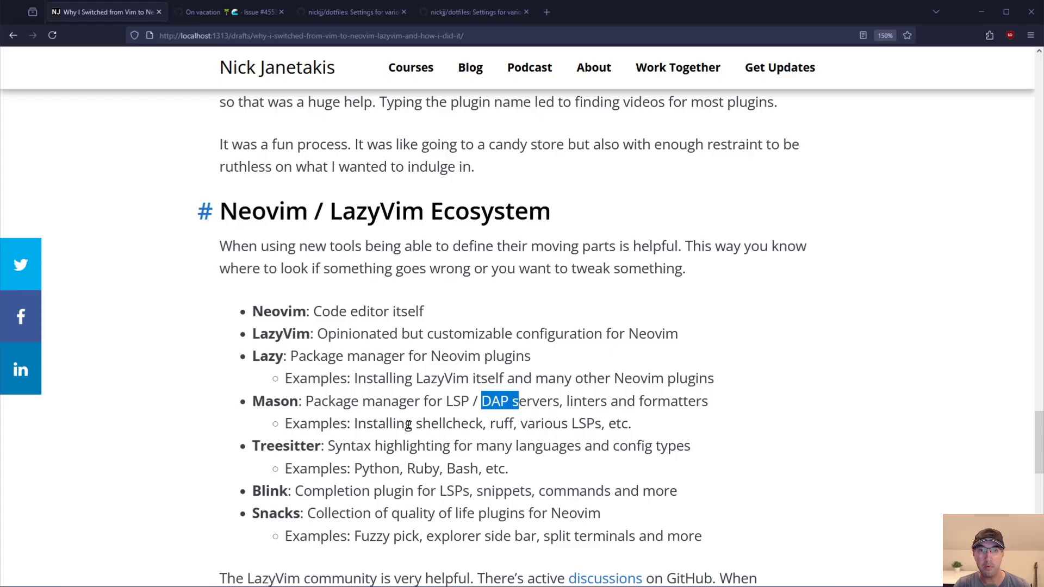
mouse_move(441, 423)
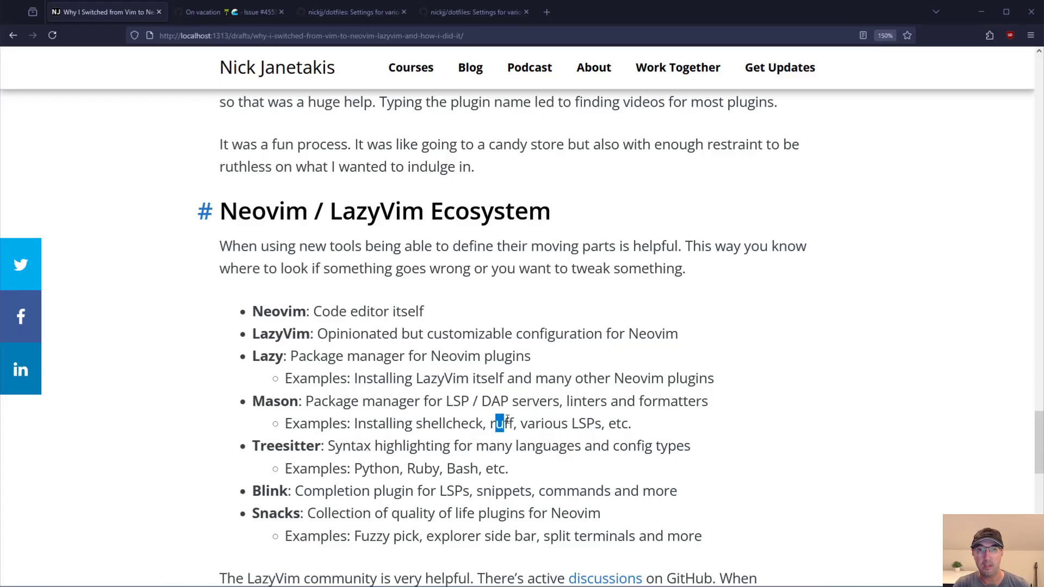
left_click_drag(496, 423, 586, 423)
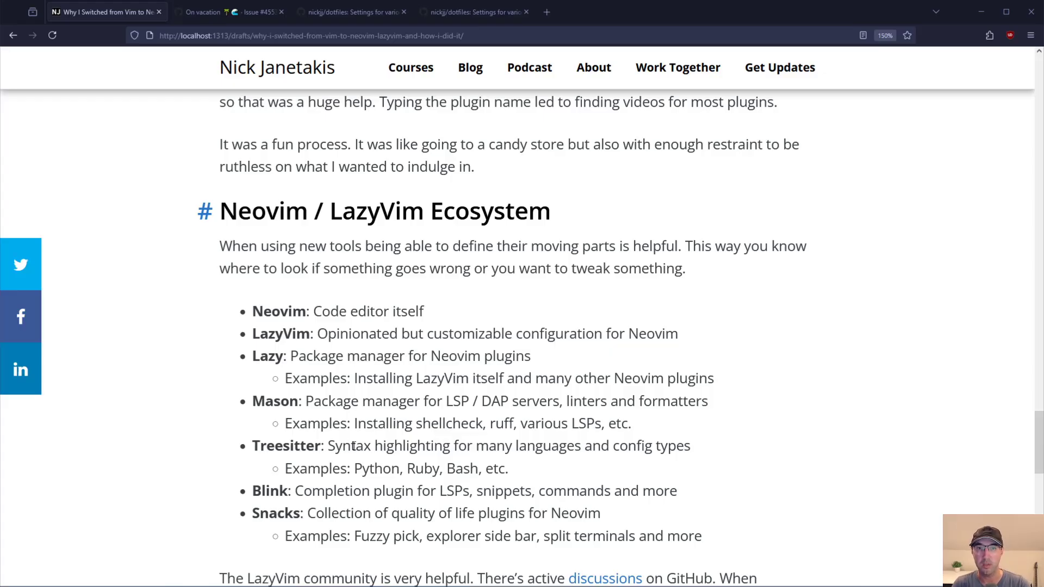
left_click_drag(336, 445, 494, 445)
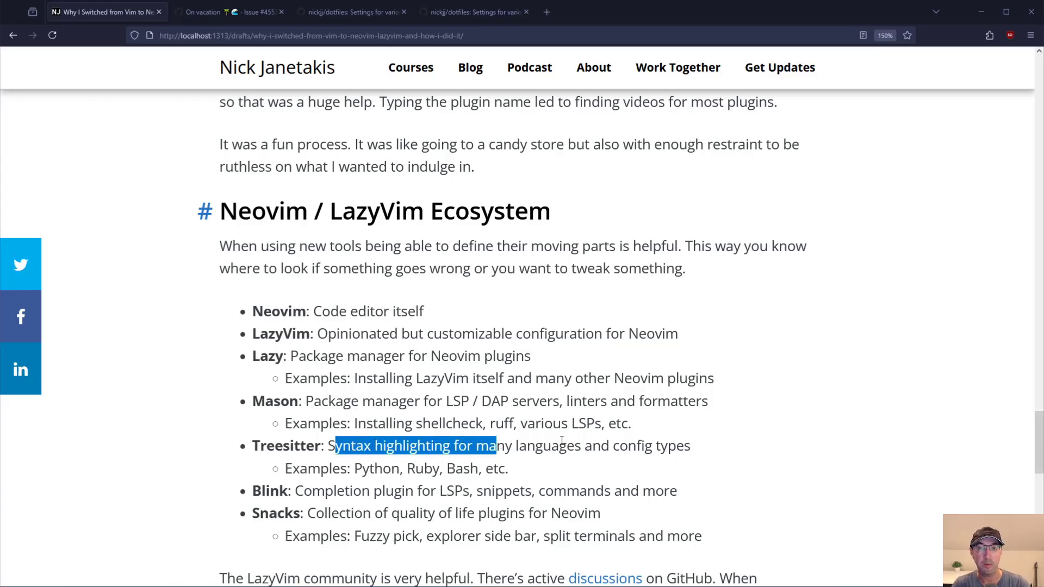
double_click(368, 467)
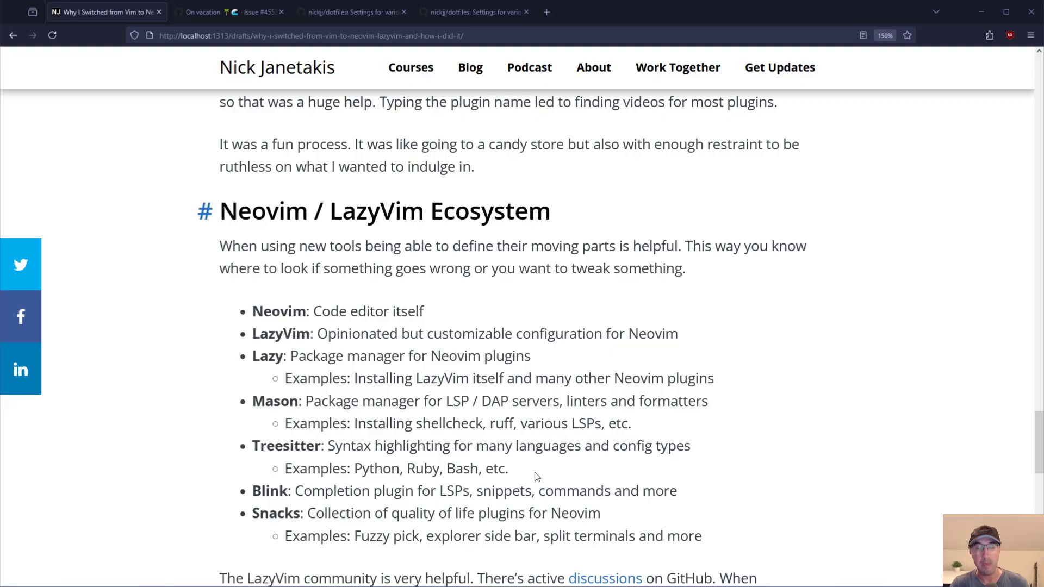
scroll("down", 3)
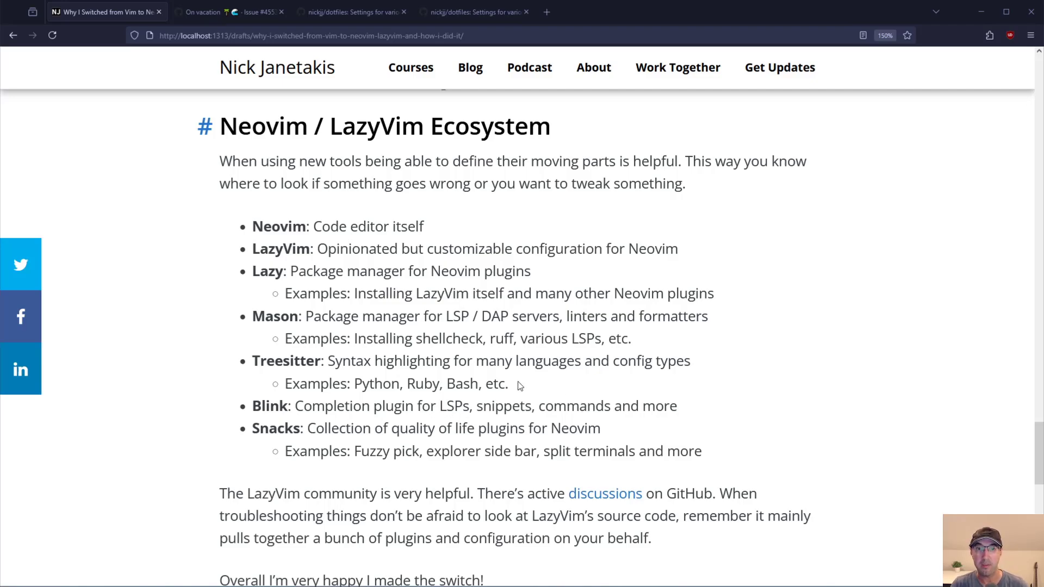
mouse_move(339, 428)
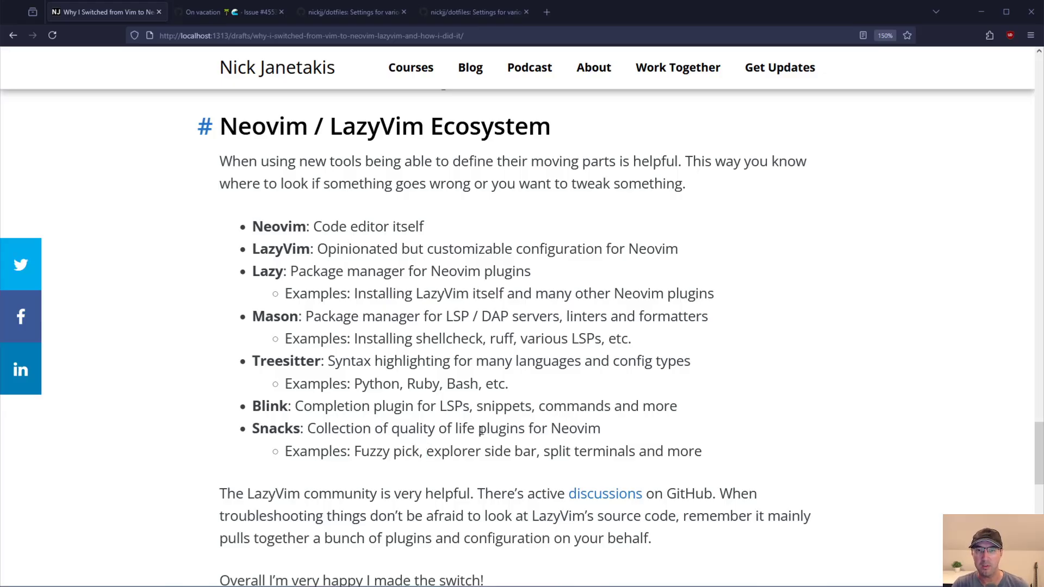
mouse_move(718, 376)
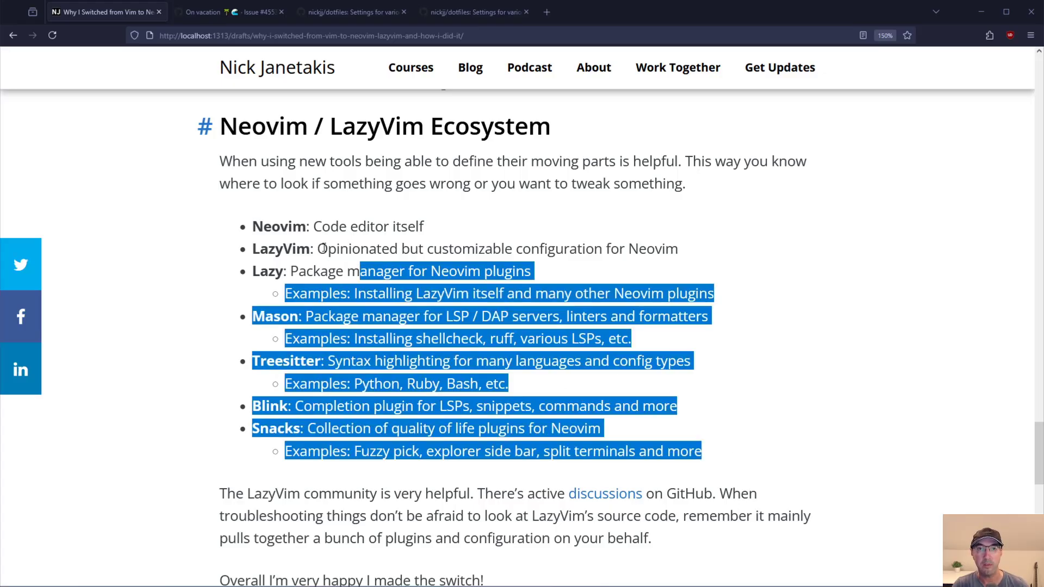
left_click(594, 307)
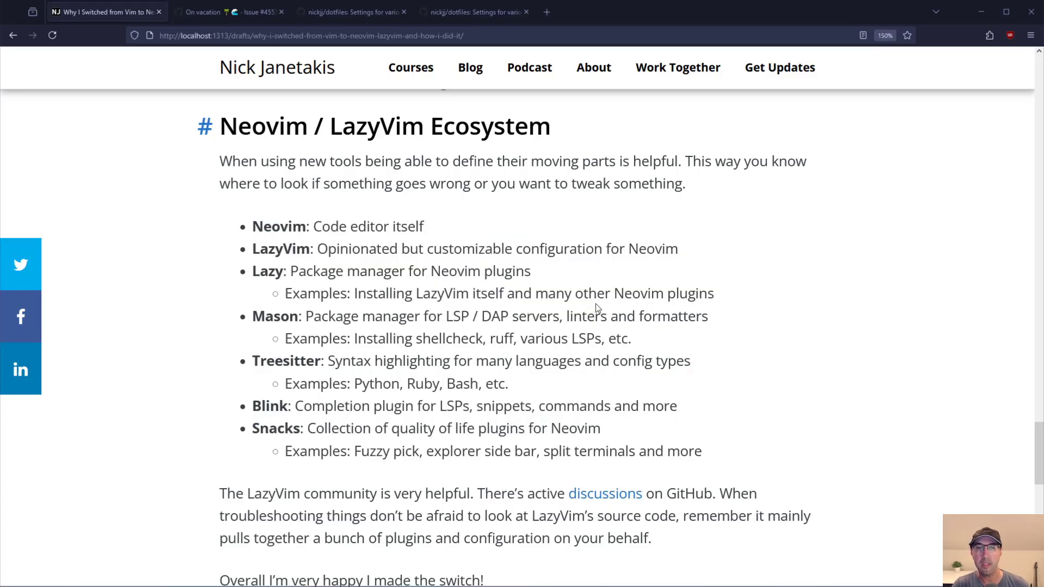
Step: Read the helpful-community paragraph down to the Demo Video heading, then return to the post title and hero image
scroll("down", 3)
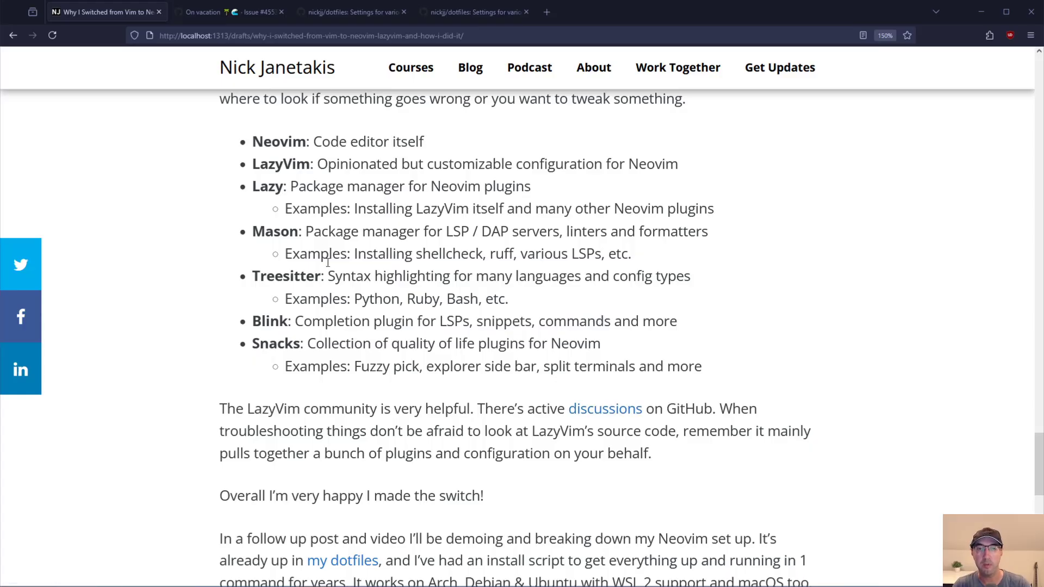
scroll("down", 3)
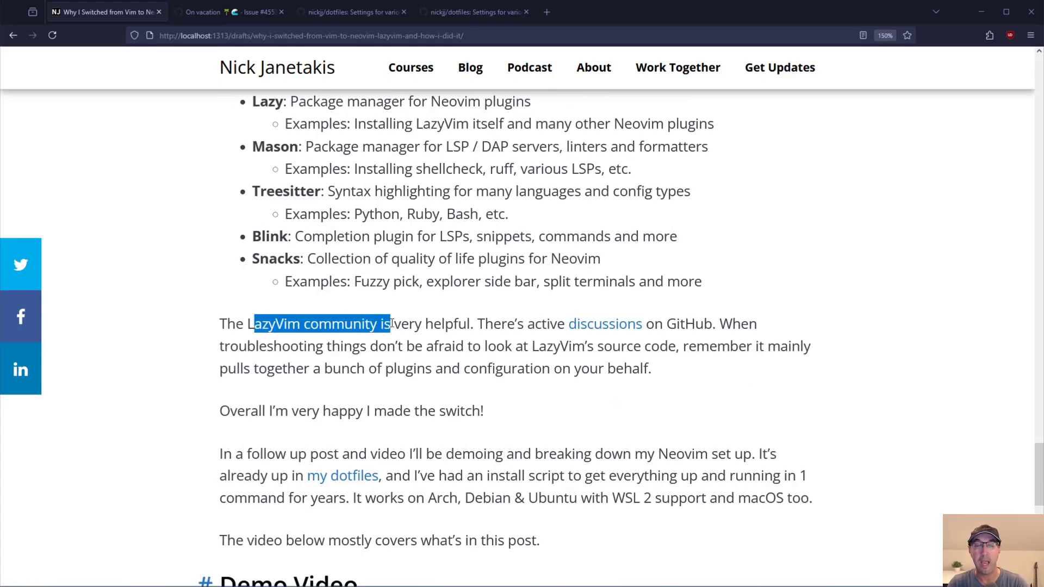
left_click_drag(389, 324, 453, 324)
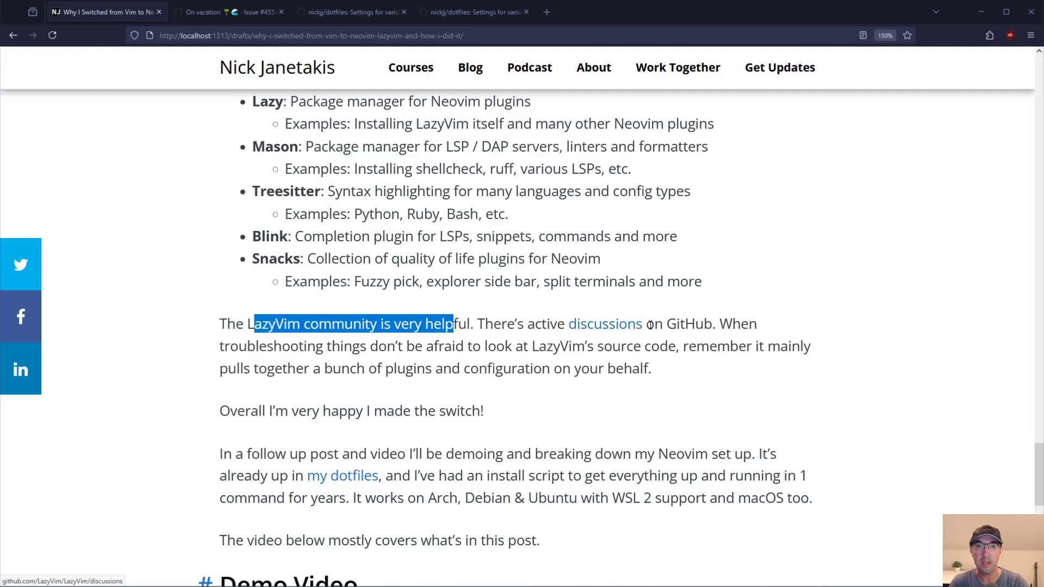
mouse_move(409, 360)
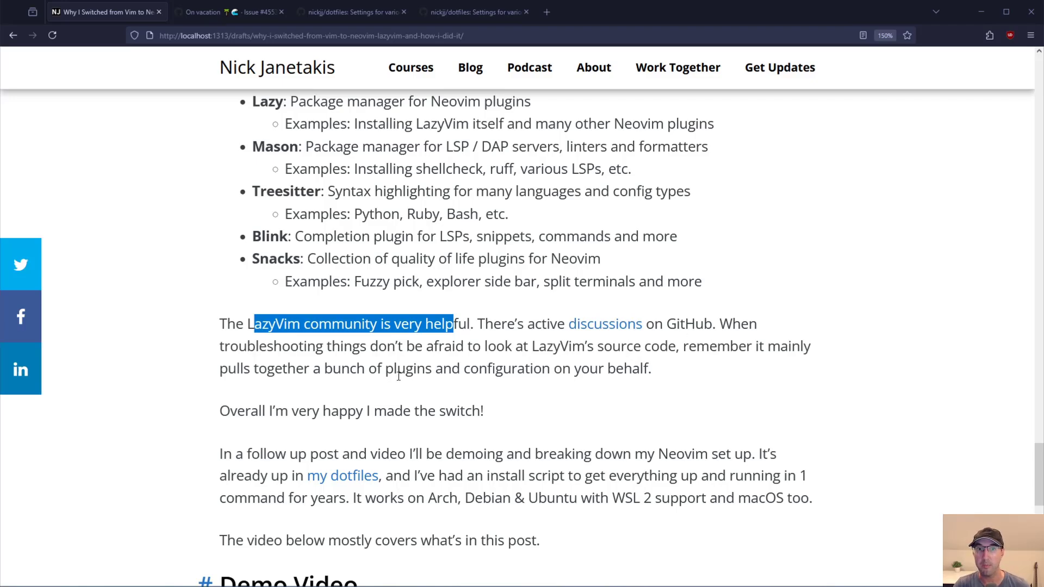
mouse_move(627, 369)
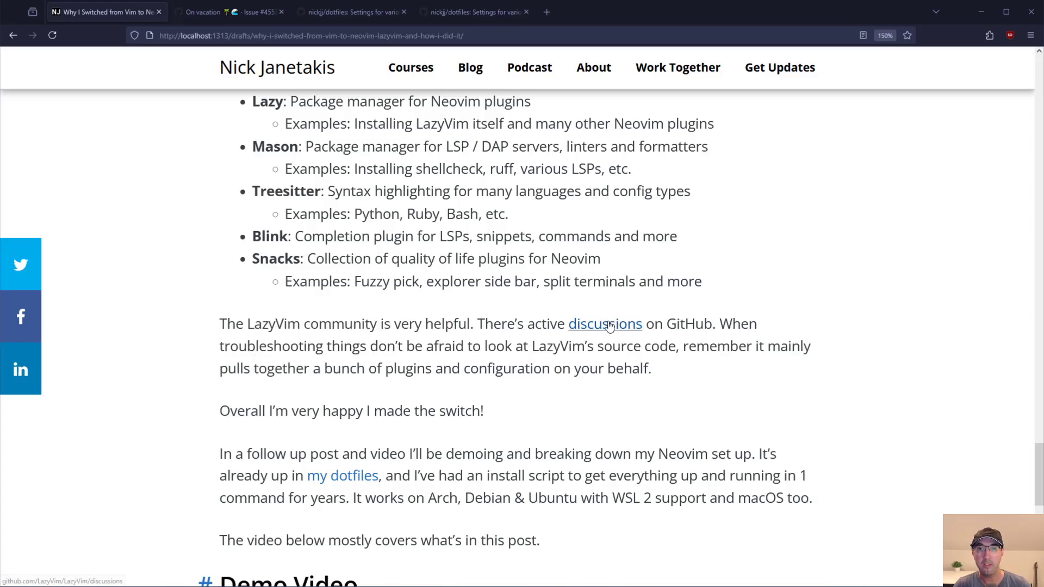
mouse_move(698, 365)
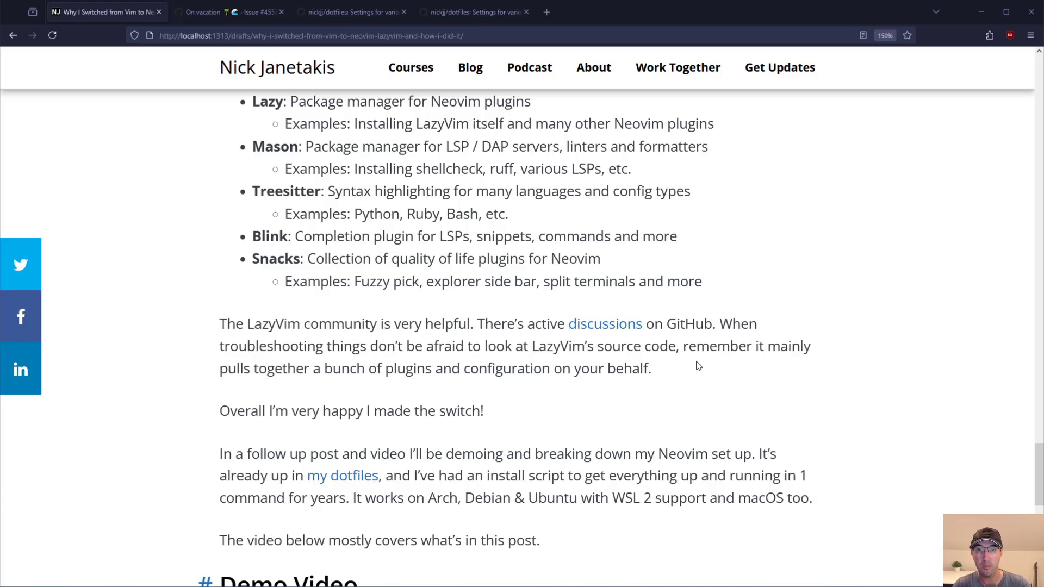
mouse_move(701, 371)
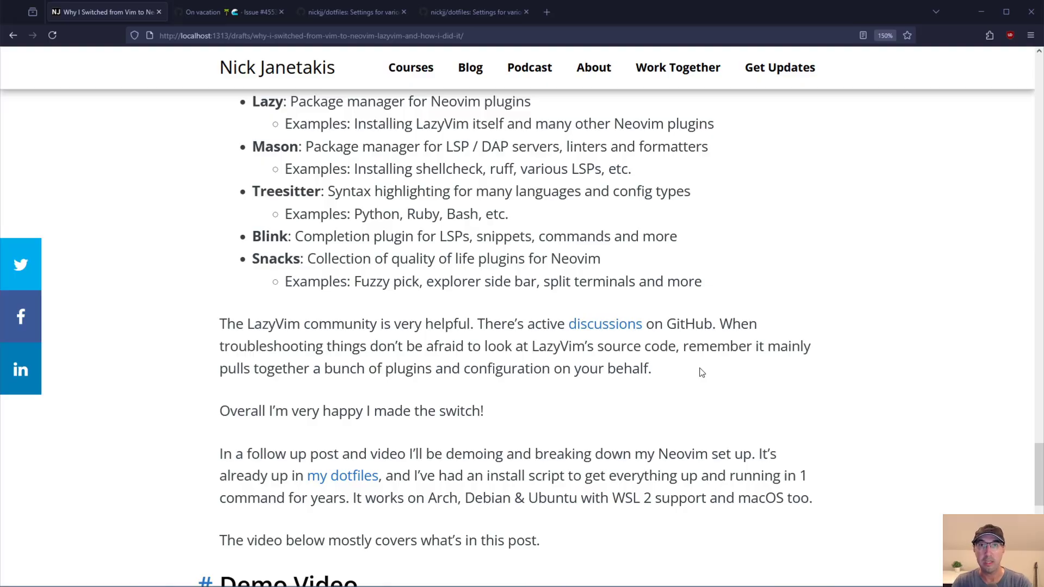
scroll("down", 3)
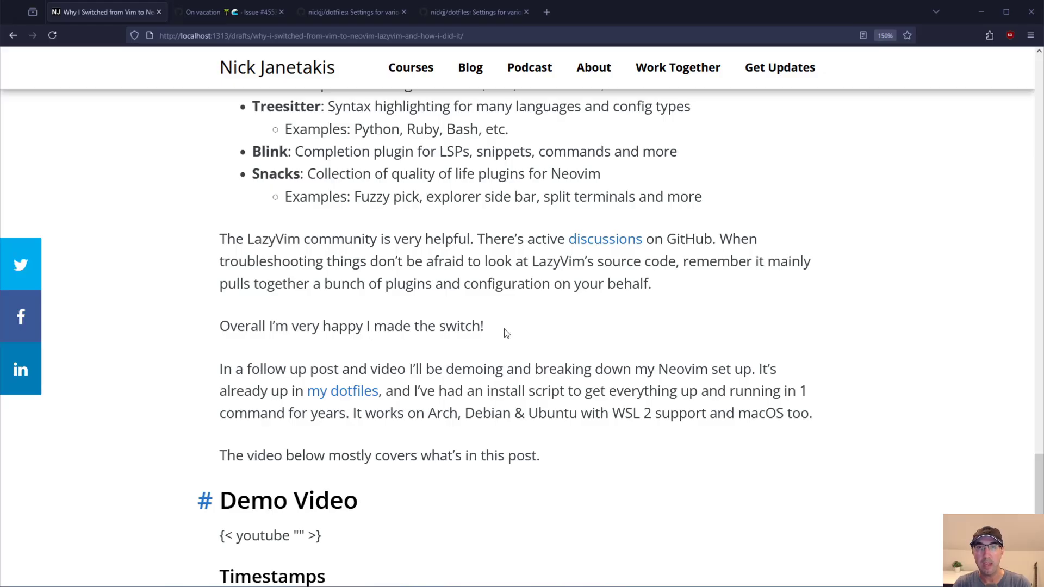
mouse_move(265, 367)
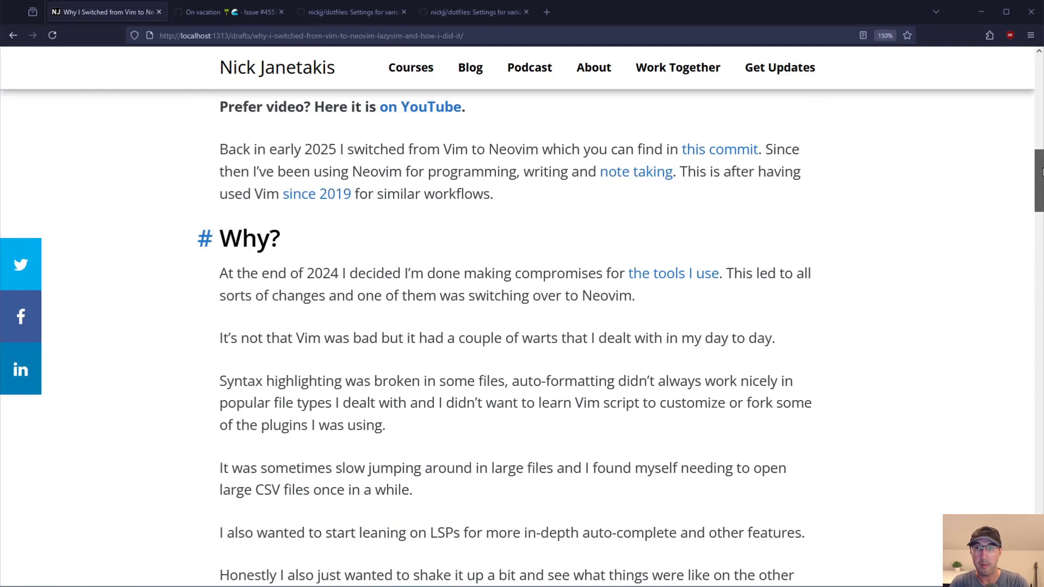
scroll("up", 3)
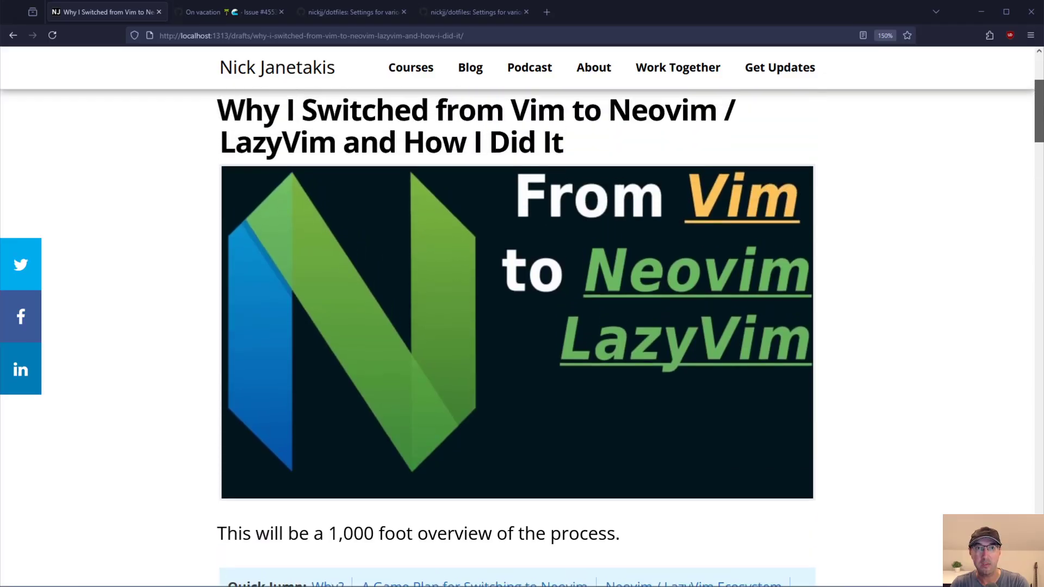
scroll("down", 3)
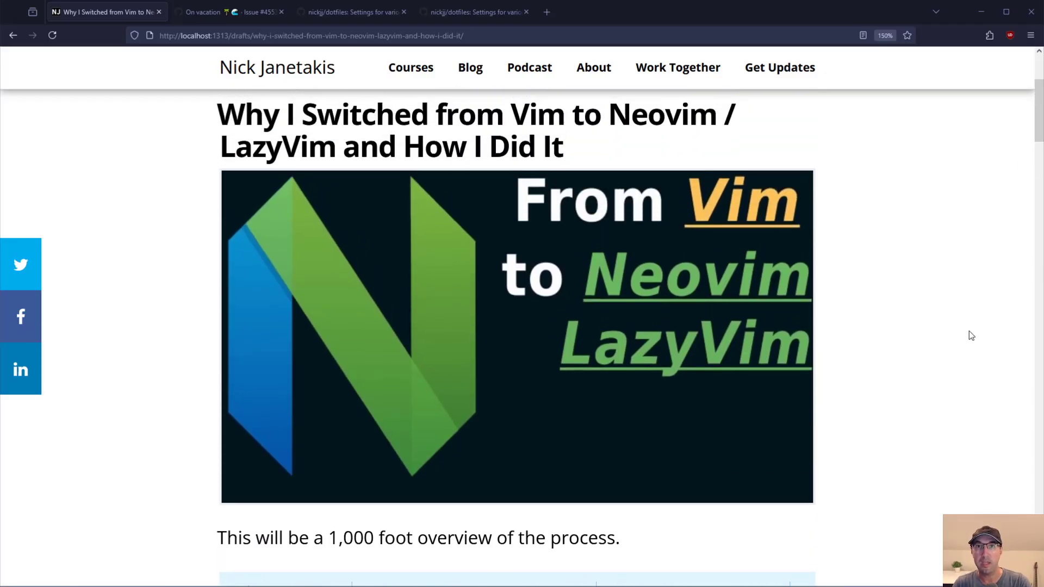